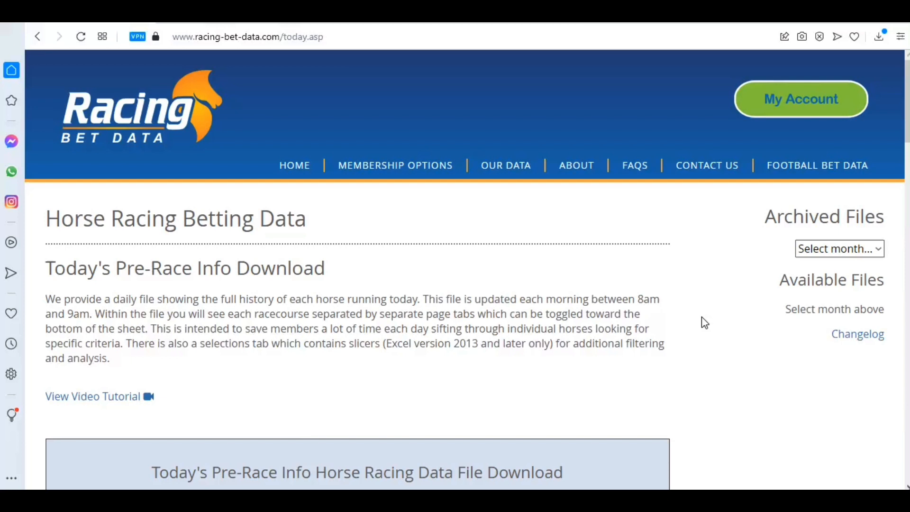
- Download today's 28/9/2021 pre-race info file as an Excel workbook
scroll(down, 3)
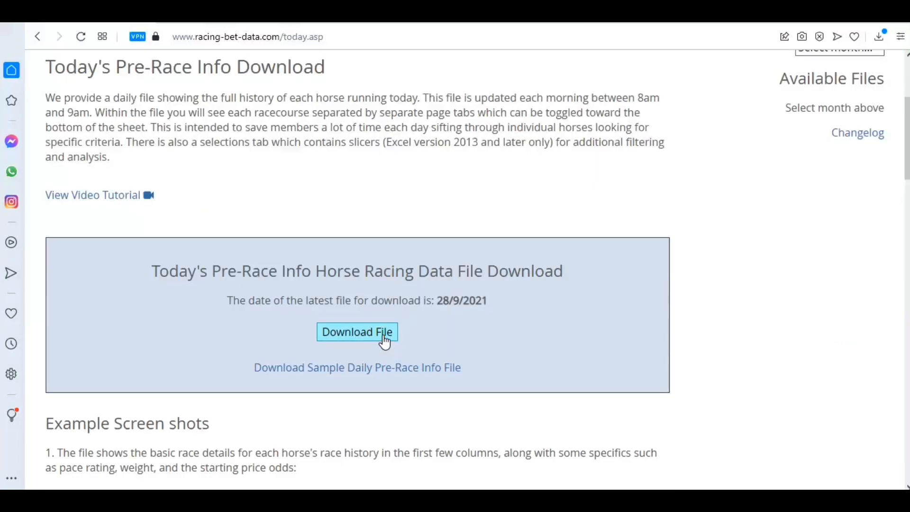
click(357, 332)
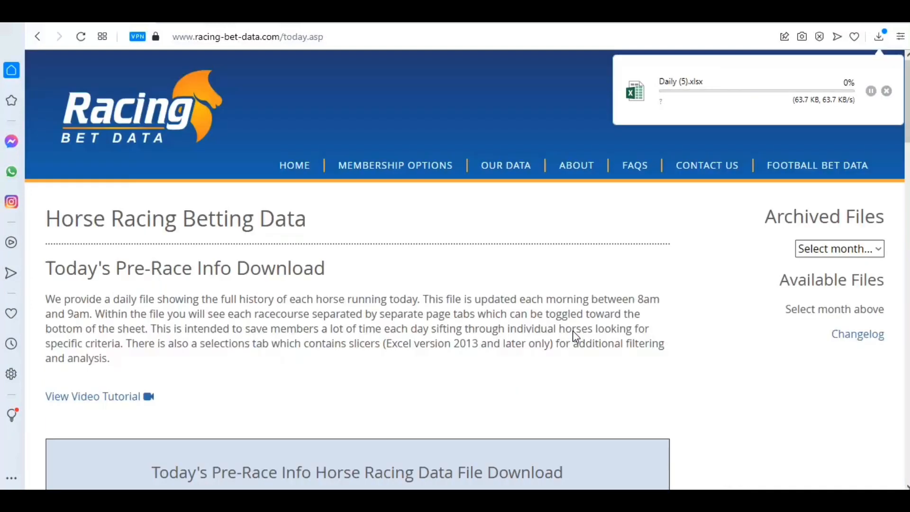
mouse_move(506, 165)
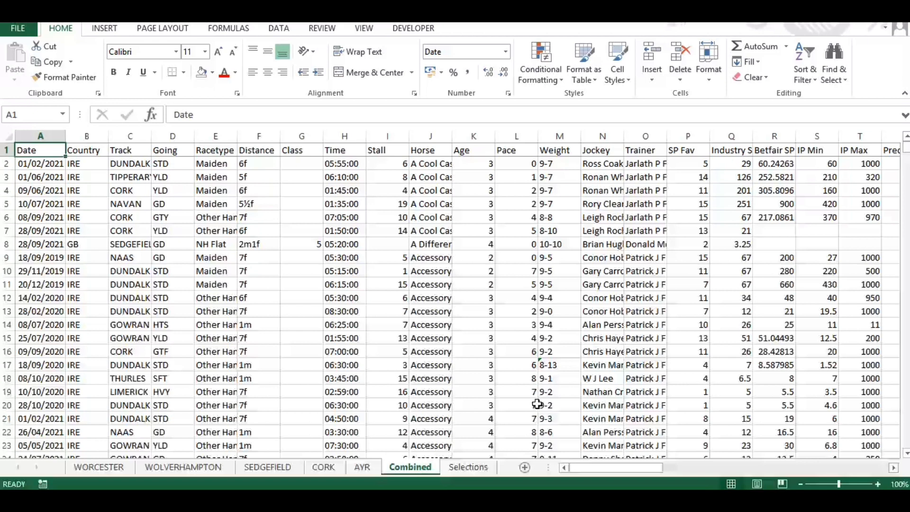
mouse_move(177, 445)
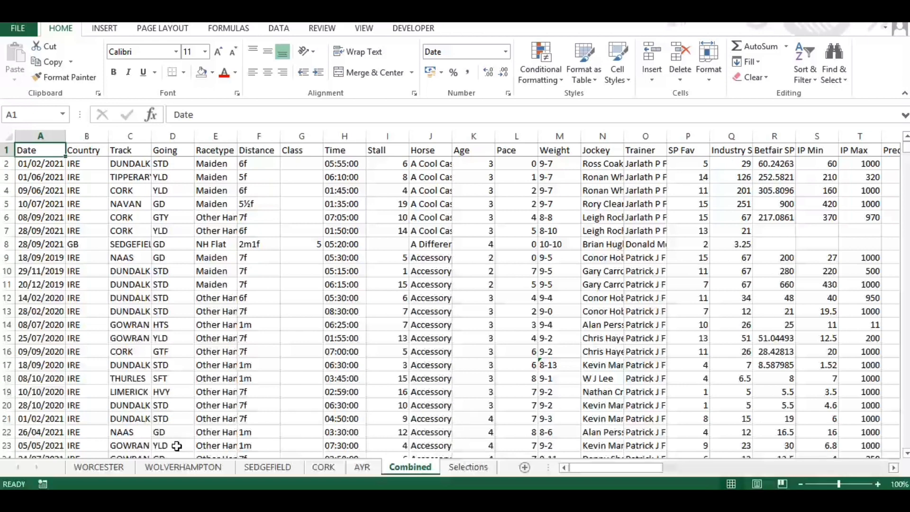
click(183, 466)
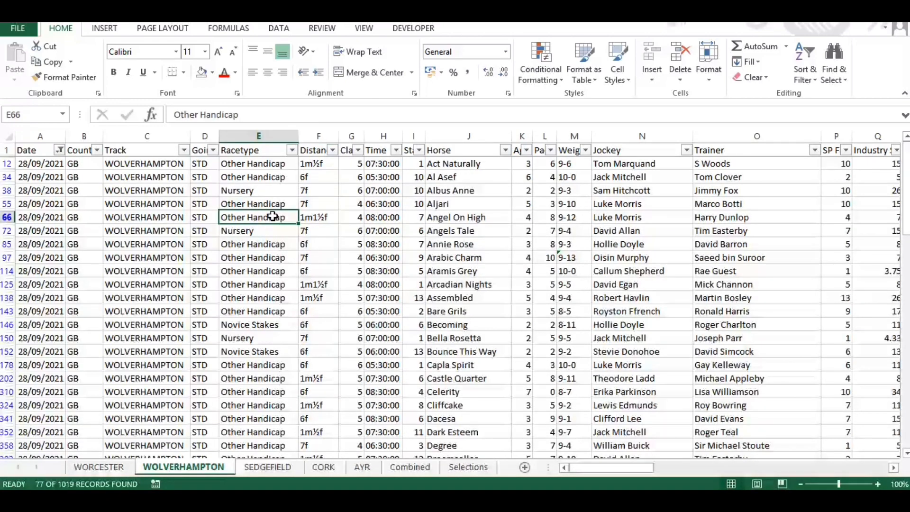
- Filter the Wolverhampton sheet to the 05:30 race and highlight C34 and G34 yellow
click(396, 149)
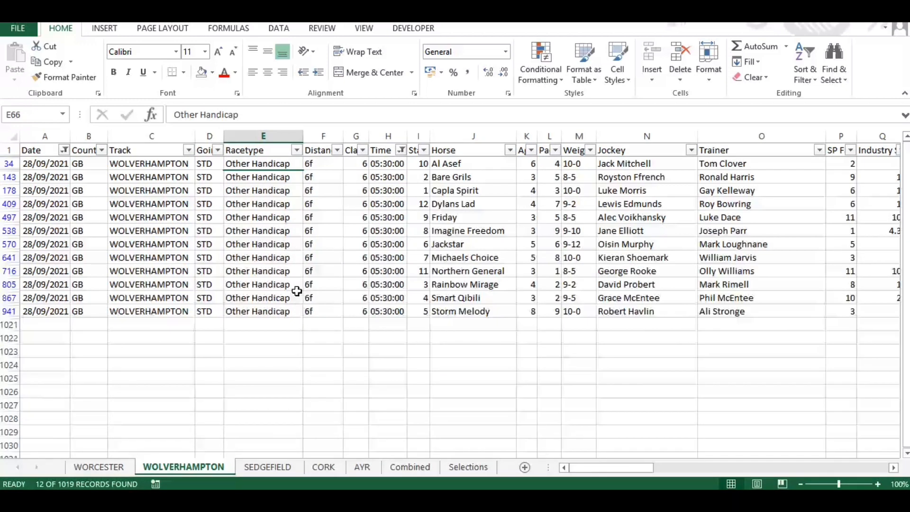
click(263, 284)
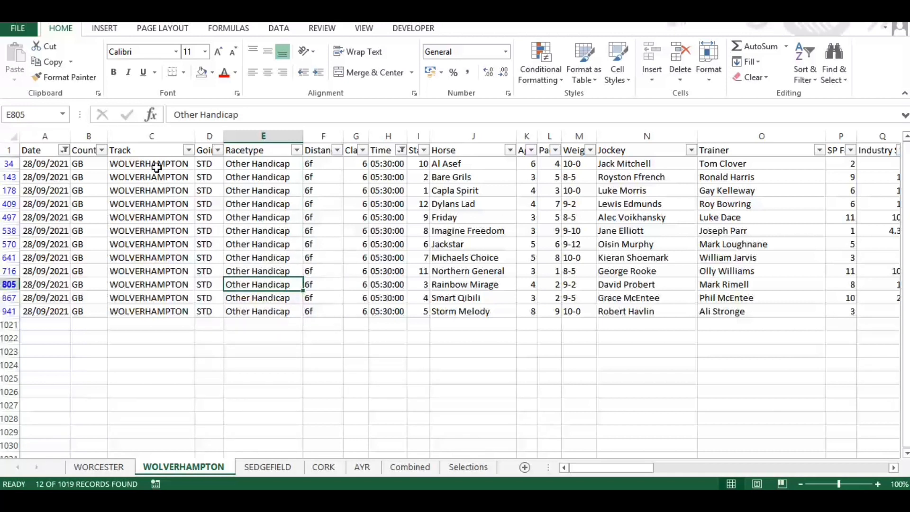
click(212, 72)
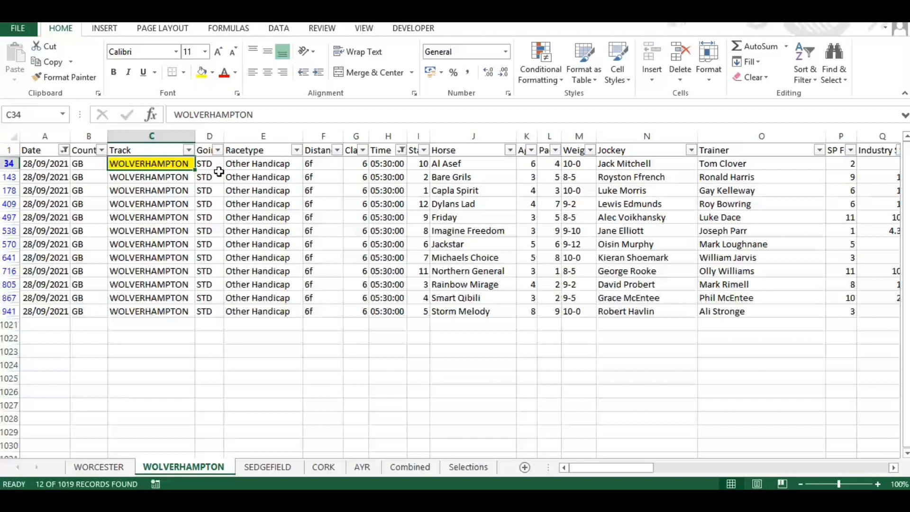
click(210, 163)
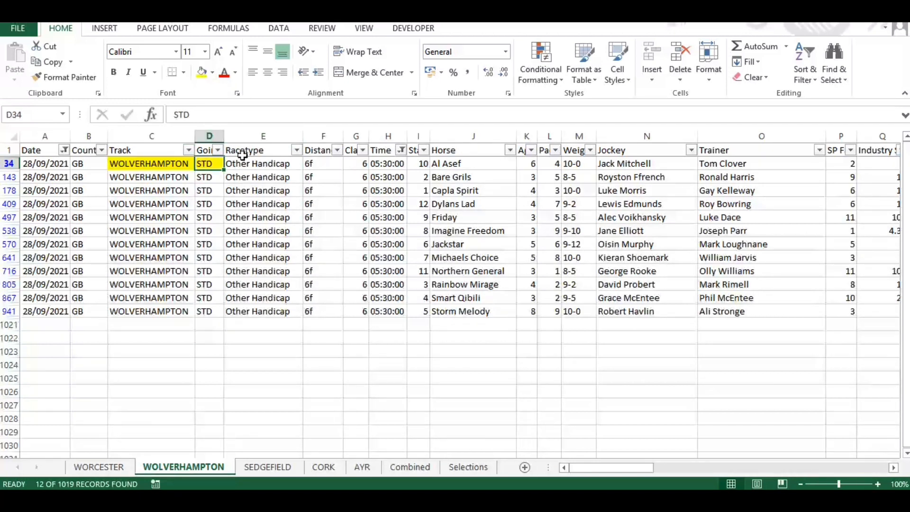
click(263, 163)
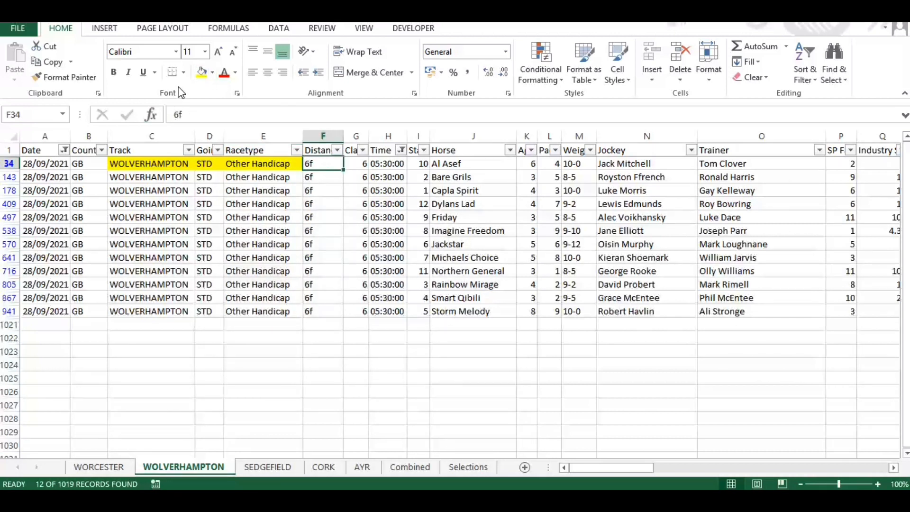
click(356, 163)
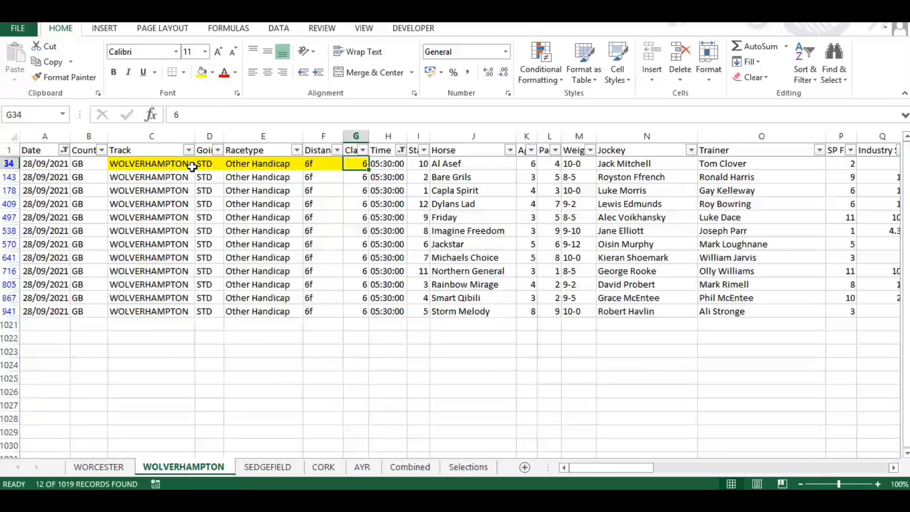
mouse_move(419, 318)
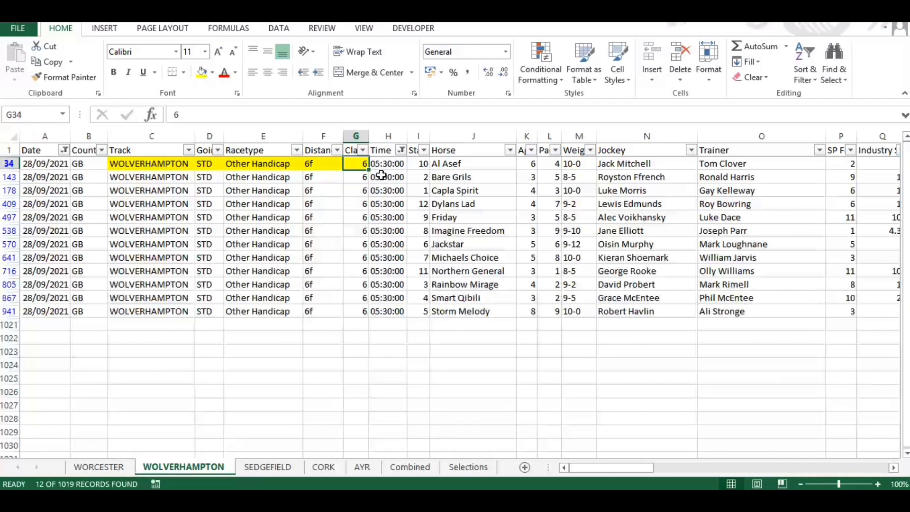
drag(356, 163, 355, 311)
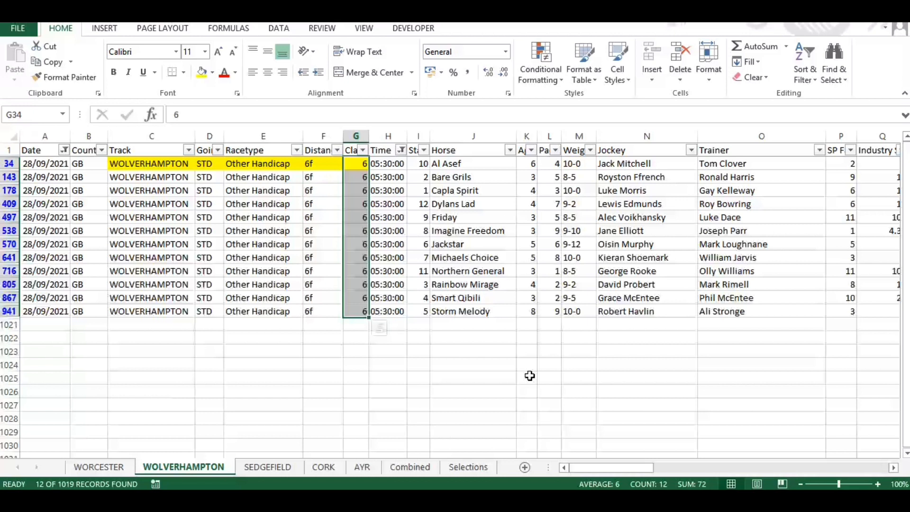
mouse_move(440, 263)
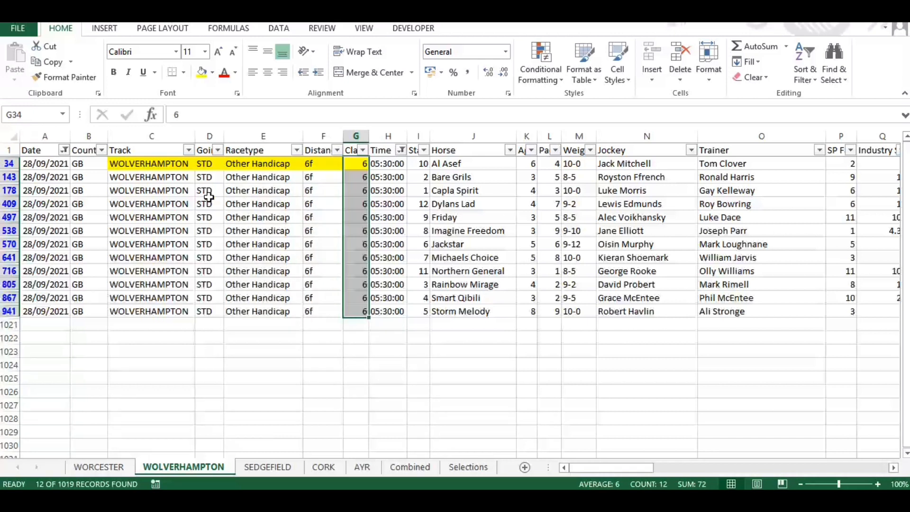
mouse_move(208, 191)
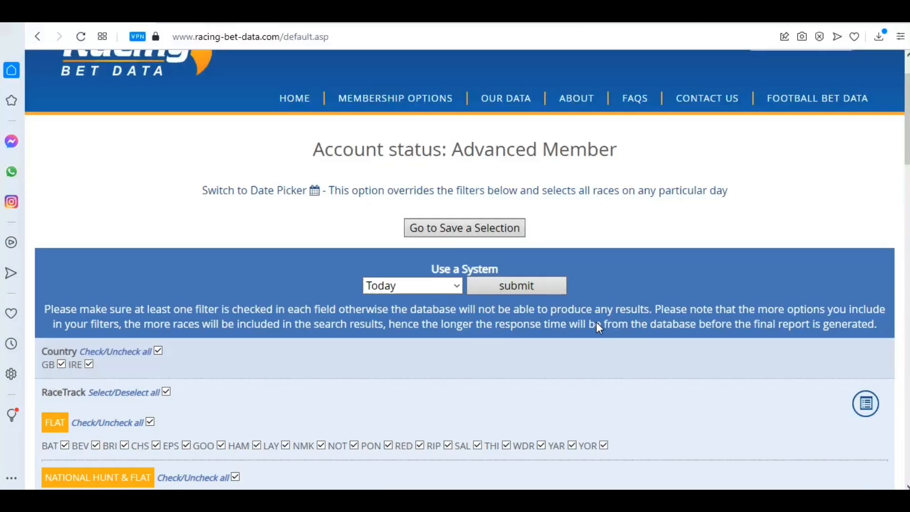
- Untick all racetracks, include only WOL and STD going, and clear every race type
scroll(down, 3)
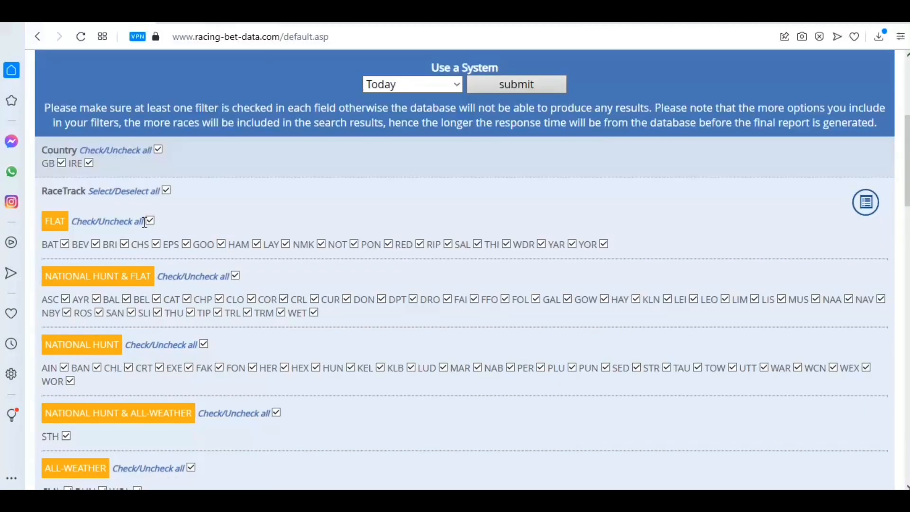
click(166, 191)
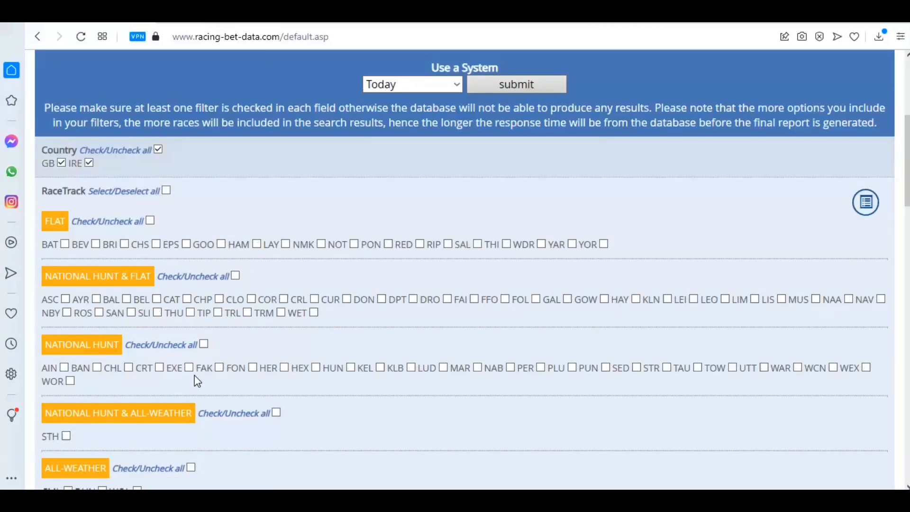
scroll(down, 3)
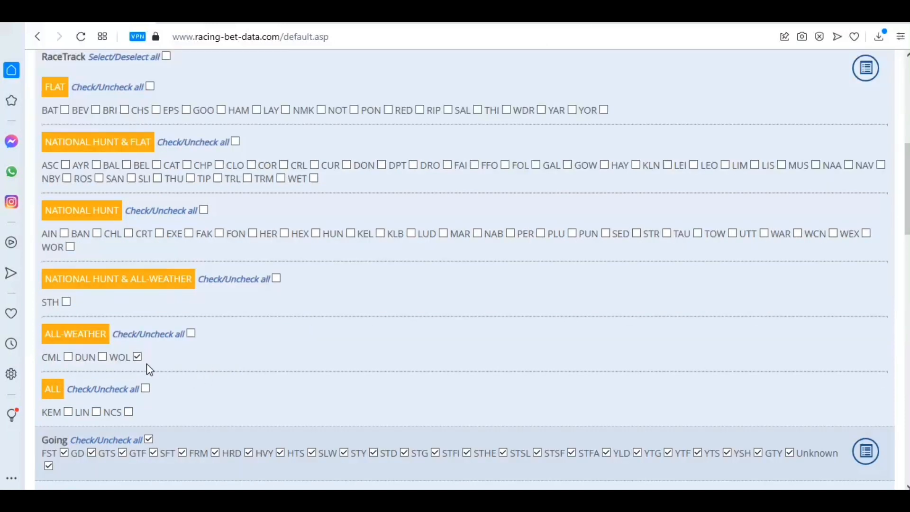
scroll(down, 3)
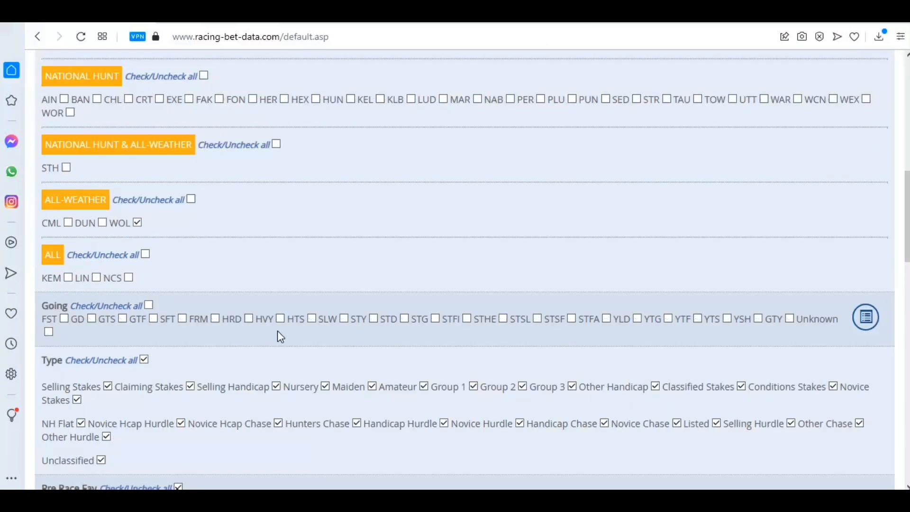
click(404, 318)
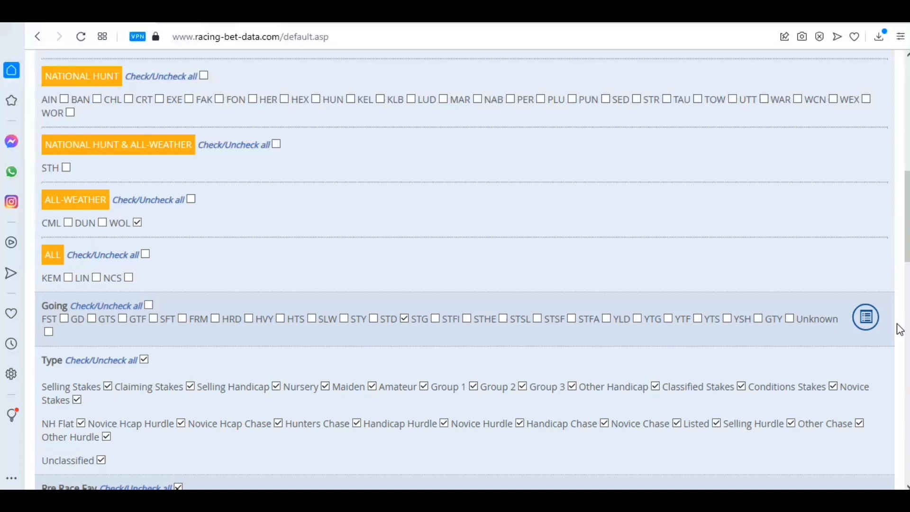
mouse_move(671, 351)
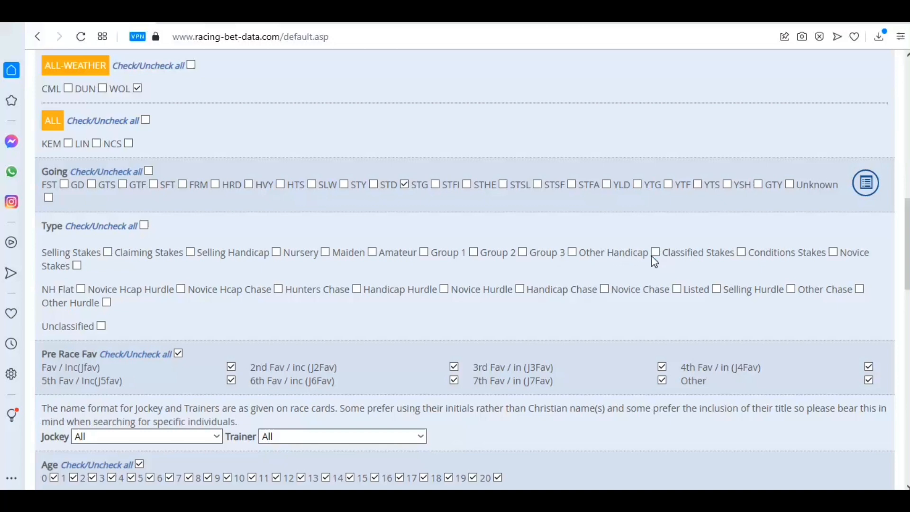
scroll(down, 3)
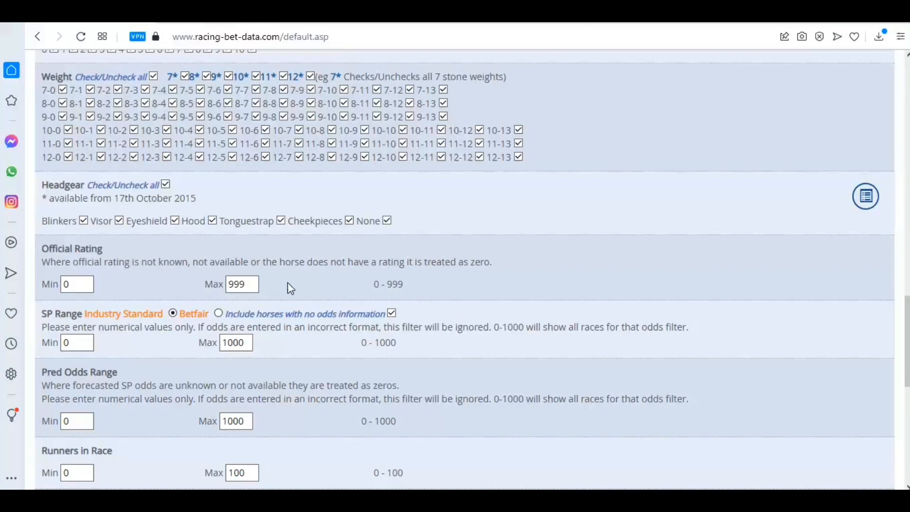
- Untick every class and distance, then include only the 6f distance
scroll(down, 3)
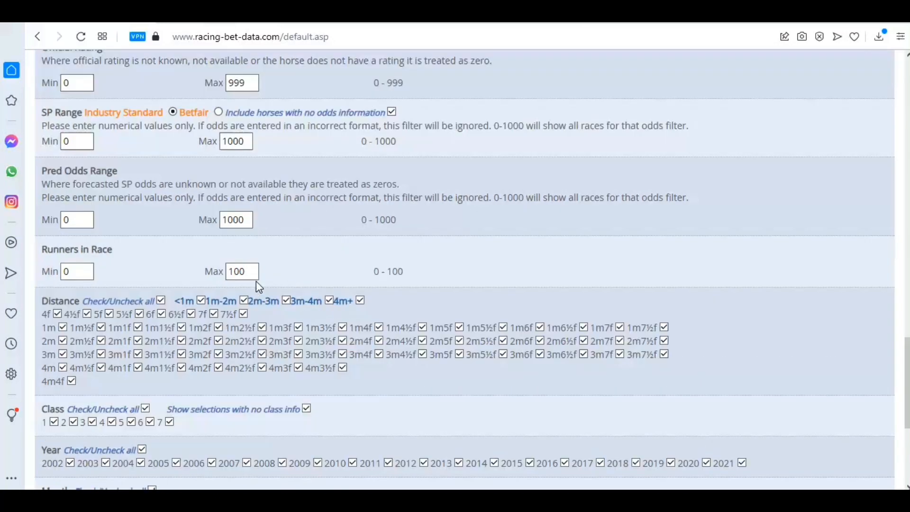
scroll(down, 3)
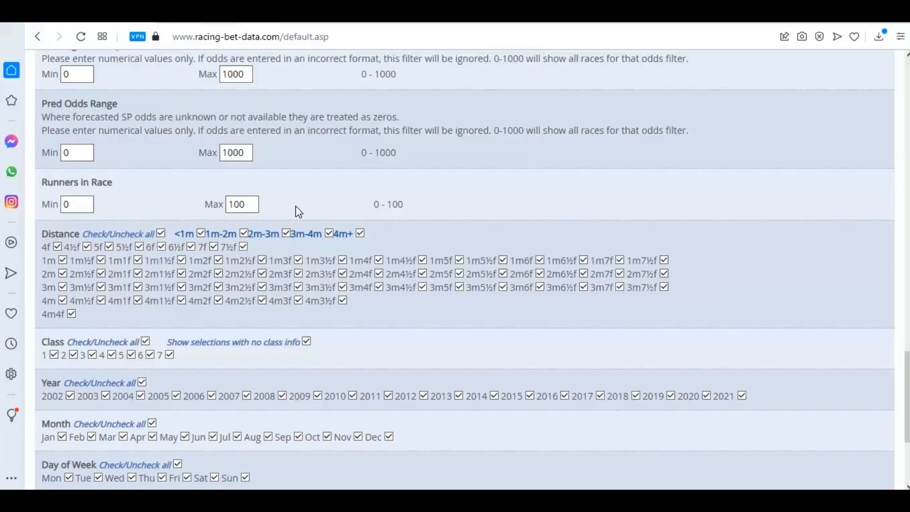
scroll(down, 3)
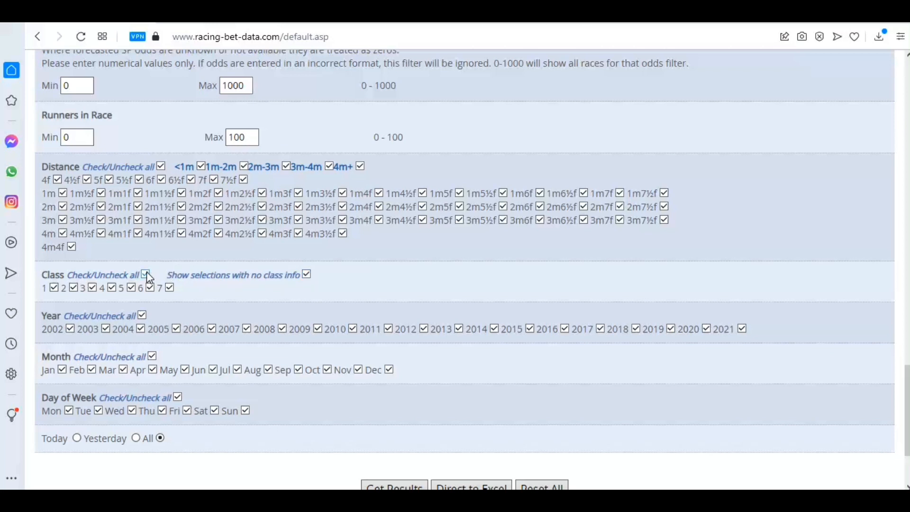
click(145, 274)
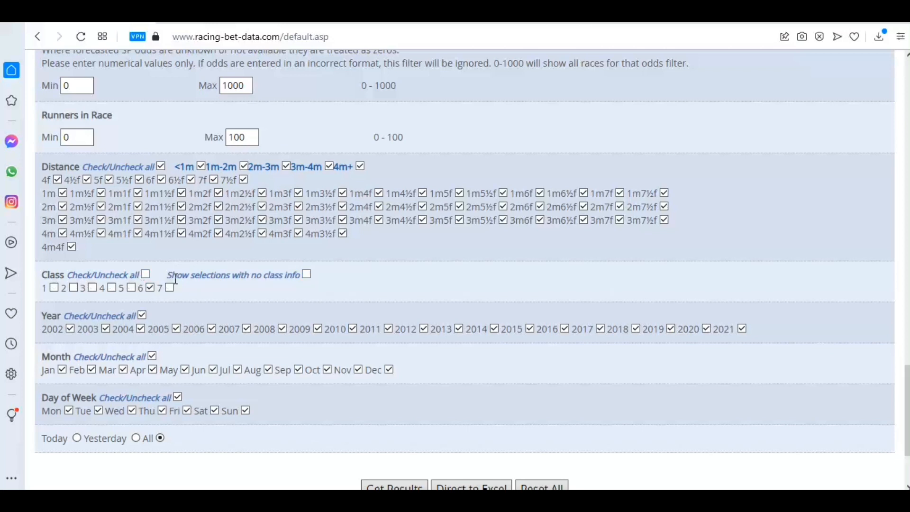
click(161, 167)
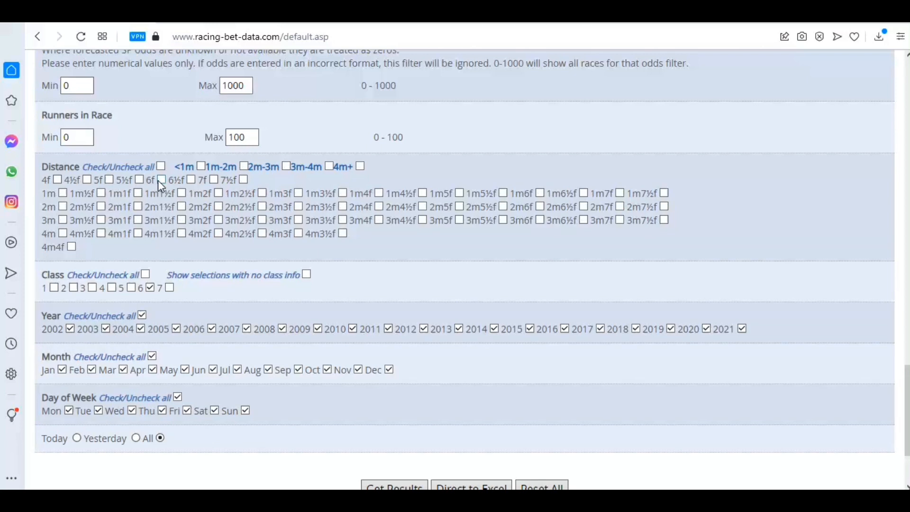
click(191, 179)
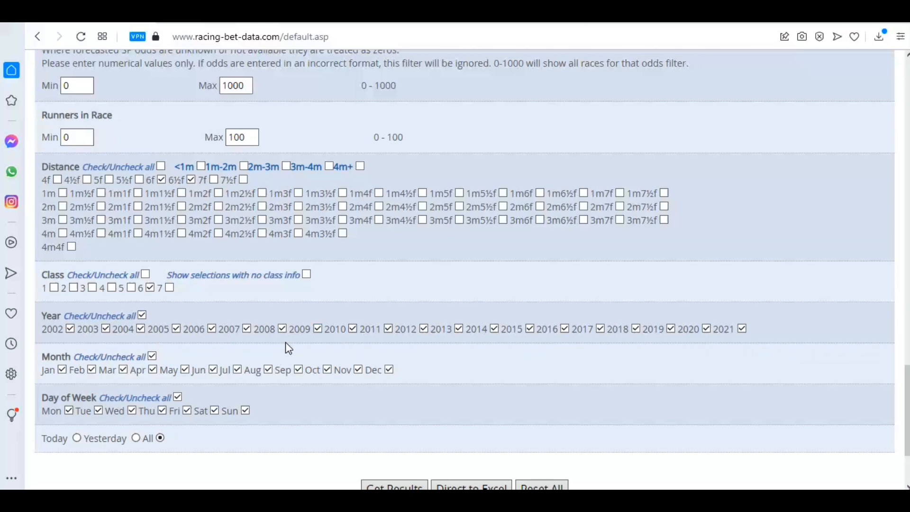
mouse_move(507, 381)
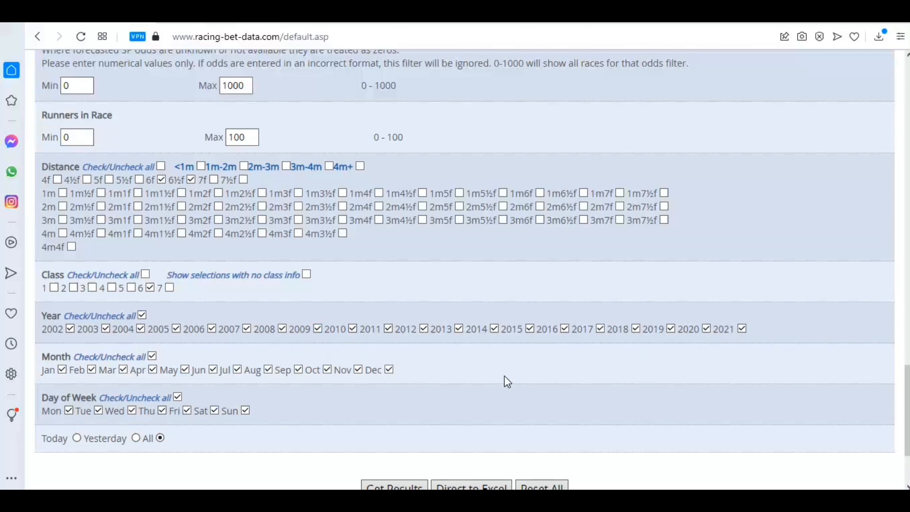
- Export the selected race results Direct to Excel
scroll(down, 3)
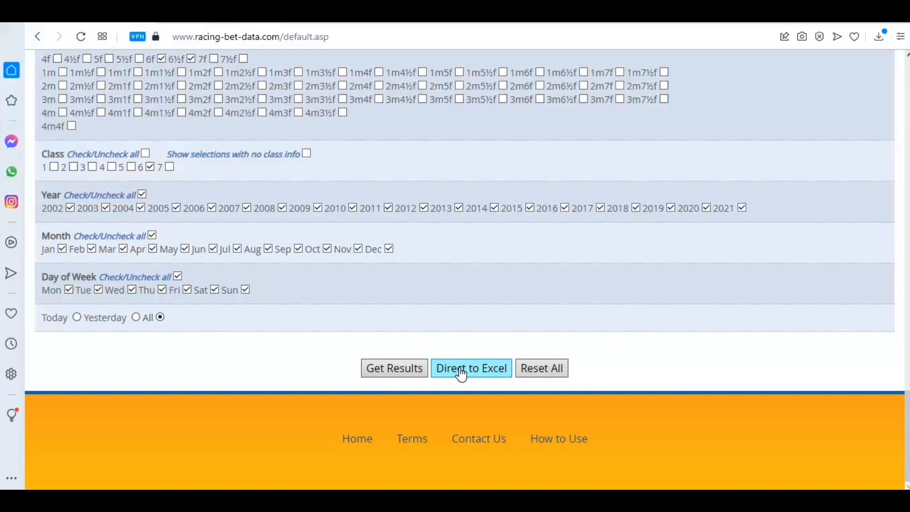
click(470, 368)
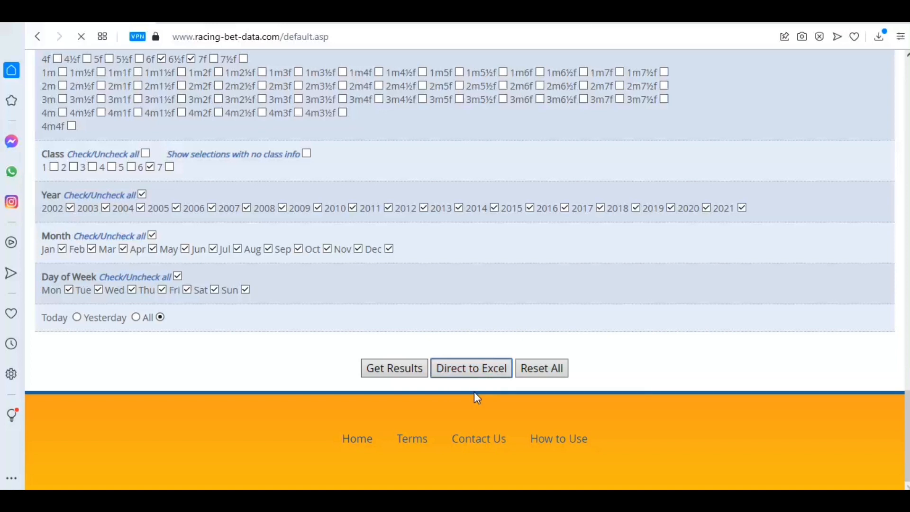
click(471, 367)
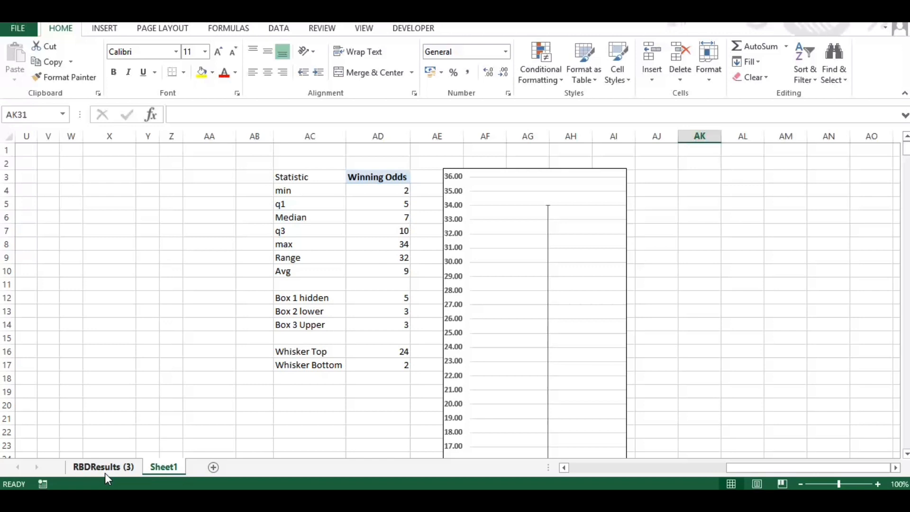
- Inspect the RBDResults (3) data through Industry SP and Runners, then return to the pivot sheet
click(103, 467)
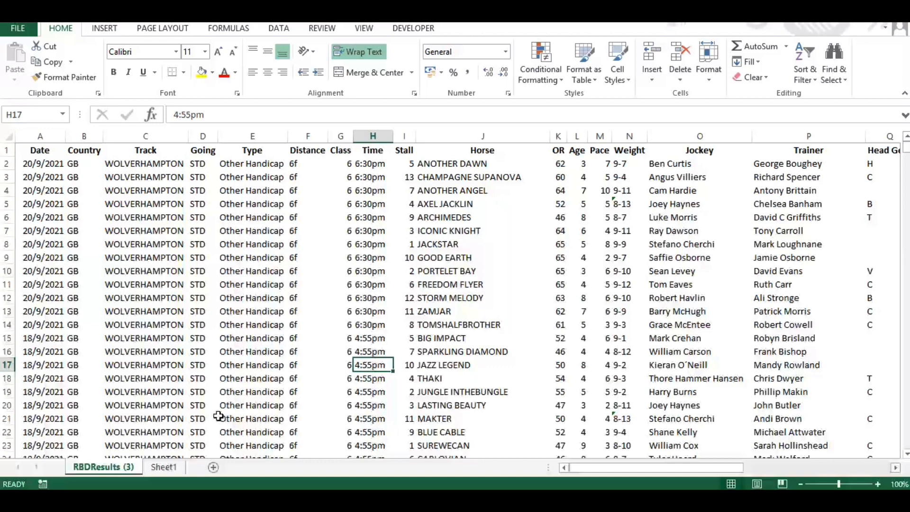
mouse_move(352, 256)
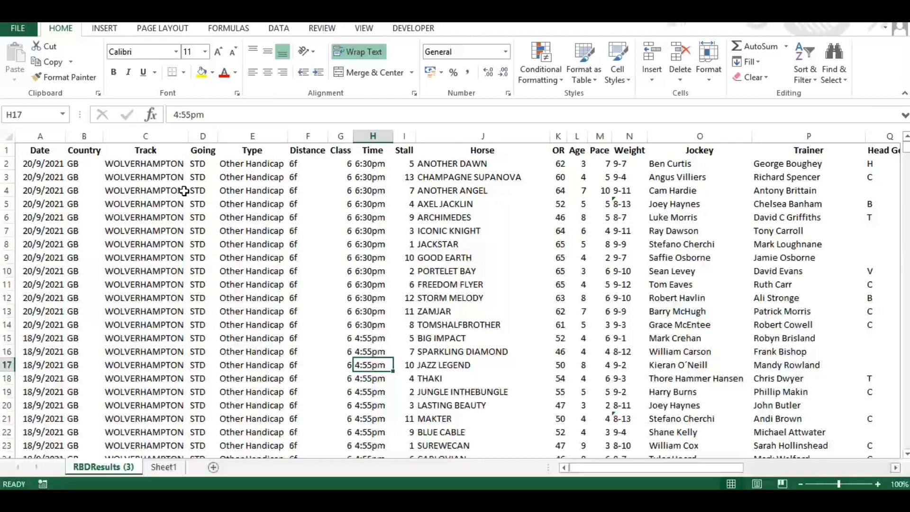
click(39, 136)
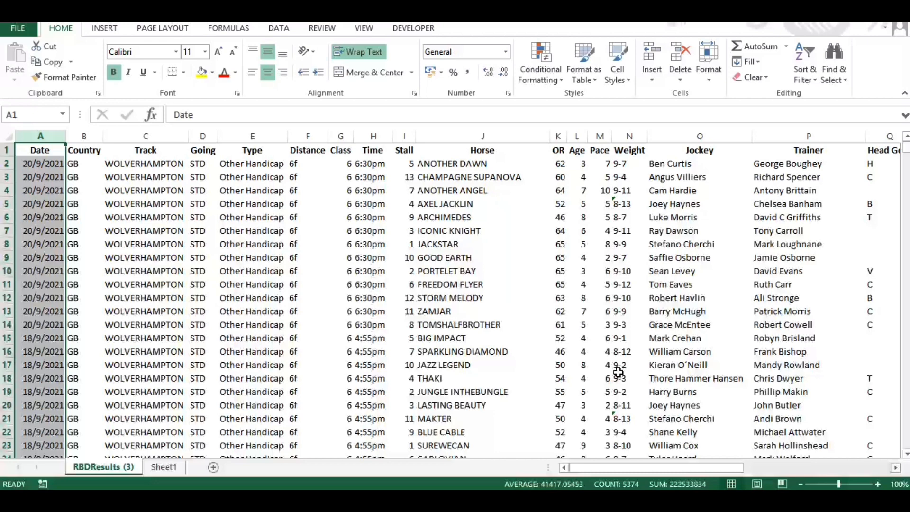
mouse_move(461, 290)
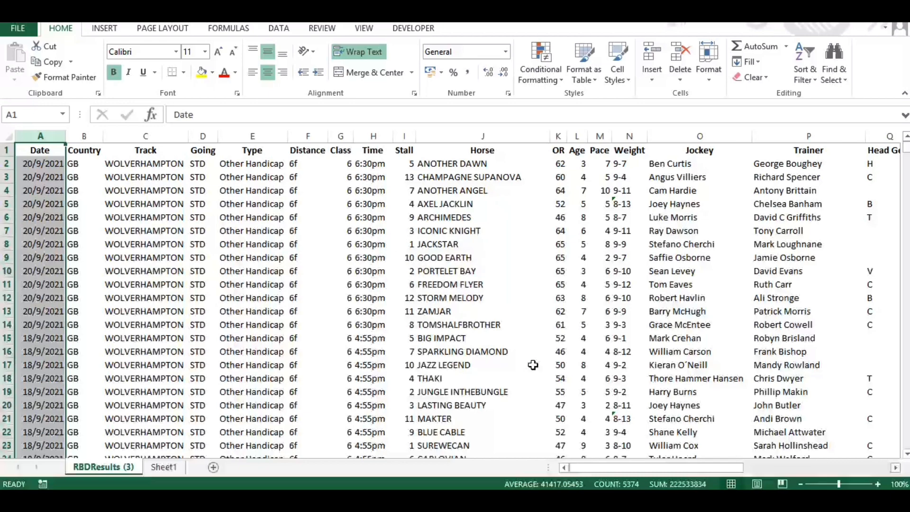
mouse_move(537, 404)
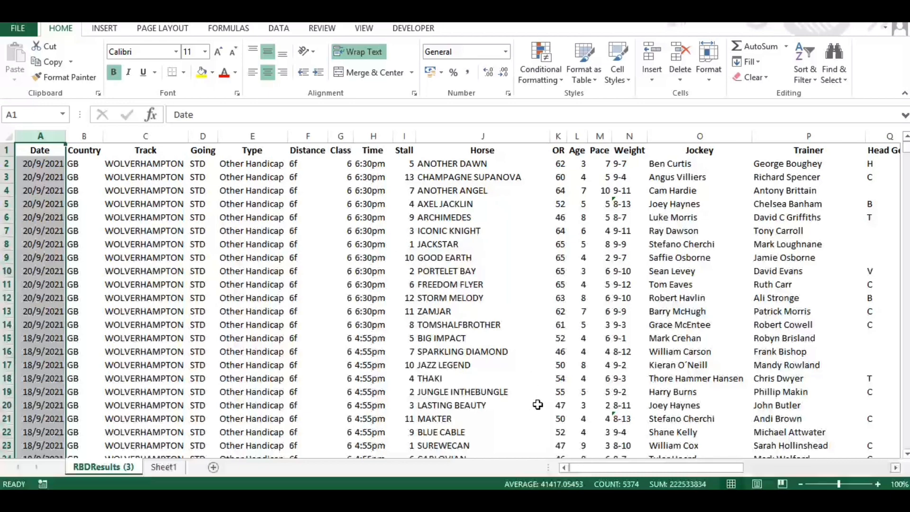
scroll(right, 3)
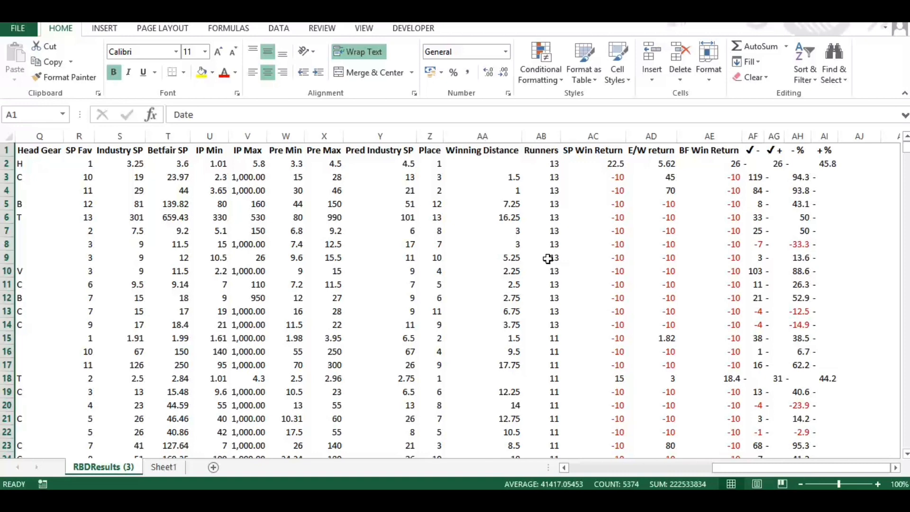
click(163, 467)
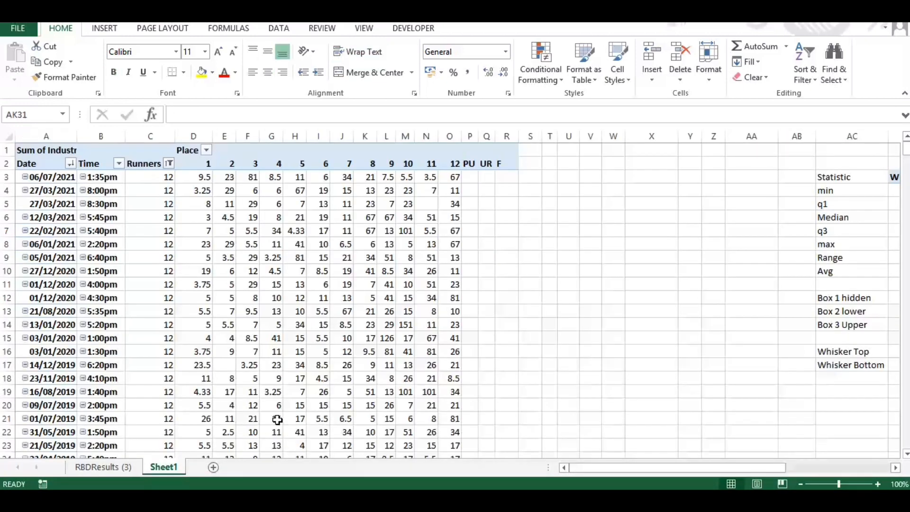
mouse_move(278, 418)
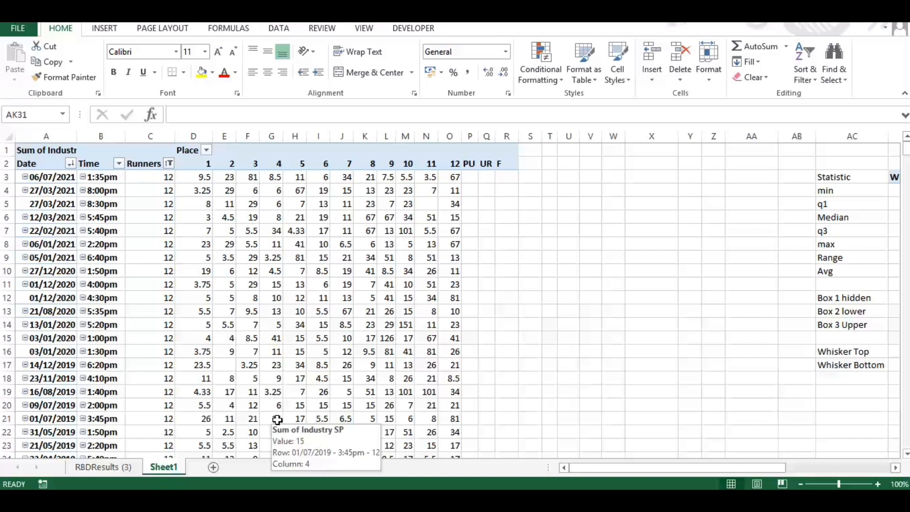
mouse_move(577, 280)
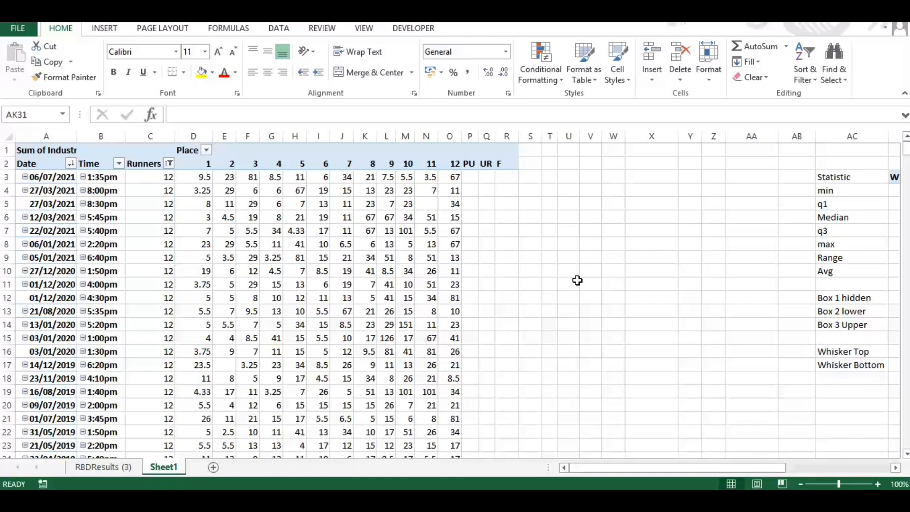
mouse_move(577, 360)
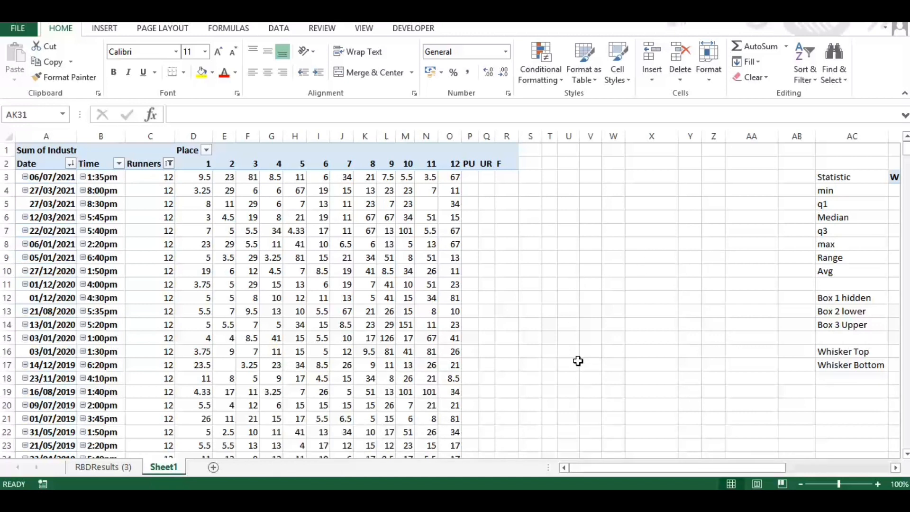
mouse_move(466, 239)
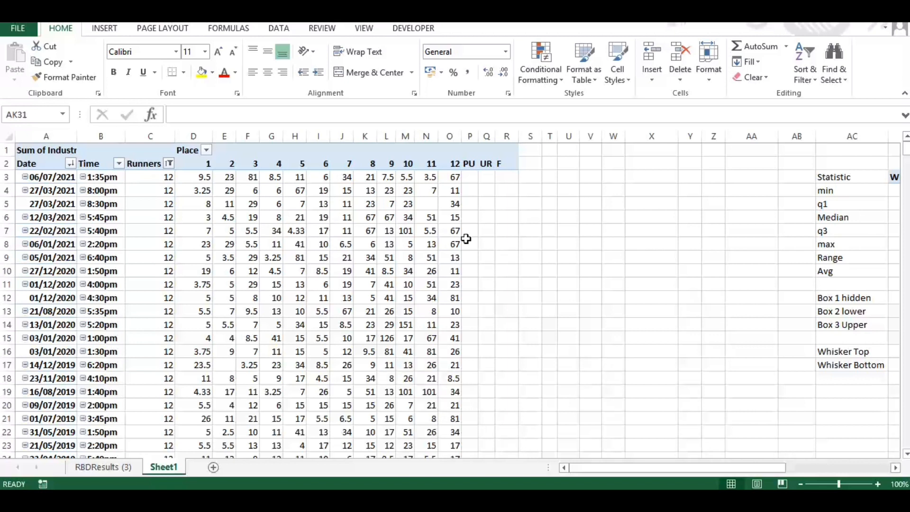
click(248, 177)
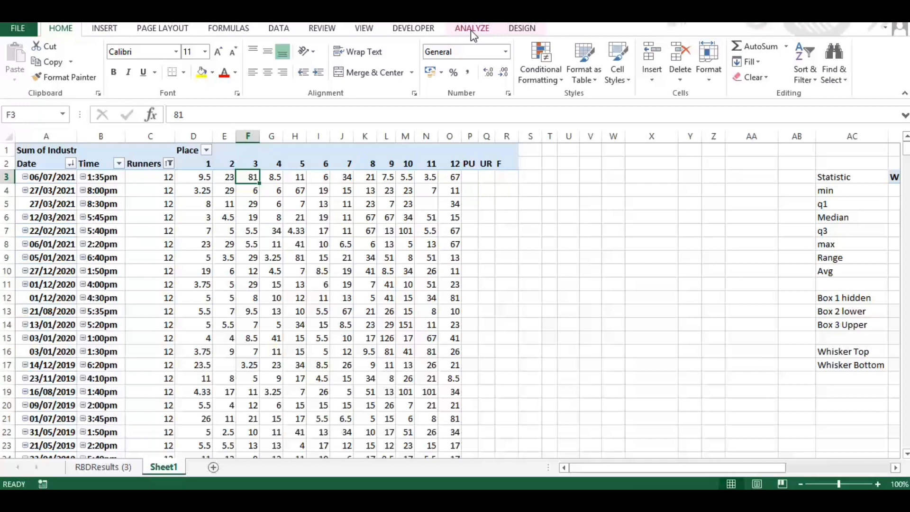
- Check the pivot's data source without changes and display the PivotTable field list
click(103, 467)
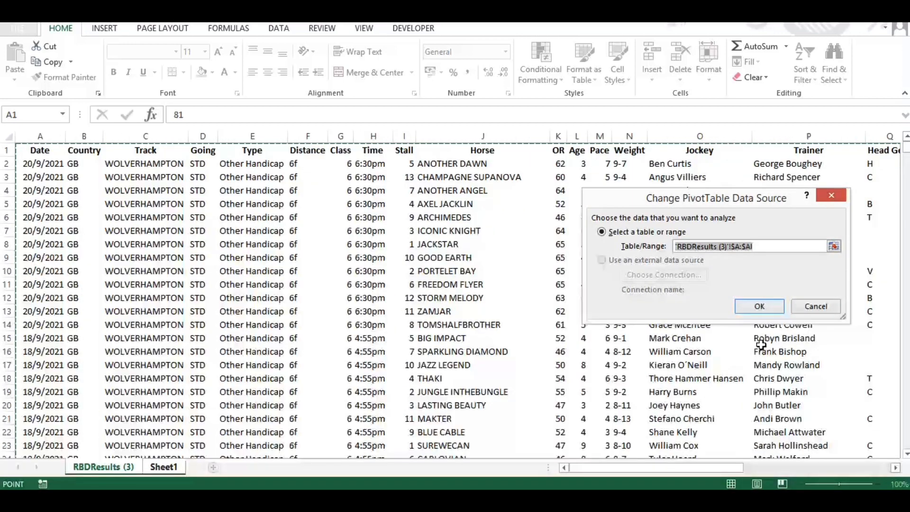
click(759, 305)
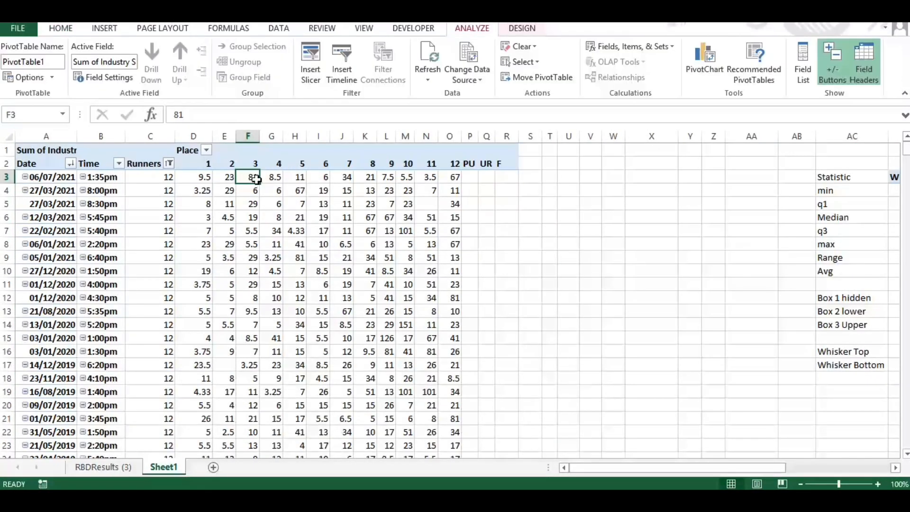
right_click(248, 176)
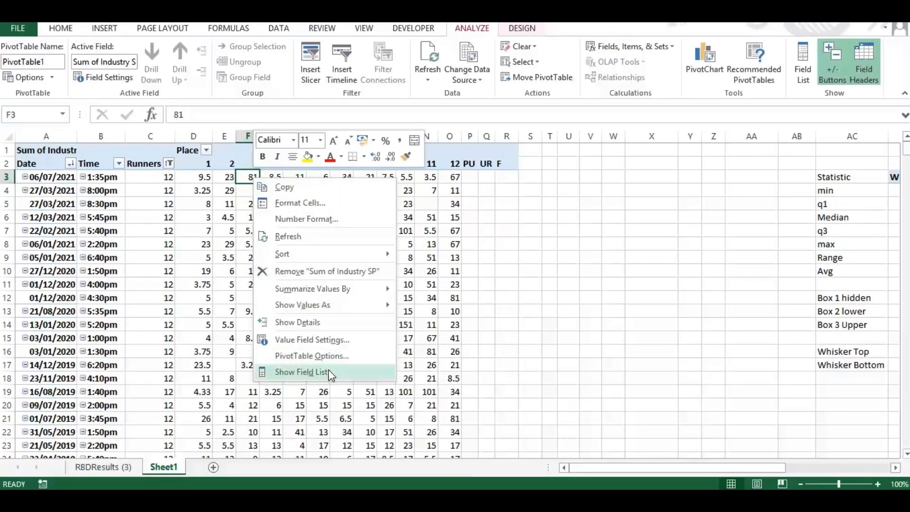
click(301, 372)
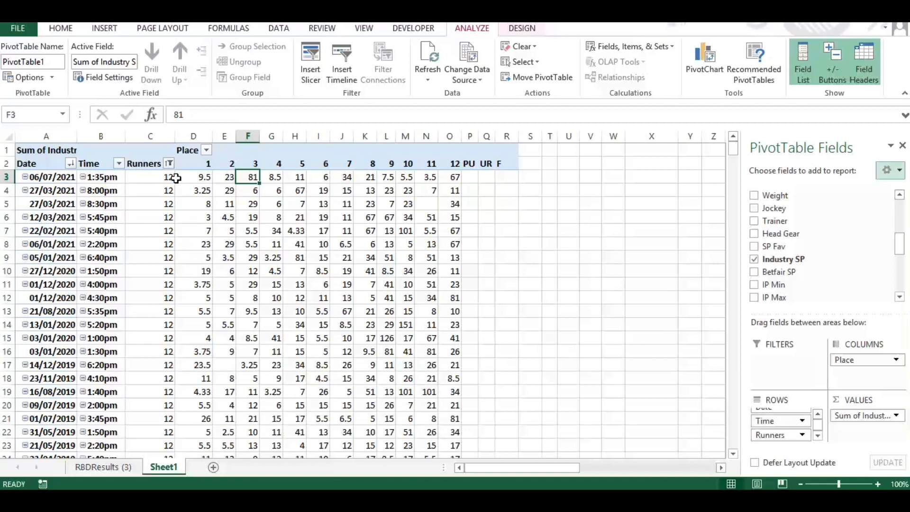
click(169, 164)
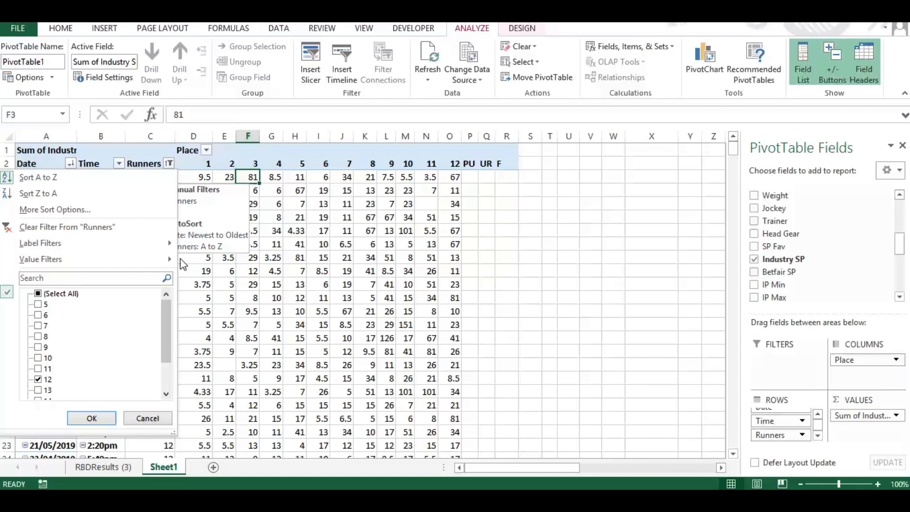
click(38, 368)
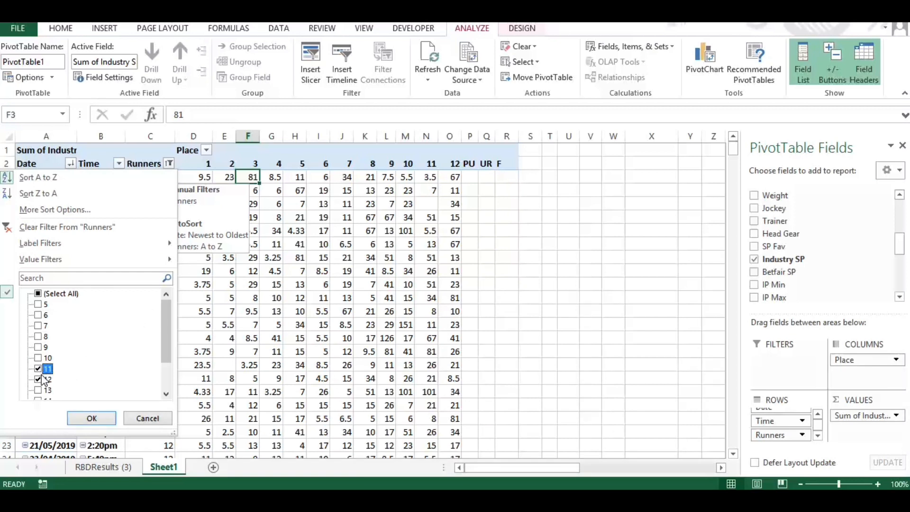
click(38, 369)
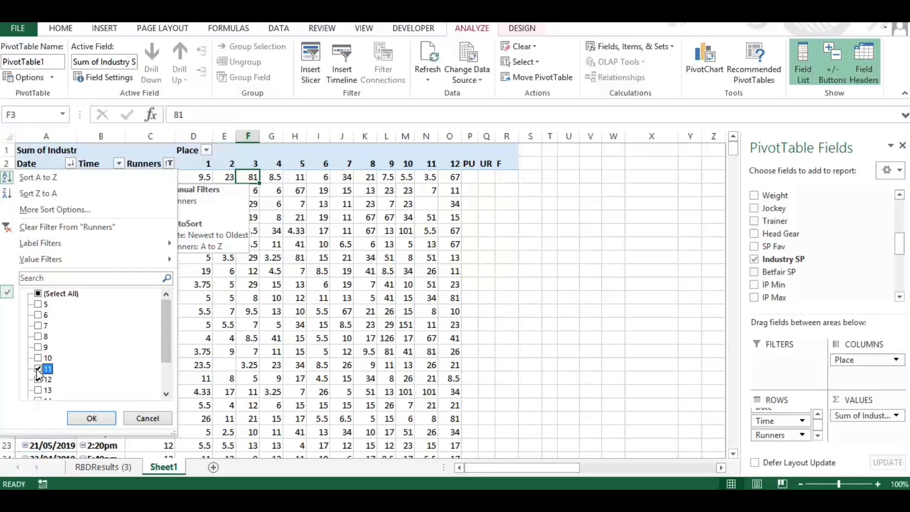
click(38, 370)
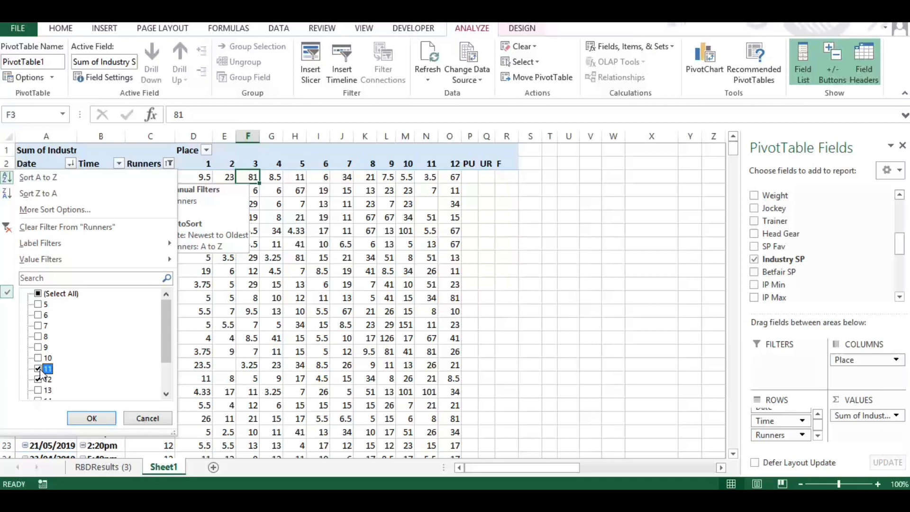
click(38, 379)
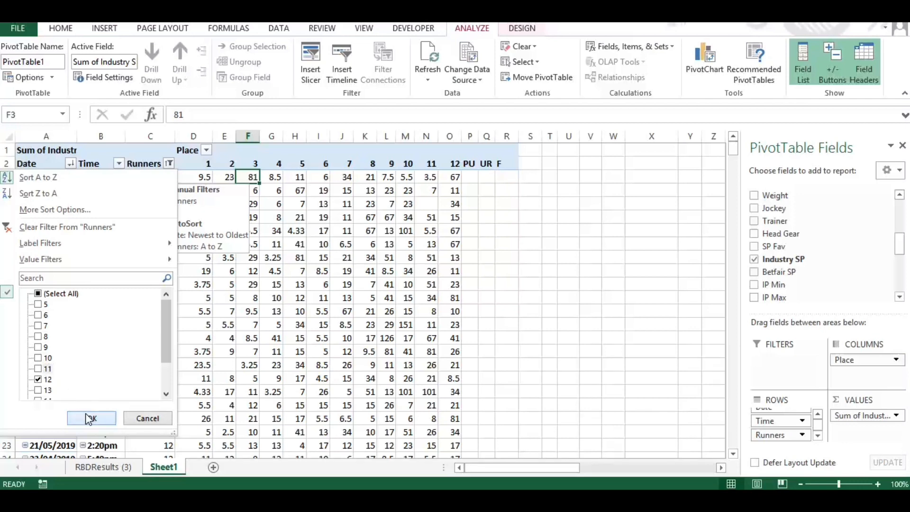
click(91, 418)
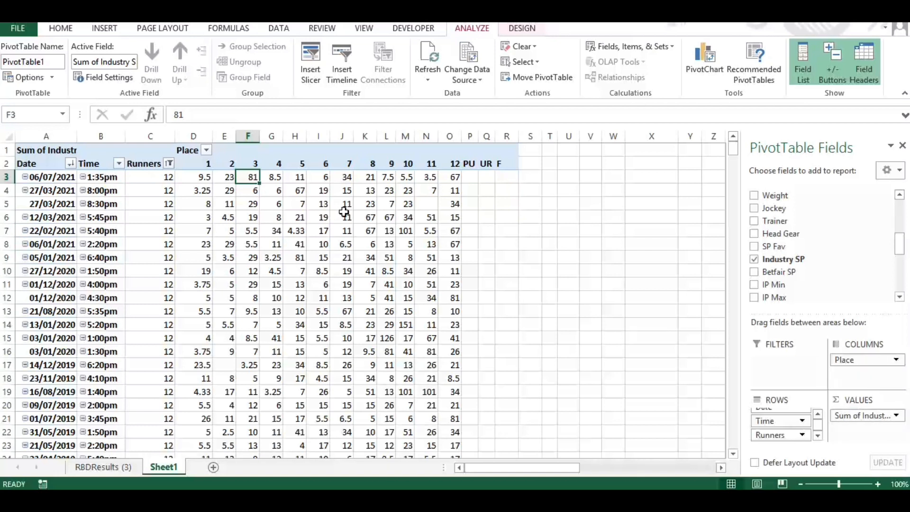
mouse_move(345, 211)
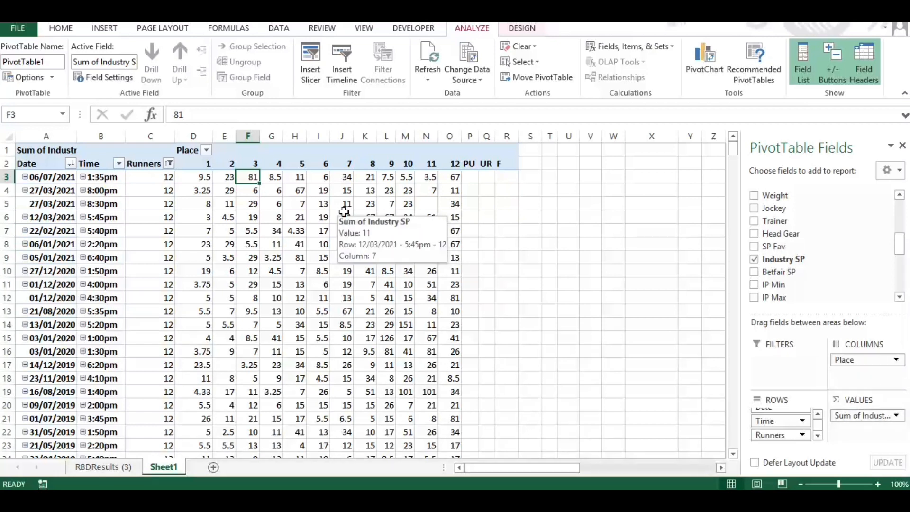
mouse_move(882, 441)
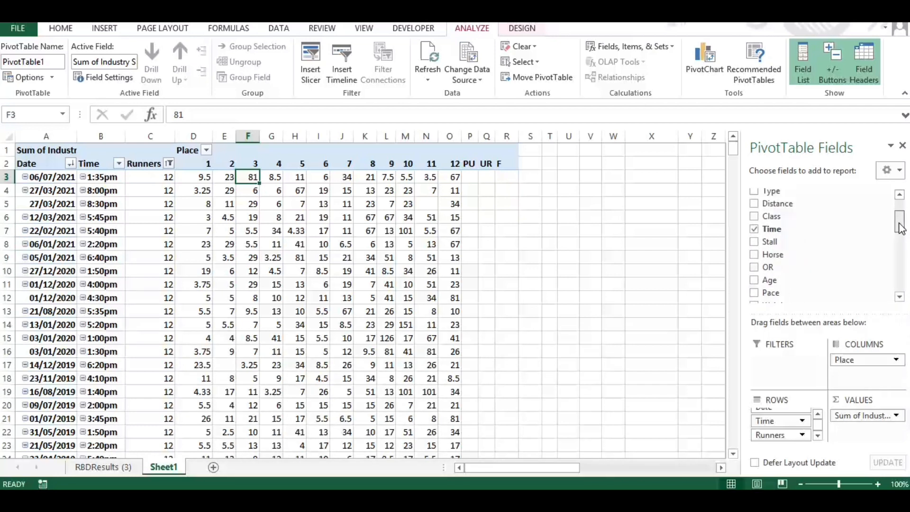
- Scroll down the 12-runner pivot table to review the Runners totals
scroll(down, 3)
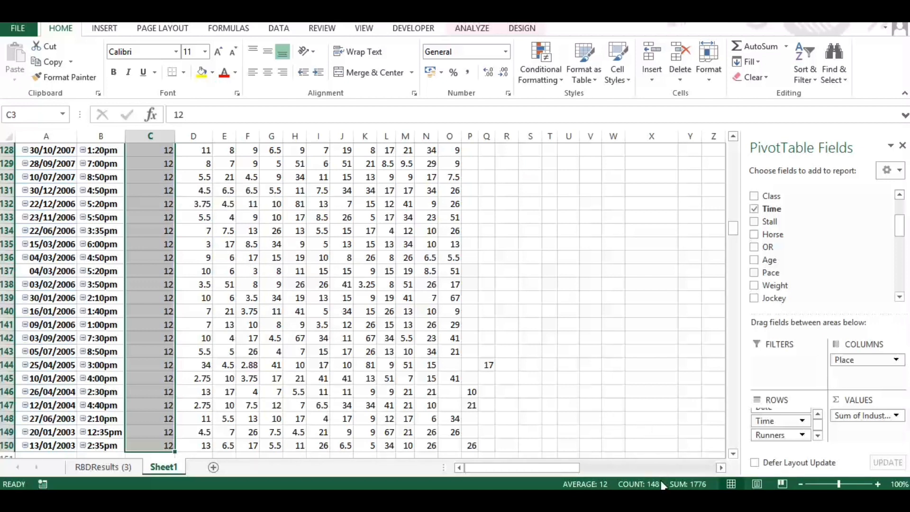
mouse_move(383, 450)
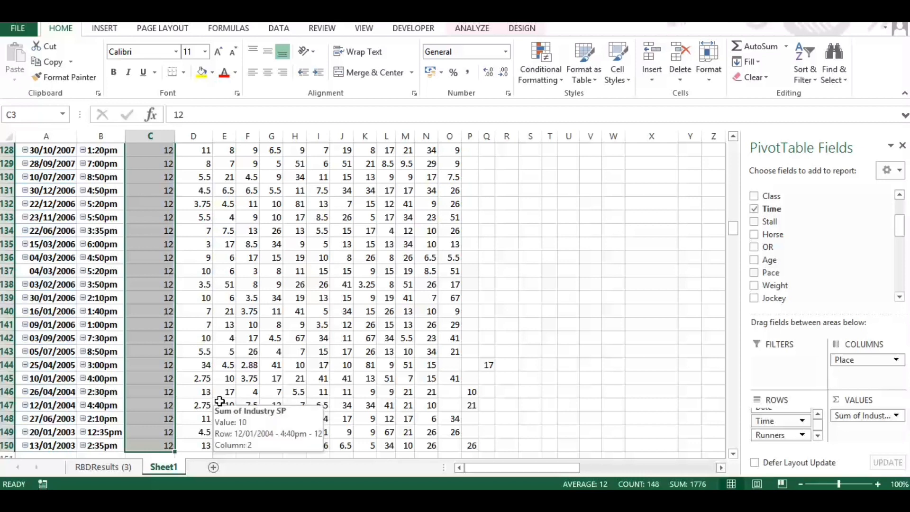
mouse_move(182, 404)
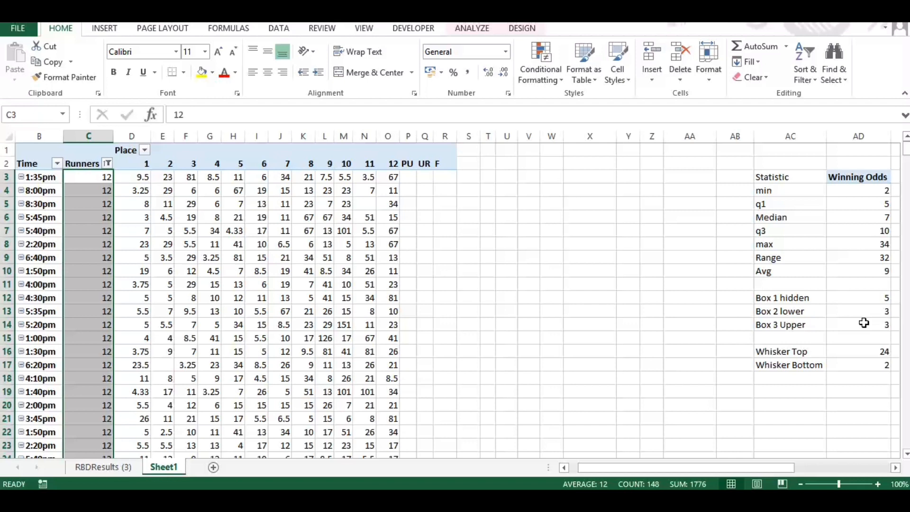
mouse_move(757, 432)
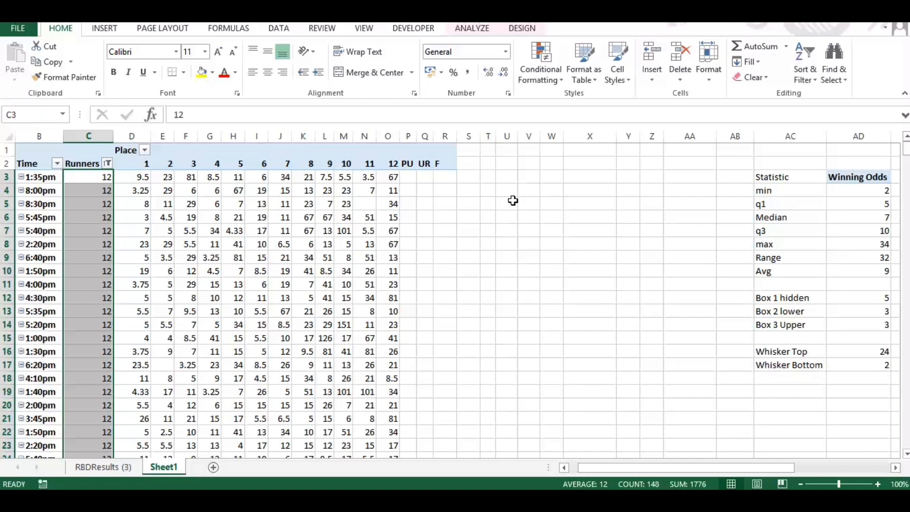
mouse_move(694, 213)
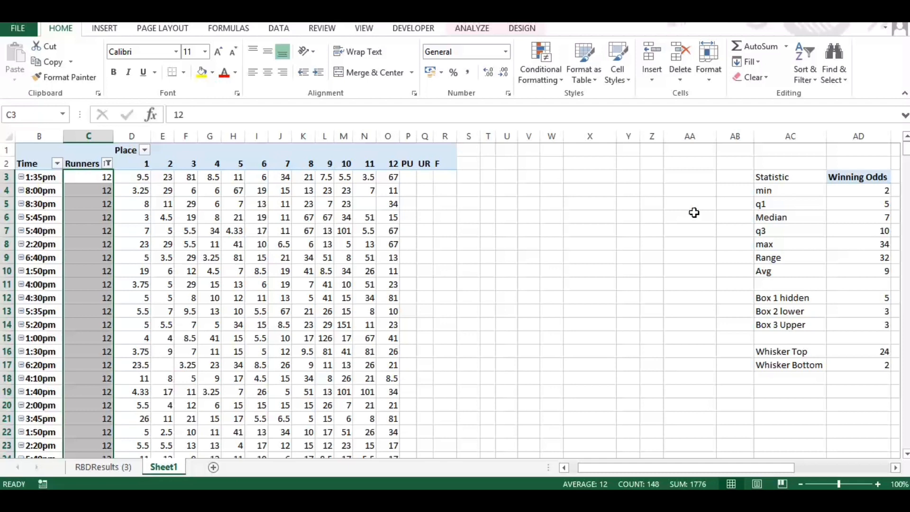
click(858, 190)
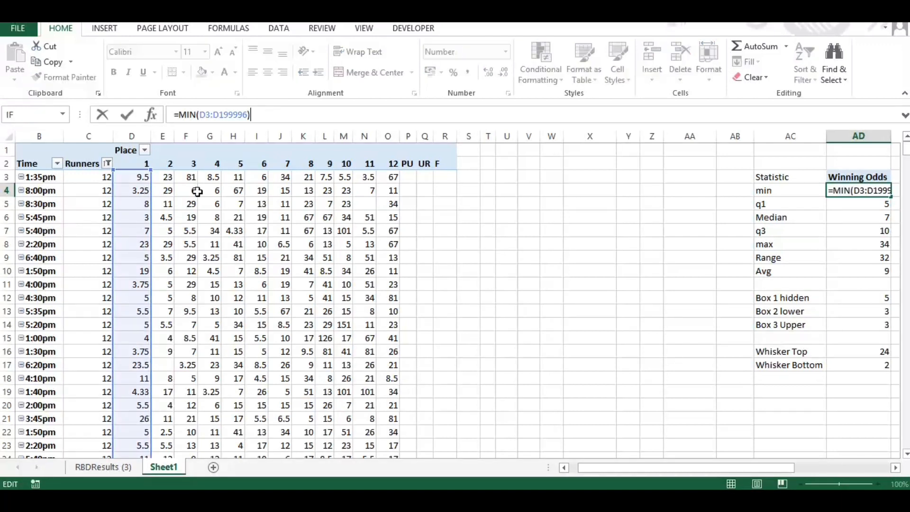
mouse_move(131, 226)
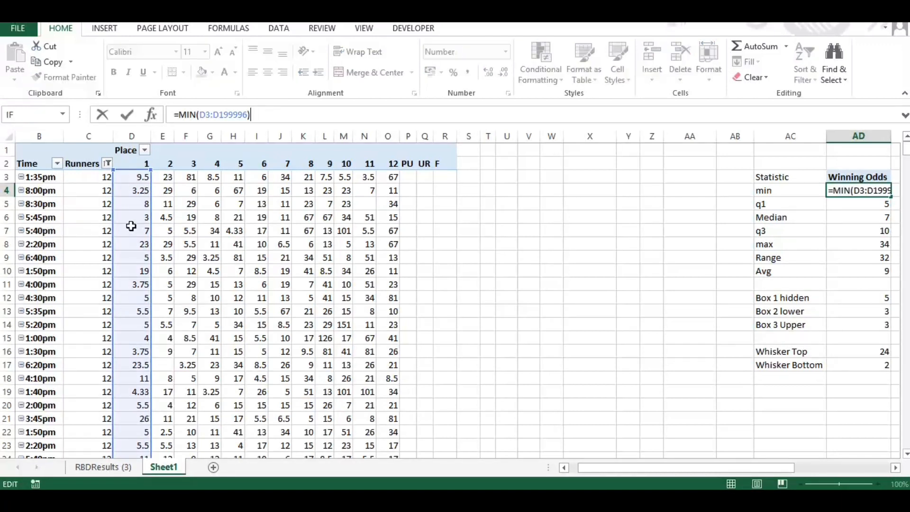
mouse_move(154, 171)
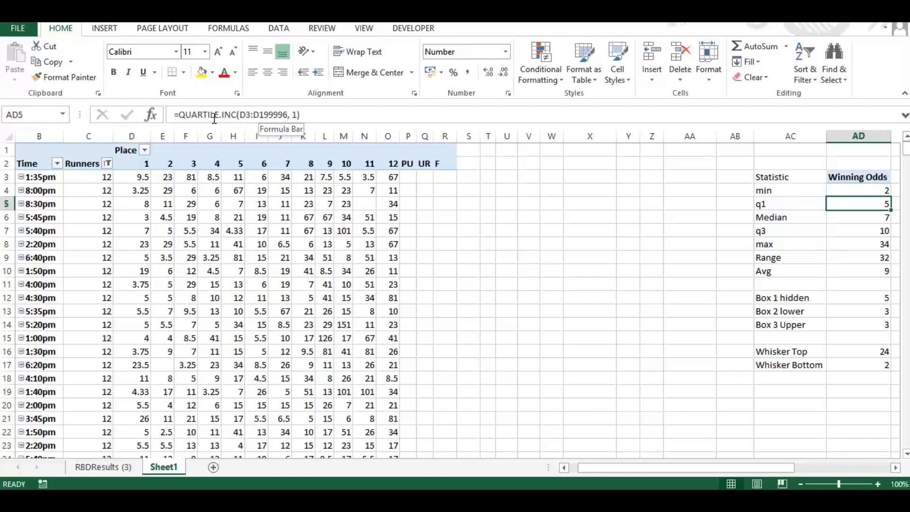
mouse_move(403, 220)
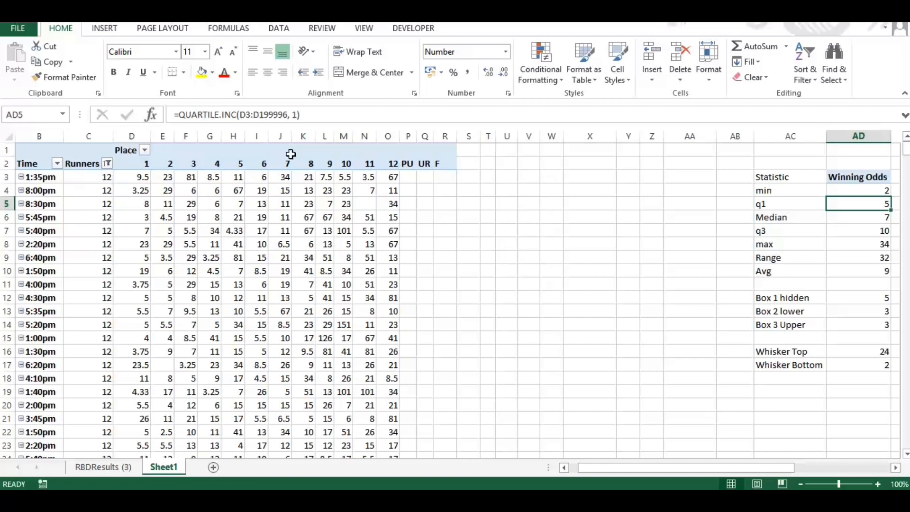
mouse_move(220, 114)
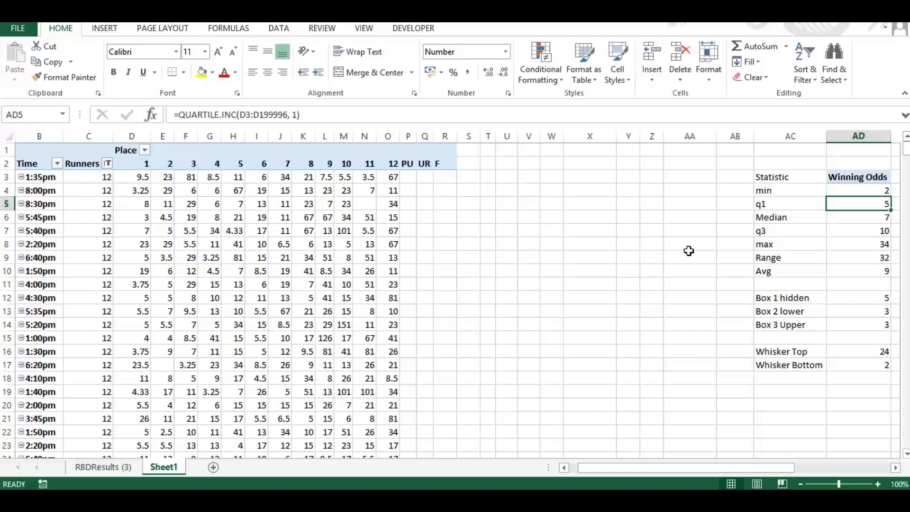
click(858, 216)
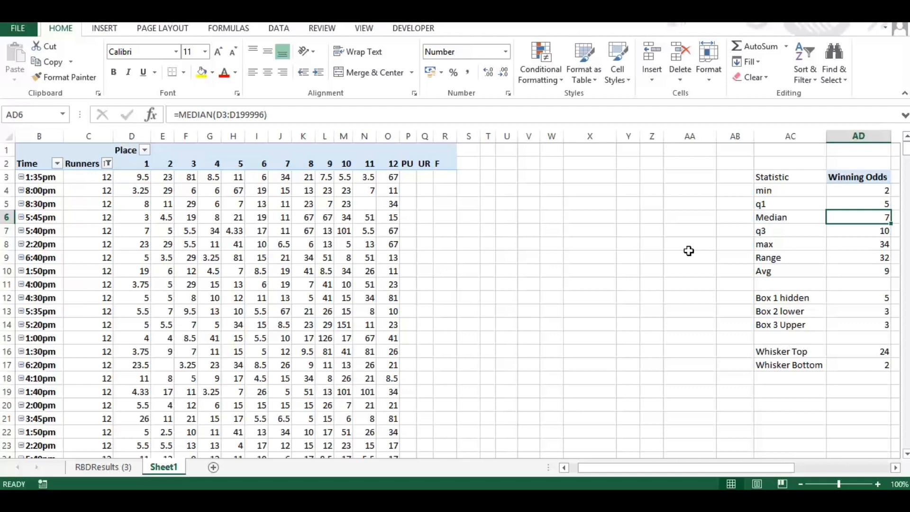
click(858, 271)
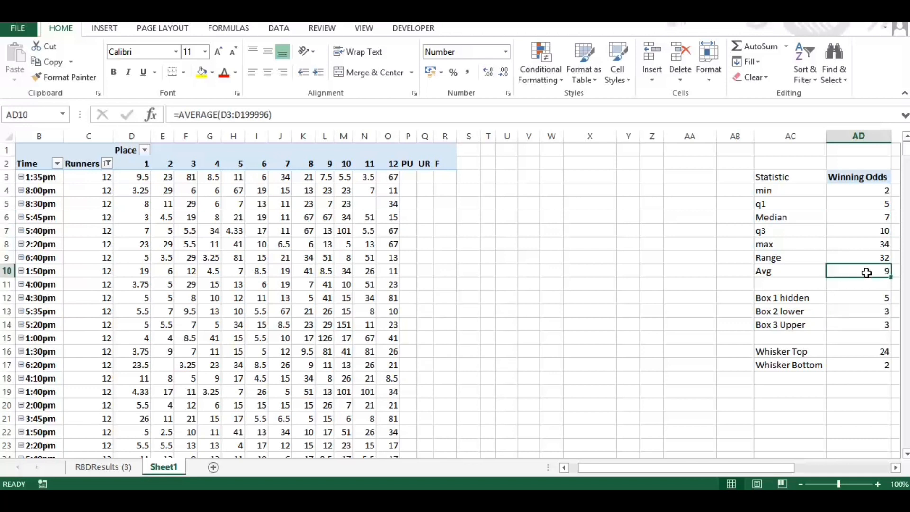
click(858, 217)
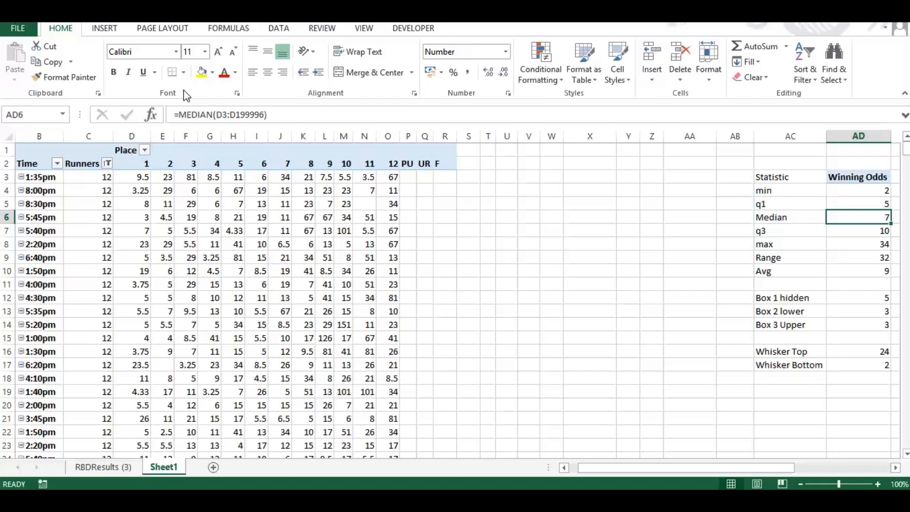
mouse_move(129, 262)
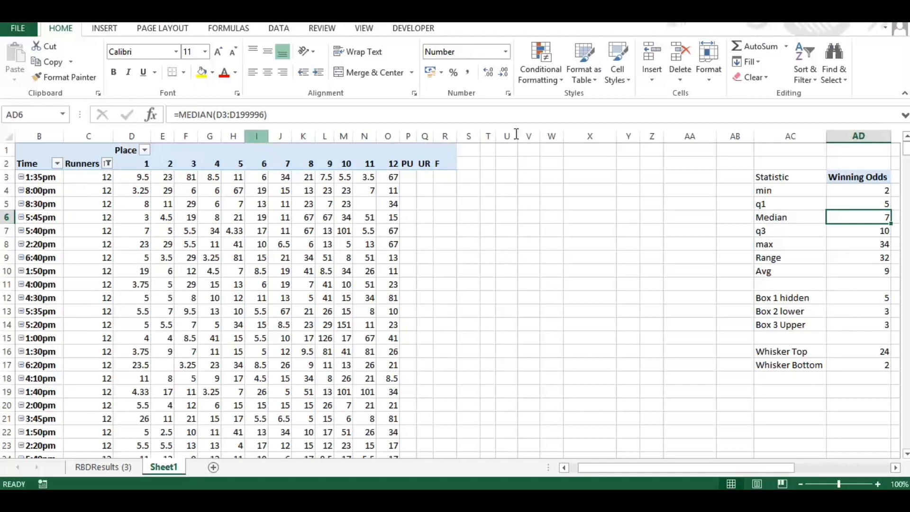
click(858, 230)
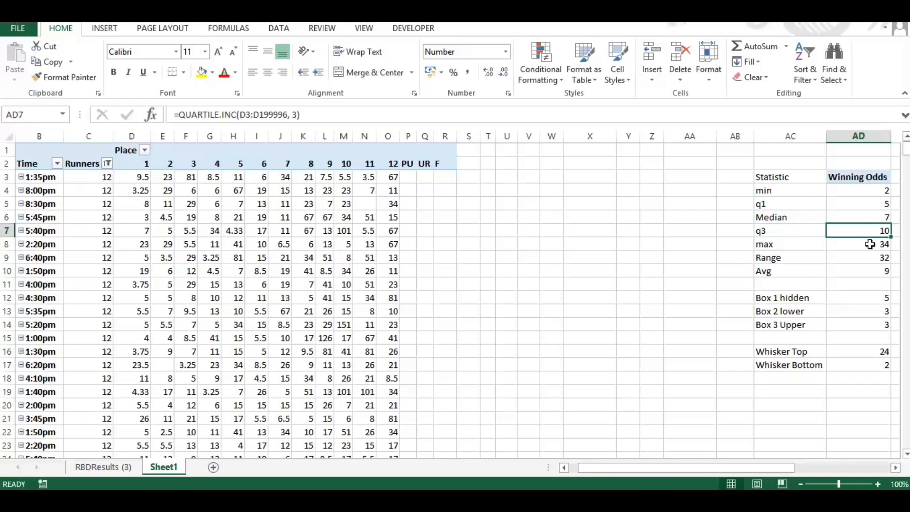
click(859, 243)
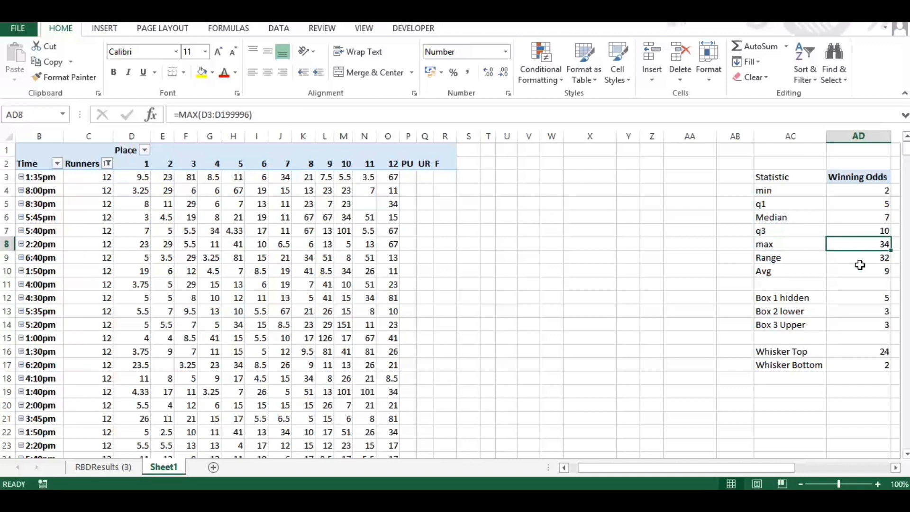
click(858, 257)
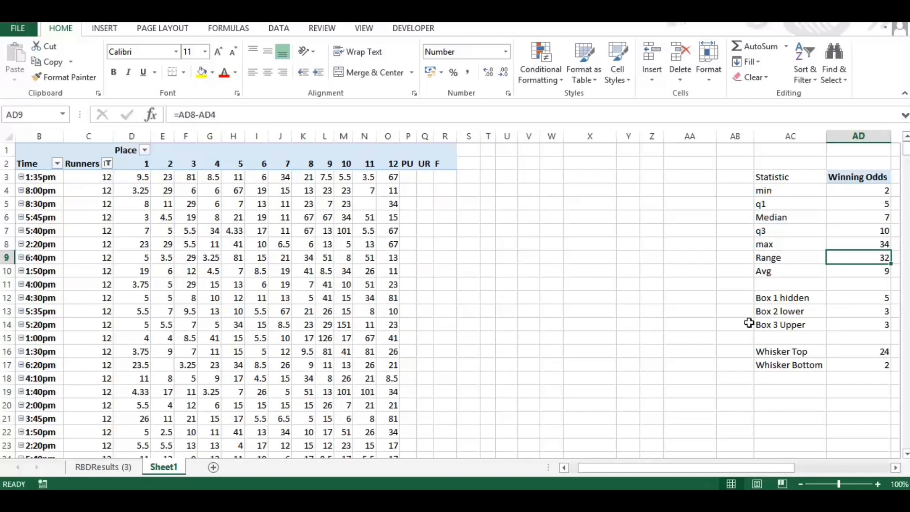
click(858, 271)
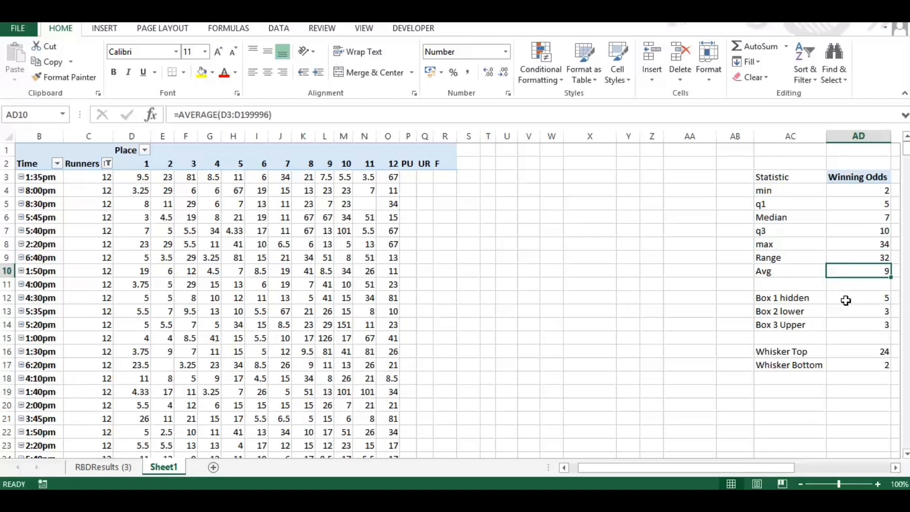
click(857, 298)
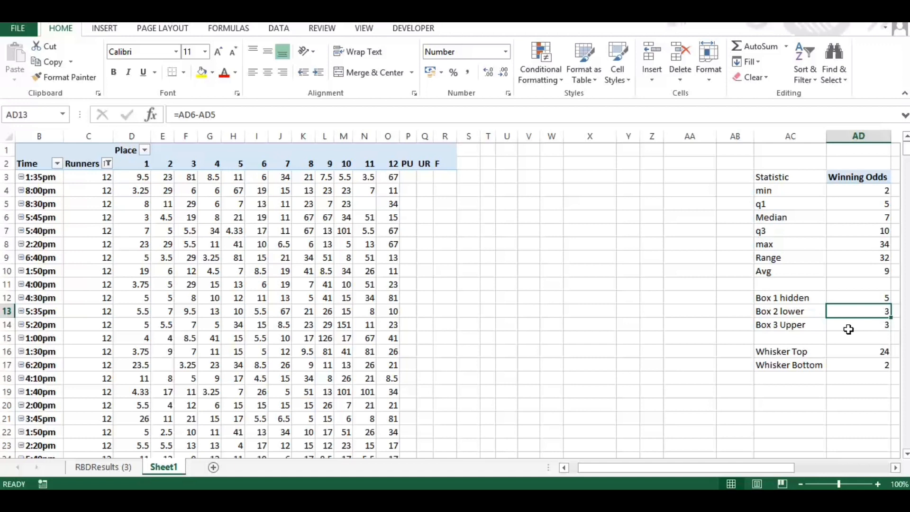
click(857, 324)
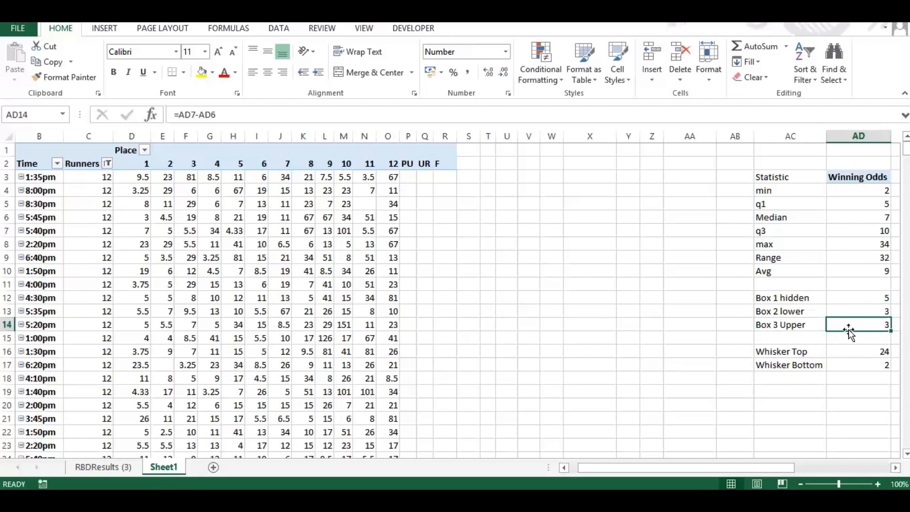
click(858, 351)
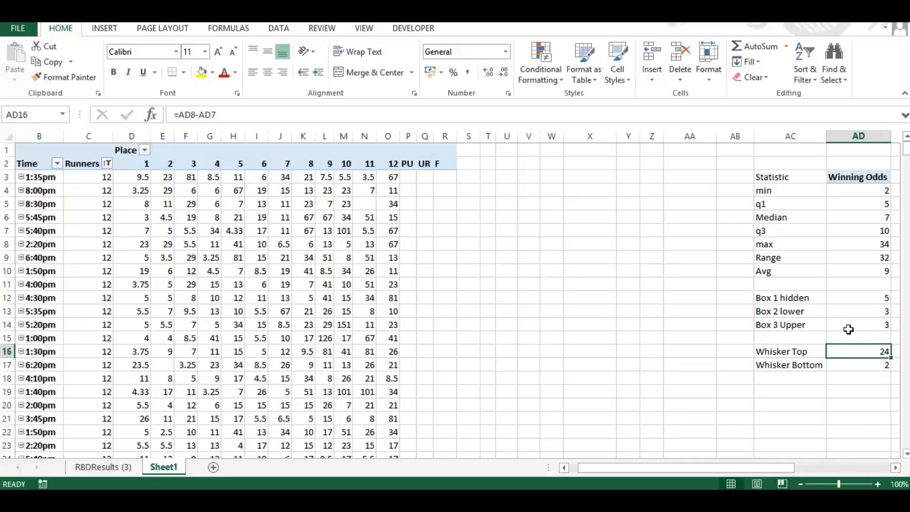
click(859, 365)
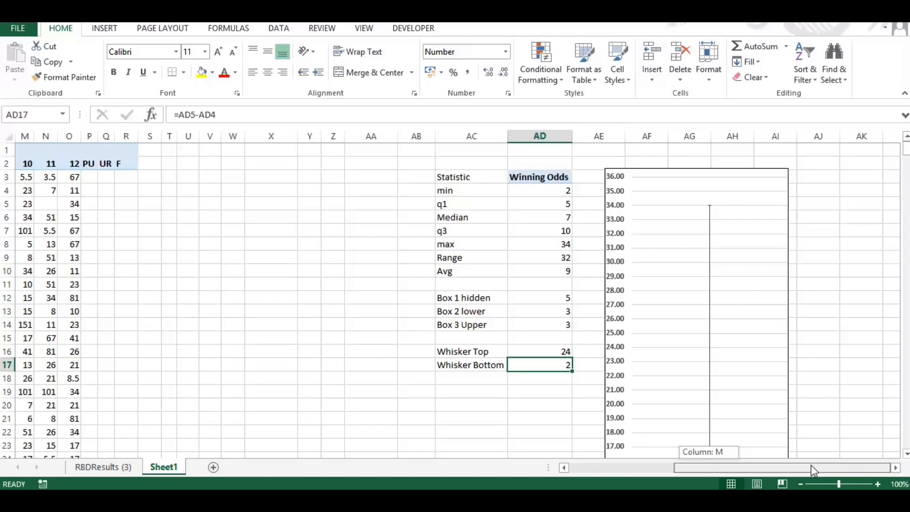
scroll(down, 3)
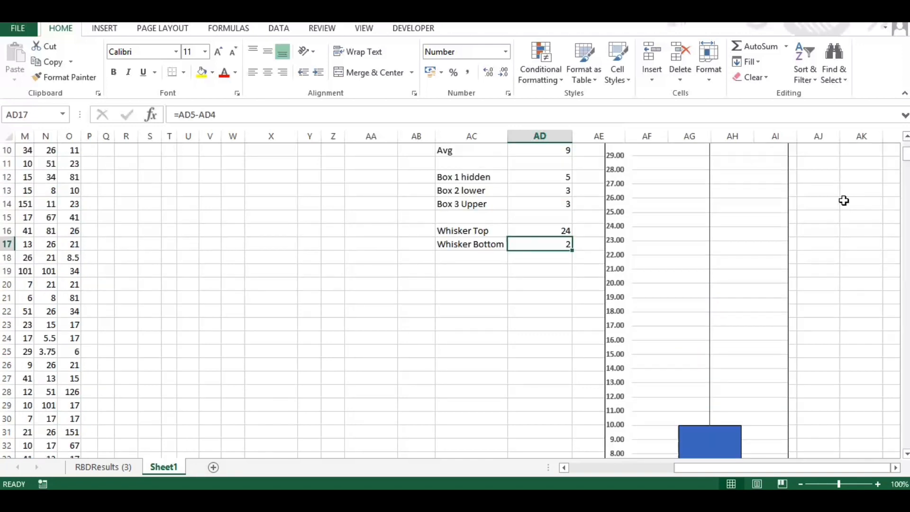
scroll(down, 3)
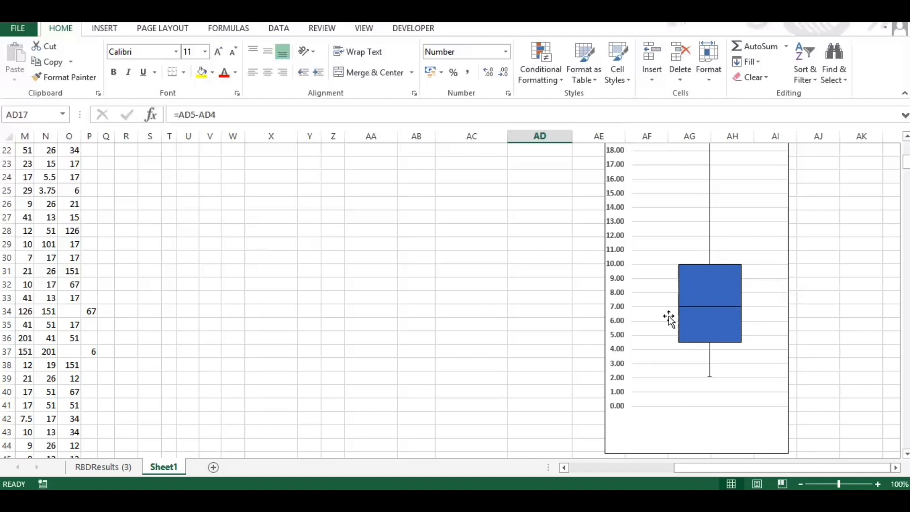
mouse_move(729, 346)
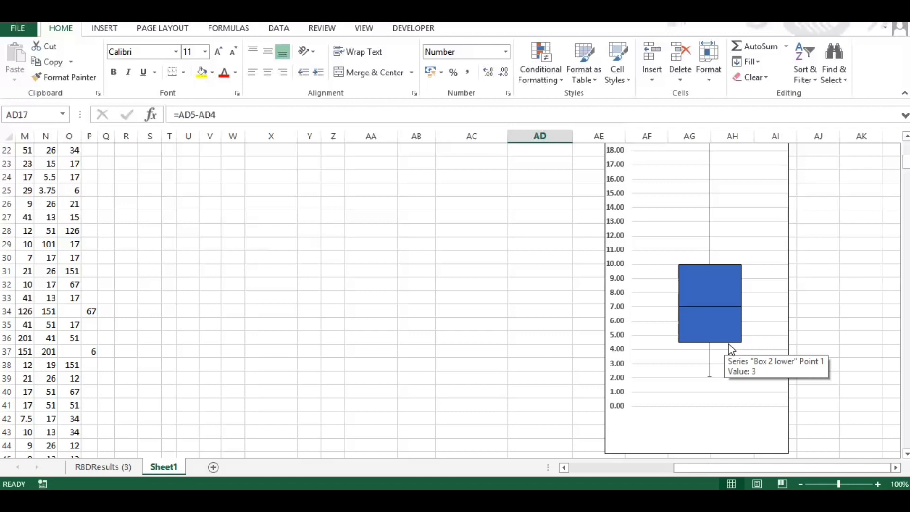
mouse_move(696, 346)
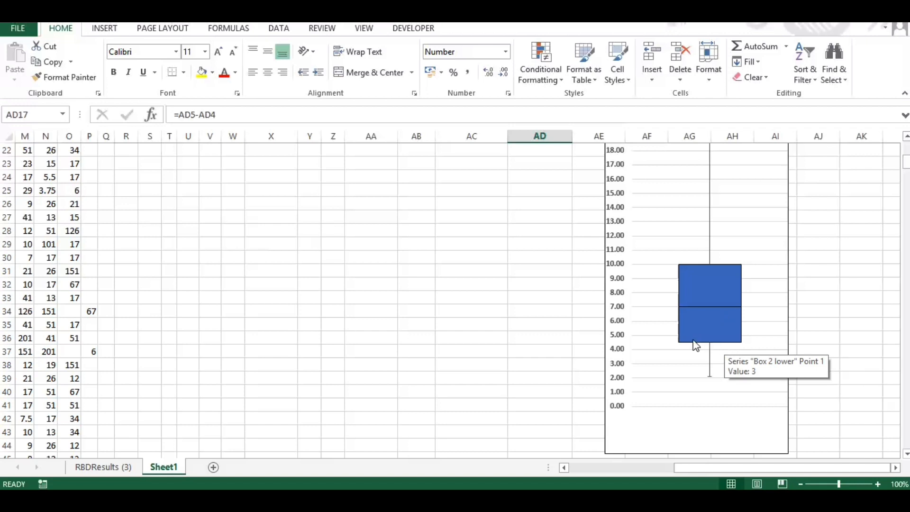
mouse_move(686, 347)
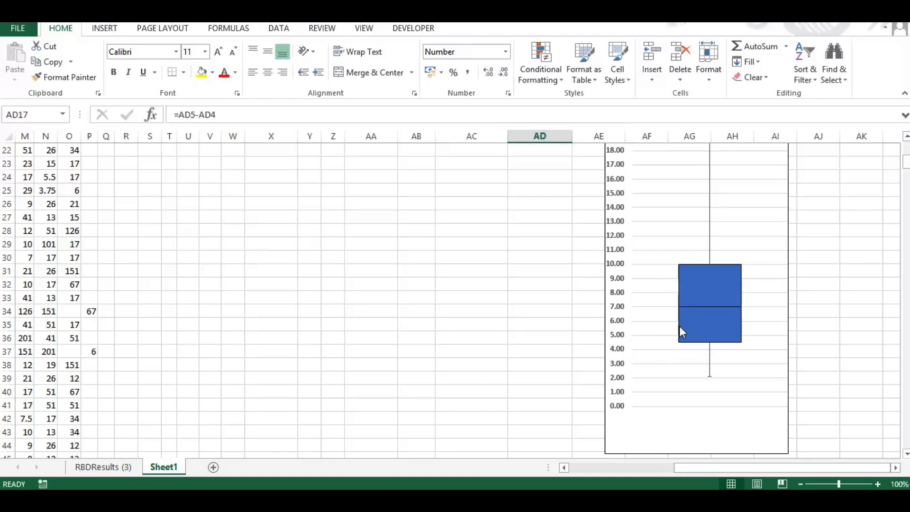
mouse_move(683, 332)
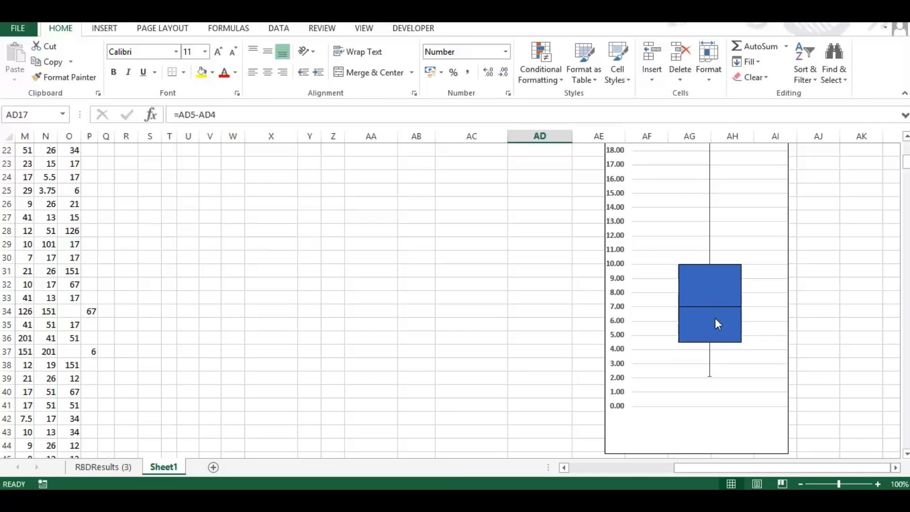
mouse_move(682, 311)
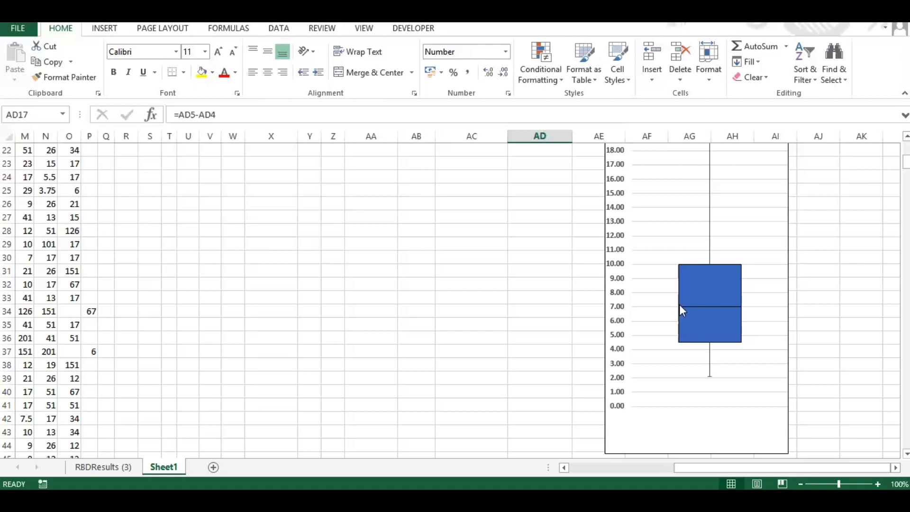
mouse_move(724, 367)
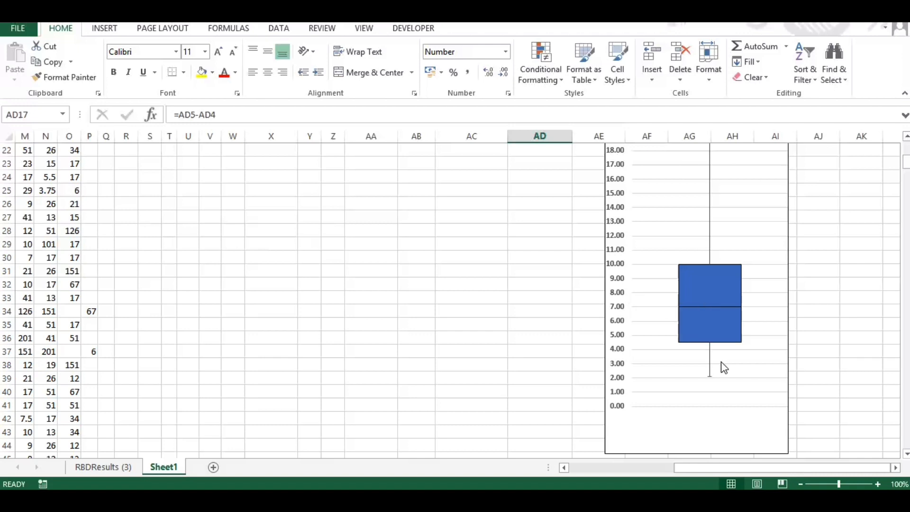
mouse_move(713, 381)
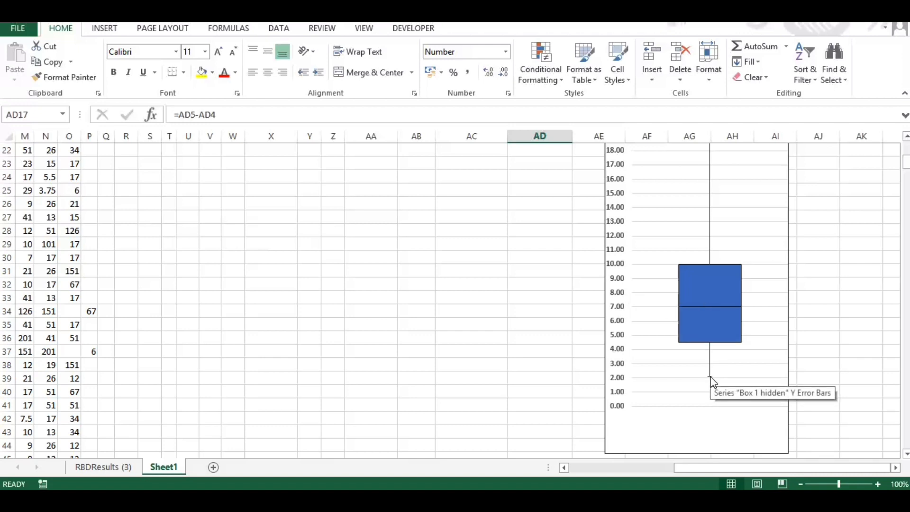
mouse_move(709, 375)
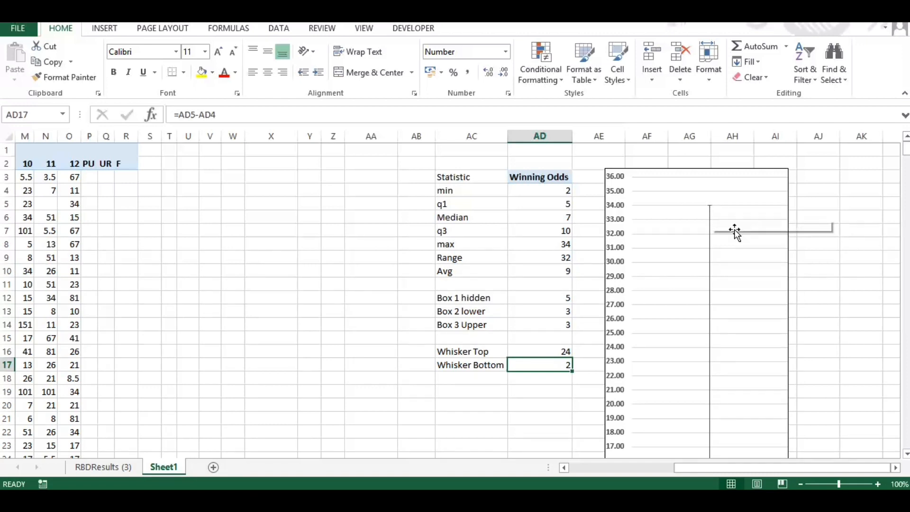
mouse_move(735, 249)
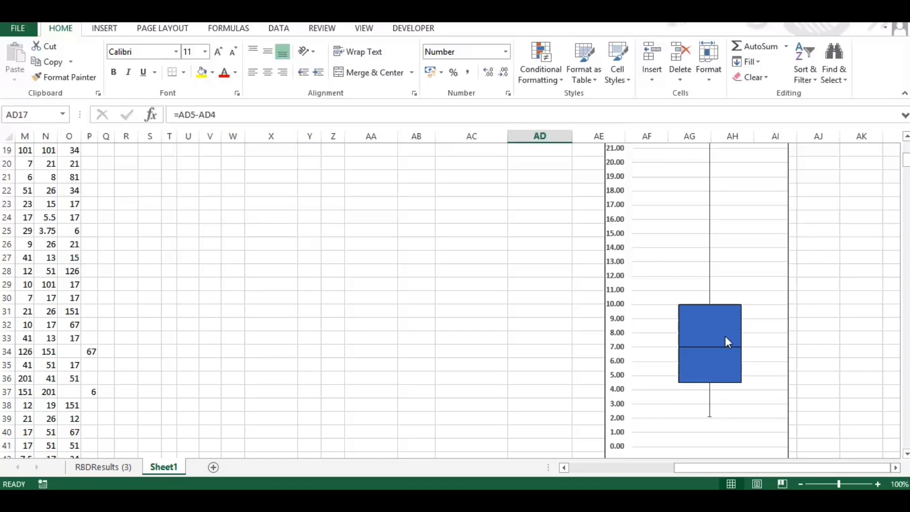
mouse_move(695, 378)
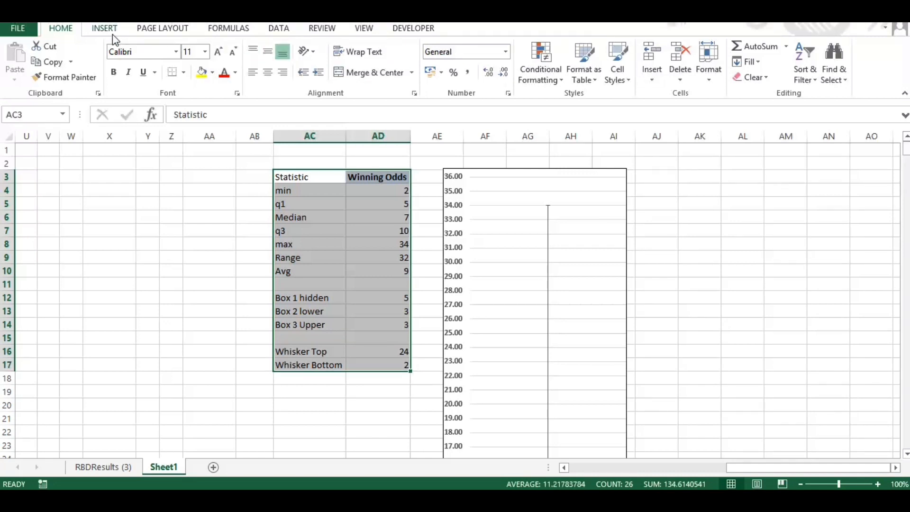
- Insert a Stacked Column chart from the All Charts list in Recommended Charts
click(104, 28)
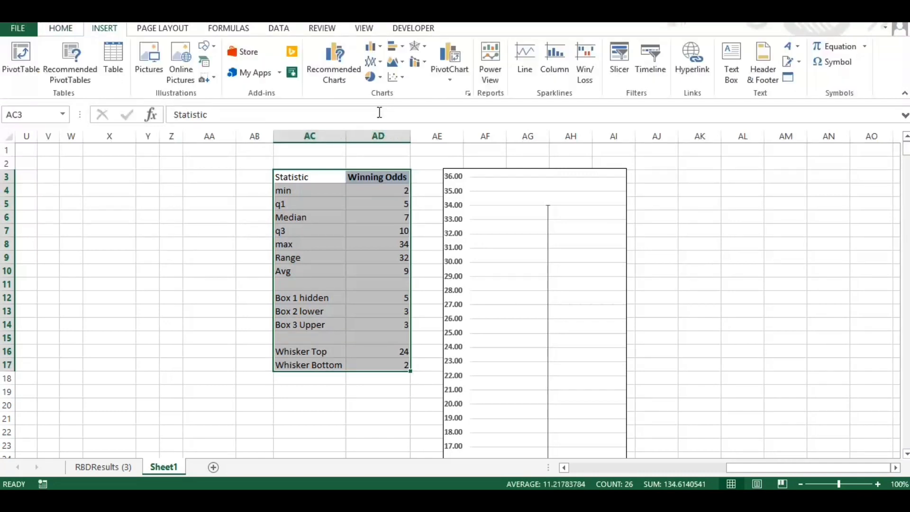
mouse_move(334, 61)
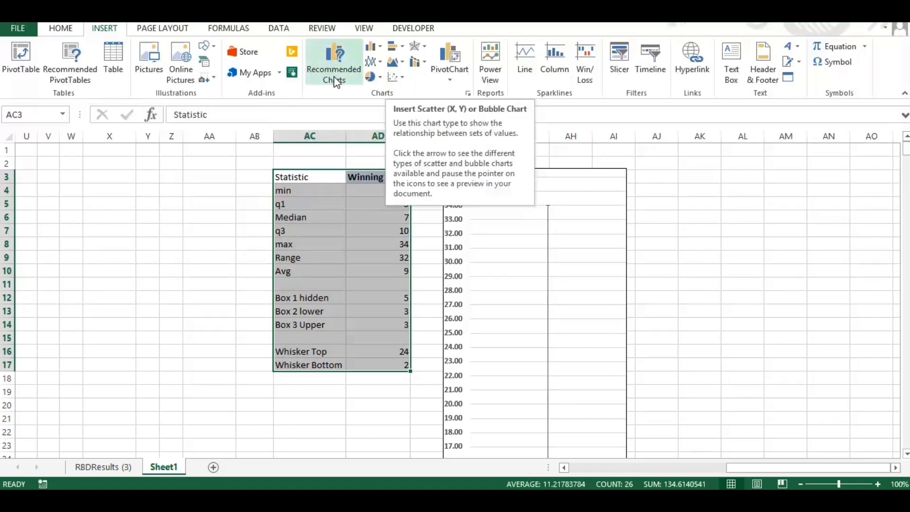
click(333, 64)
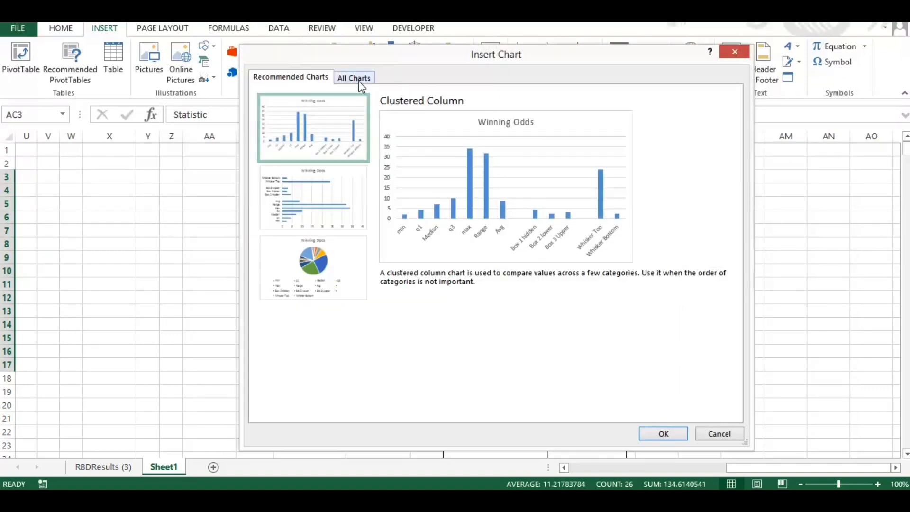
click(354, 77)
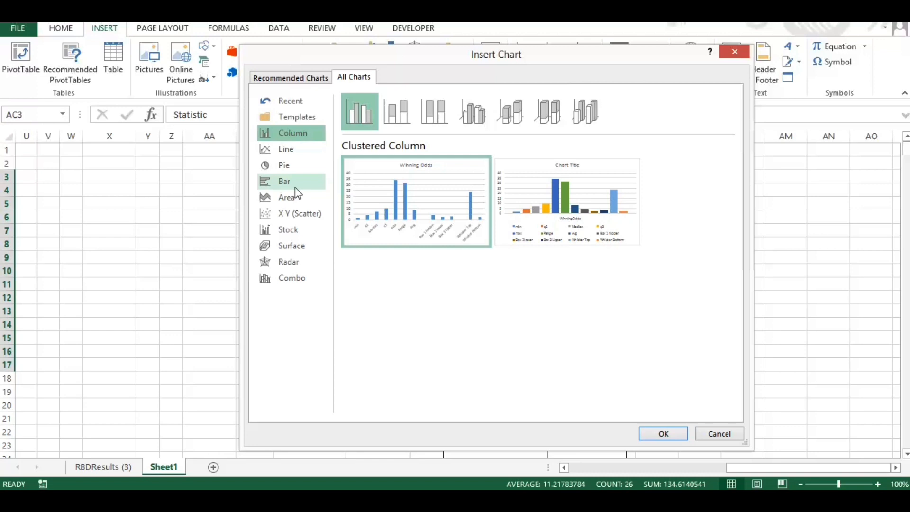
mouse_move(396, 111)
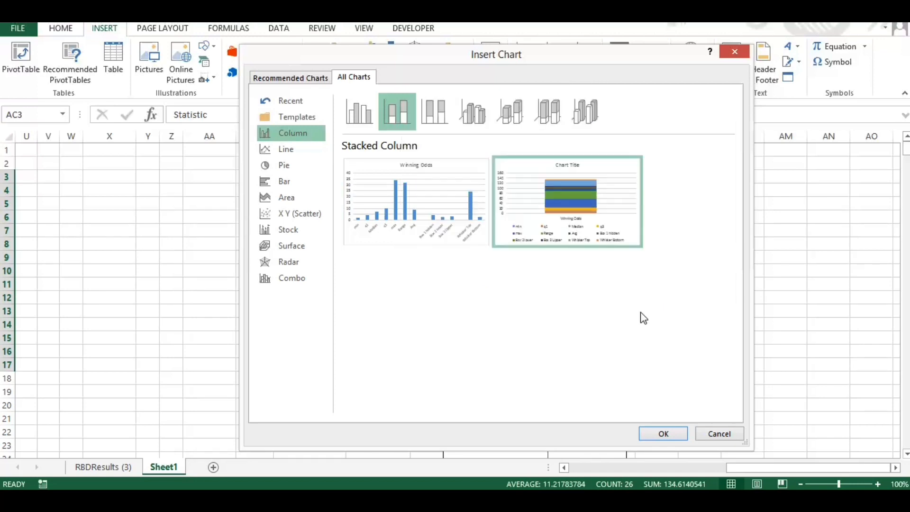
click(662, 434)
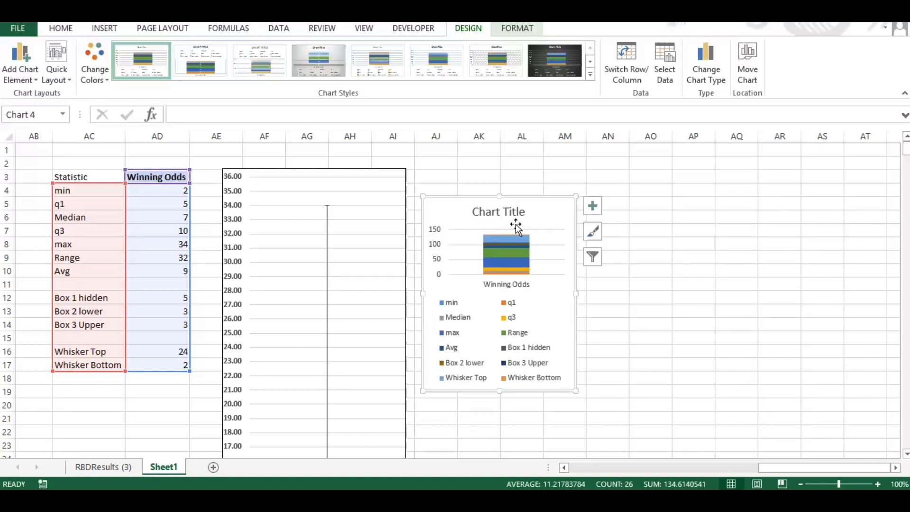
- Drag the stacked column chart's top edge upward to stretch it much taller
scroll(down, 3)
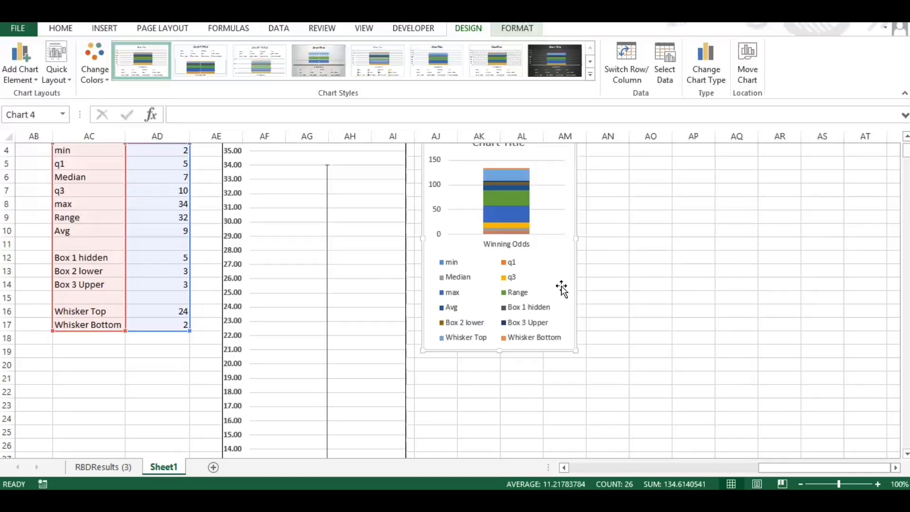
scroll(down, 3)
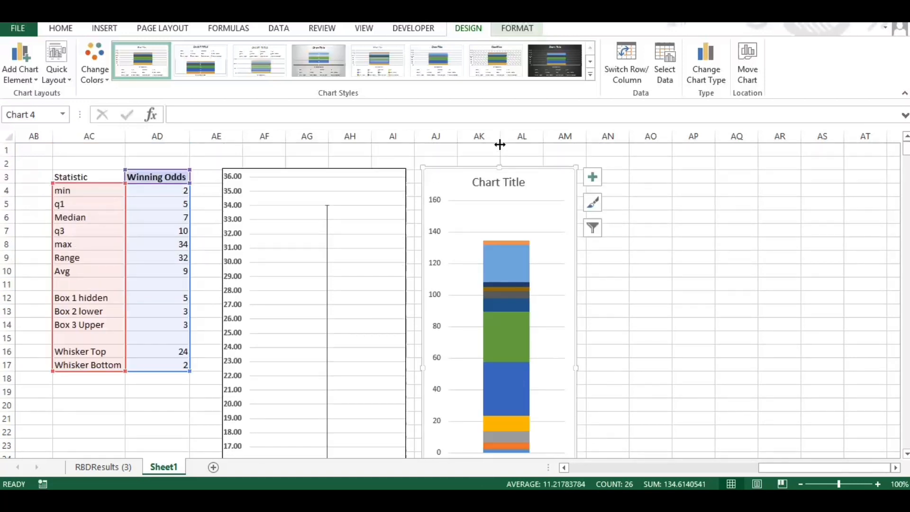
click(498, 181)
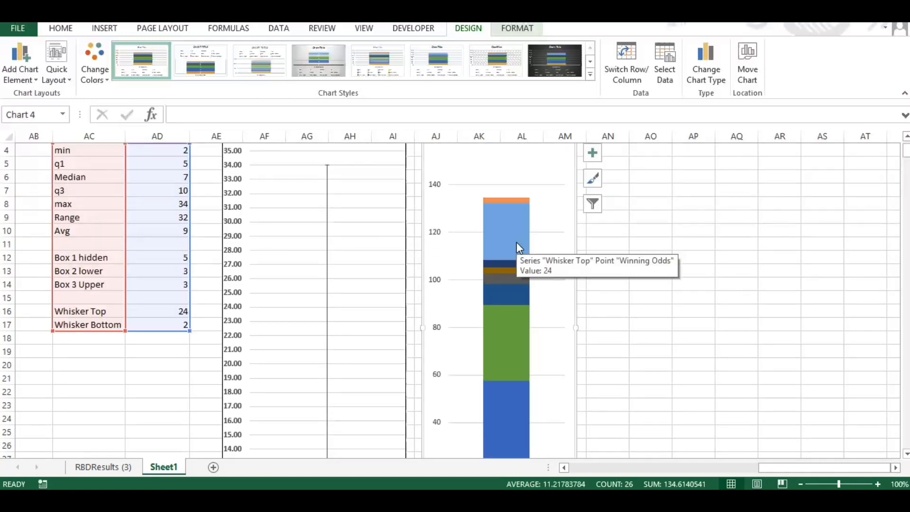
- Remove the min, max and Avg series, keeping Box 1 hidden, Box 2 lower and Box 3 Upper
right_click(506, 246)
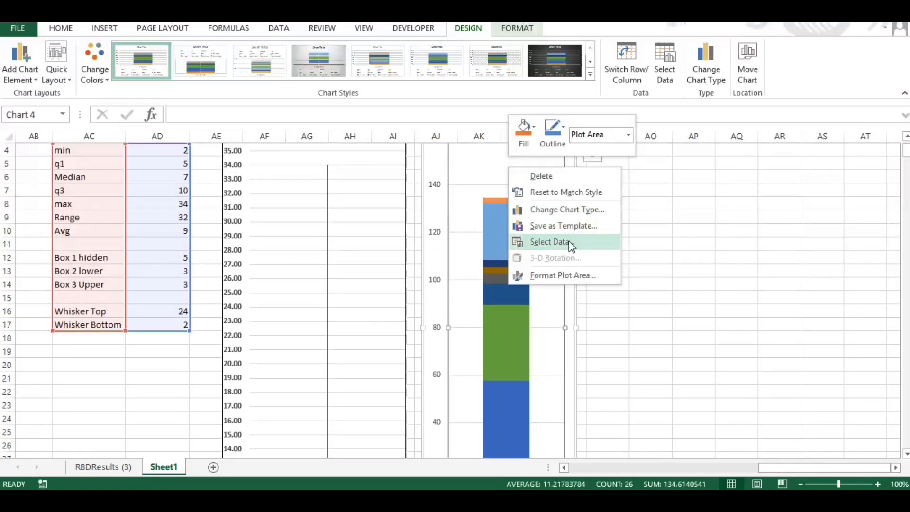
click(551, 241)
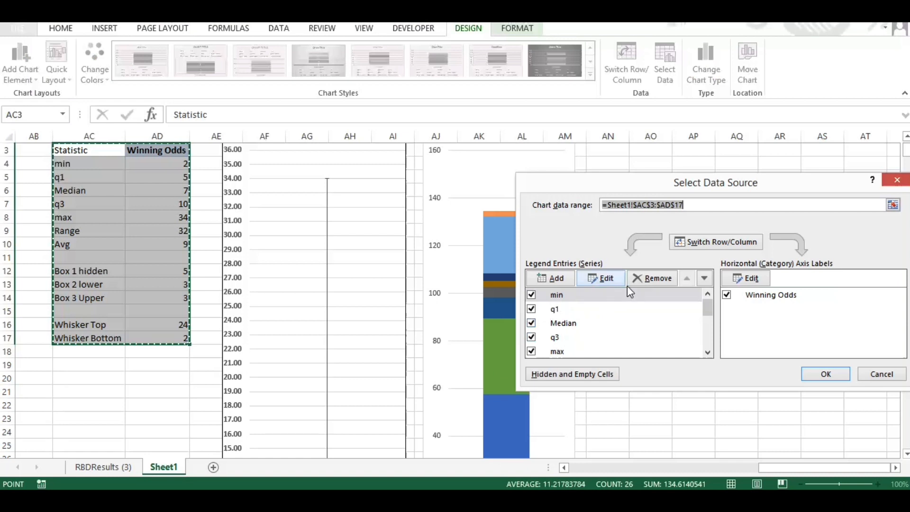
click(651, 278)
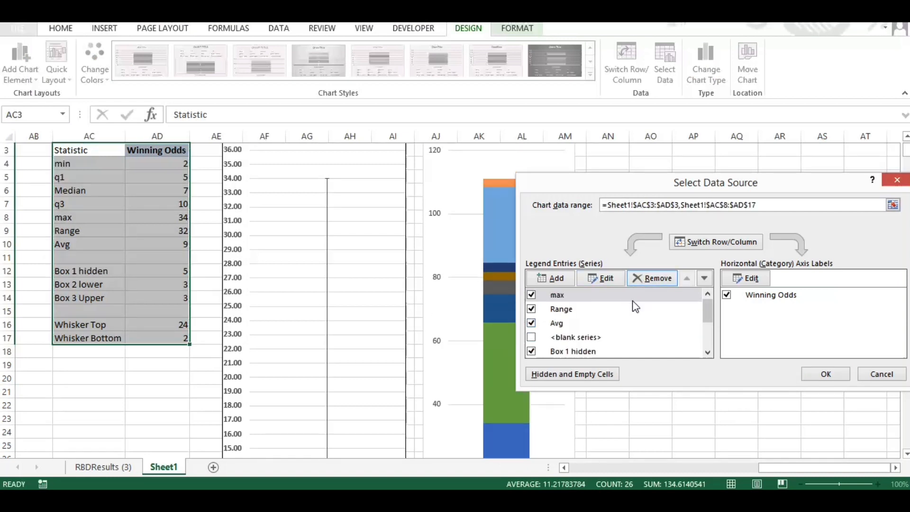
click(651, 277)
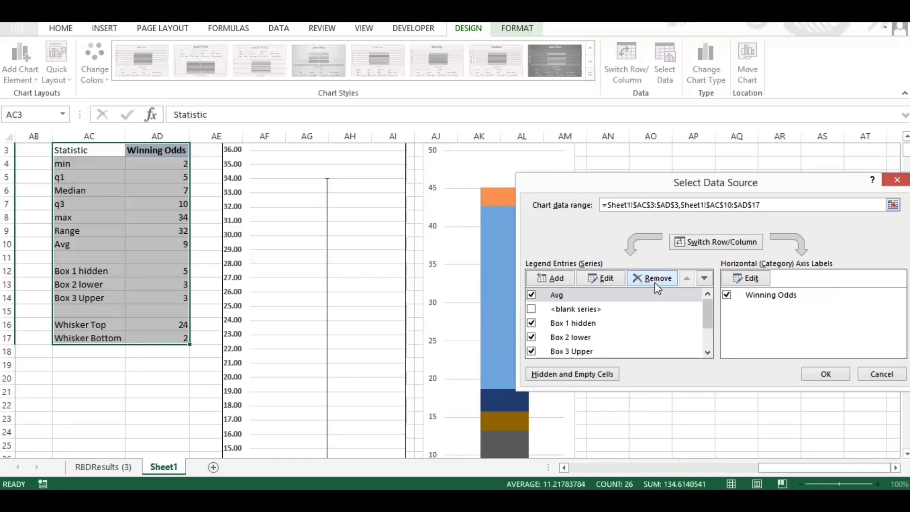
click(652, 279)
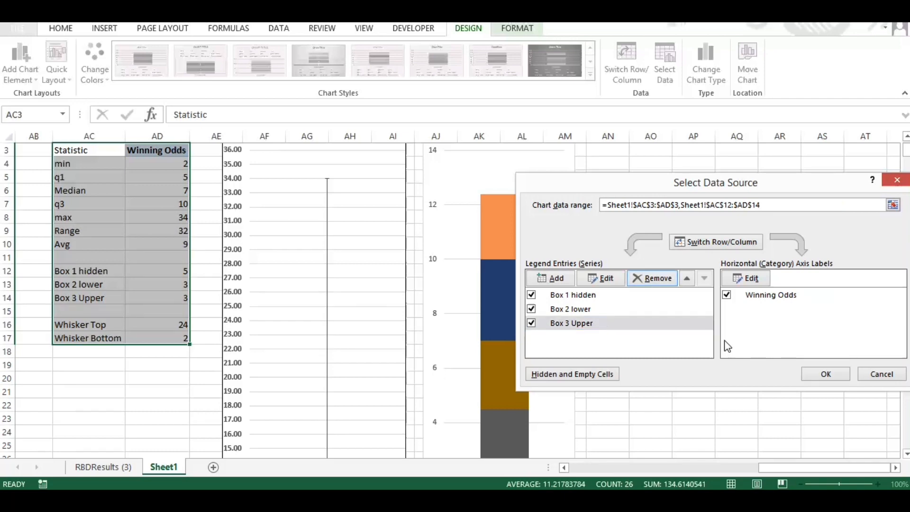
click(825, 374)
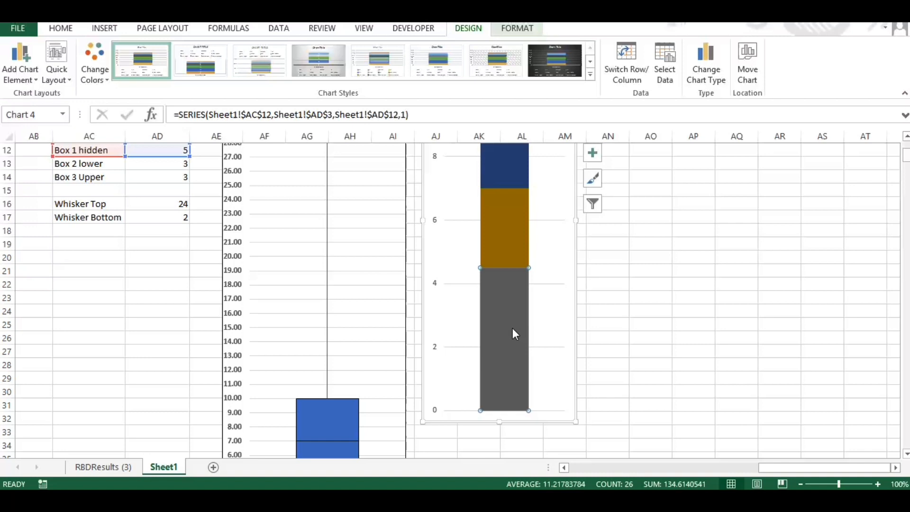
- Give the Box 1 hidden segment no fill and fill Box 3 Upper and Box 2 lower blue
right_click(514, 334)
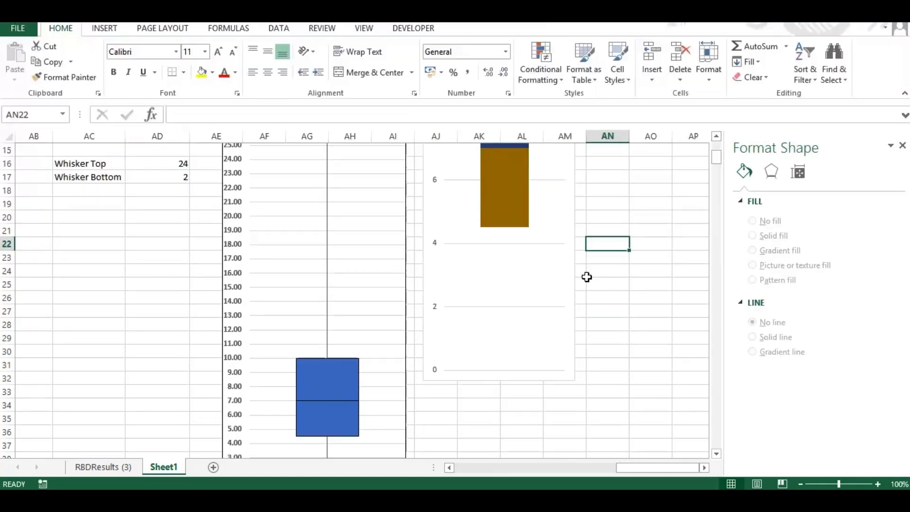
scroll(down, 3)
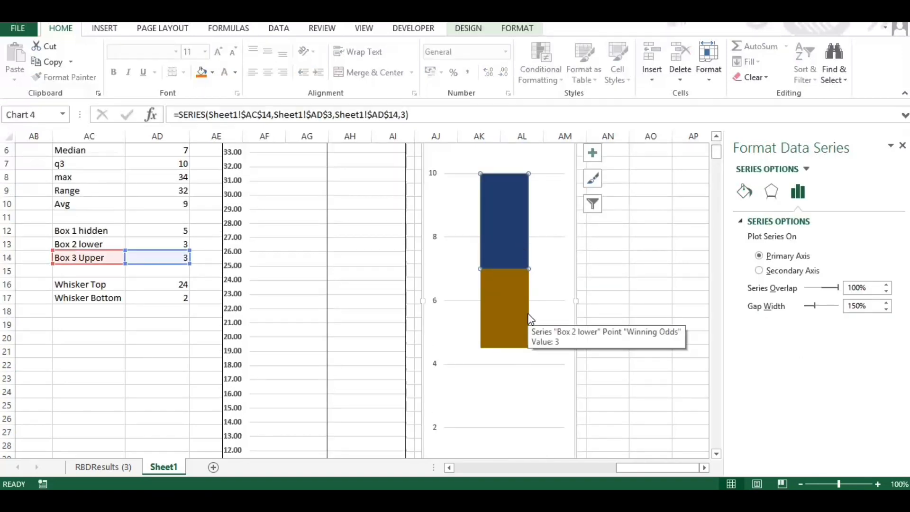
mouse_move(858, 259)
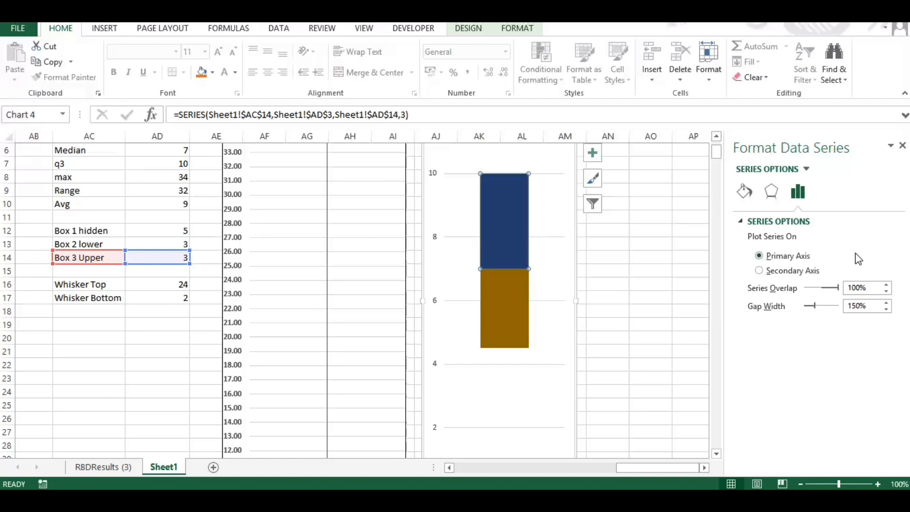
click(744, 192)
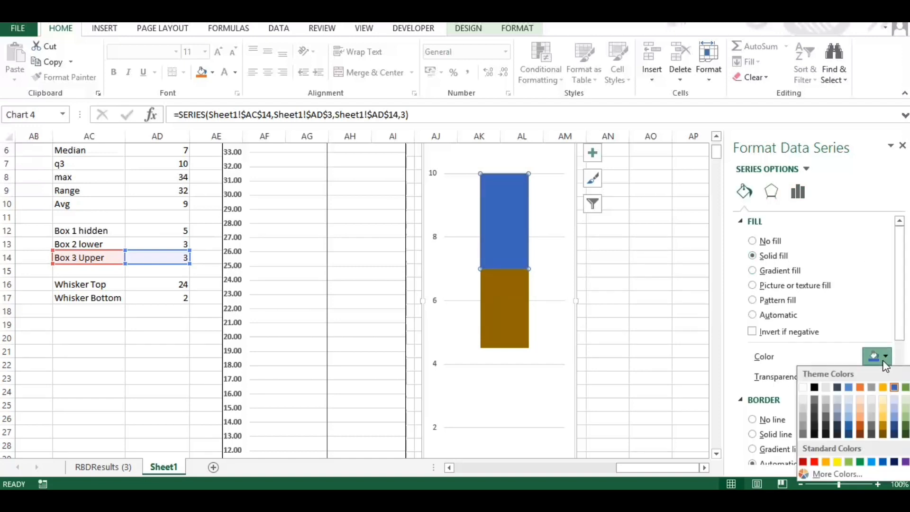
click(884, 357)
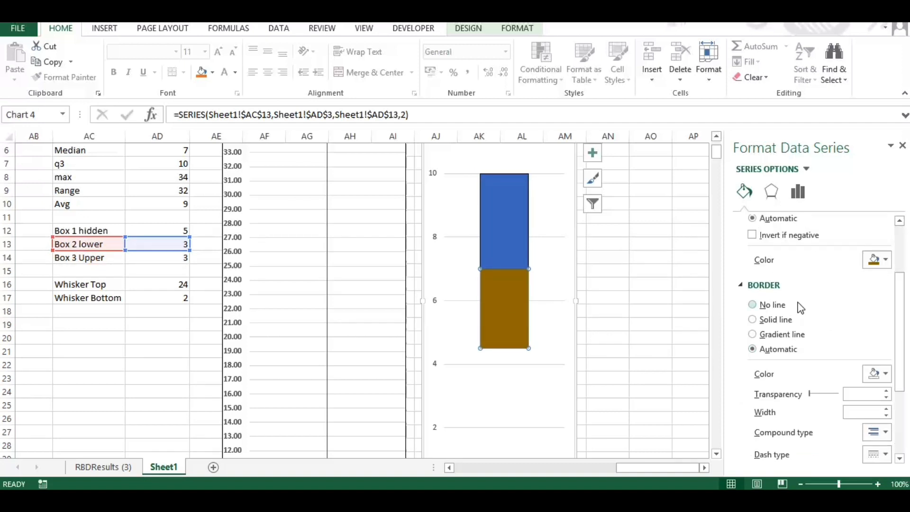
click(885, 259)
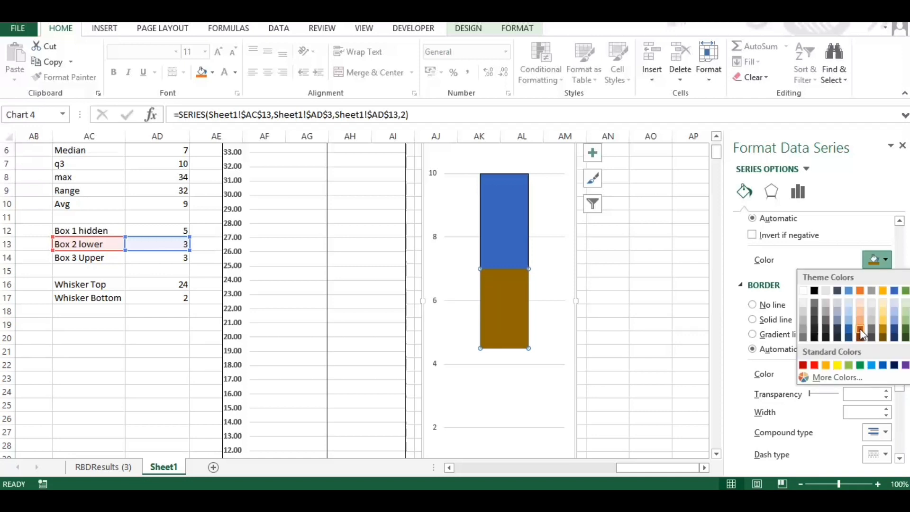
click(861, 334)
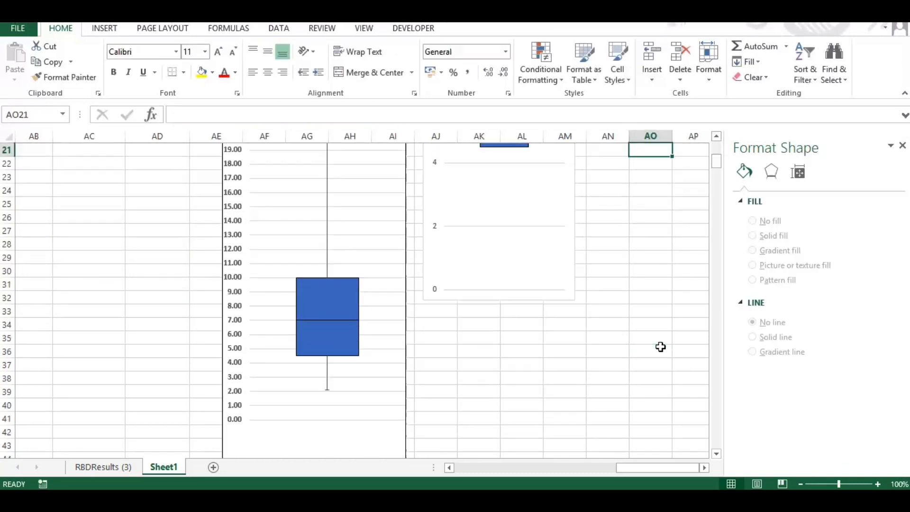
- Change the vertical axis Major unit from 2.0 to 1
scroll(down, 3)
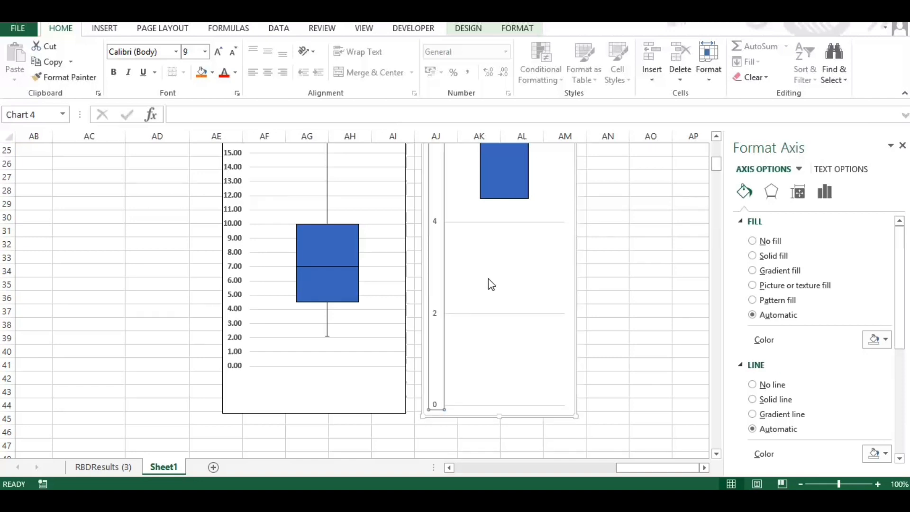
scroll(down, 3)
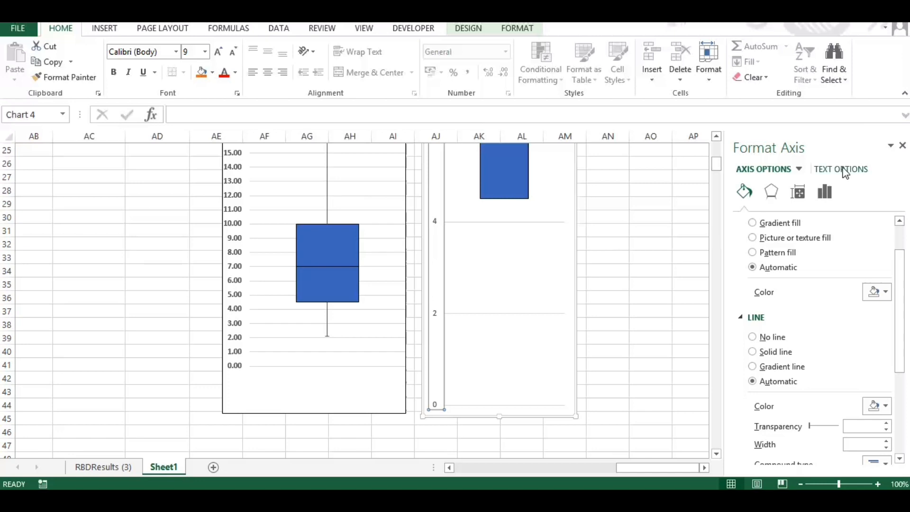
click(840, 169)
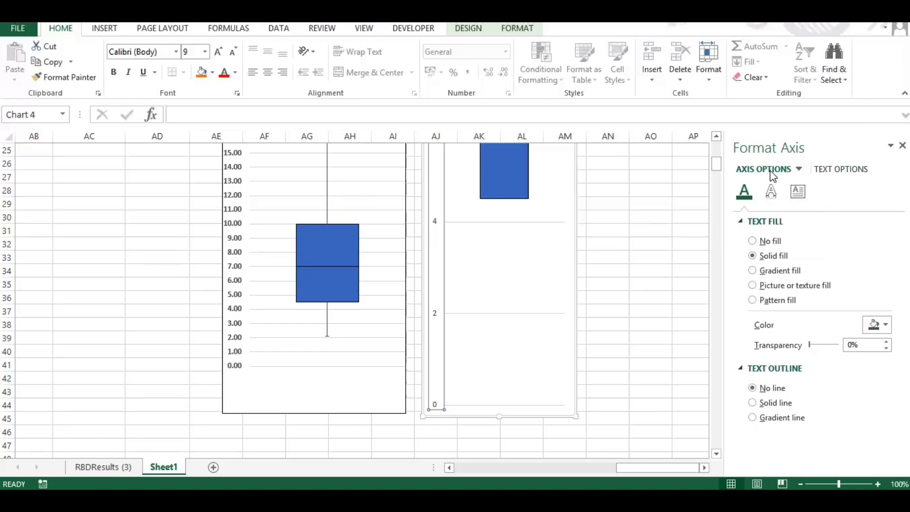
click(824, 192)
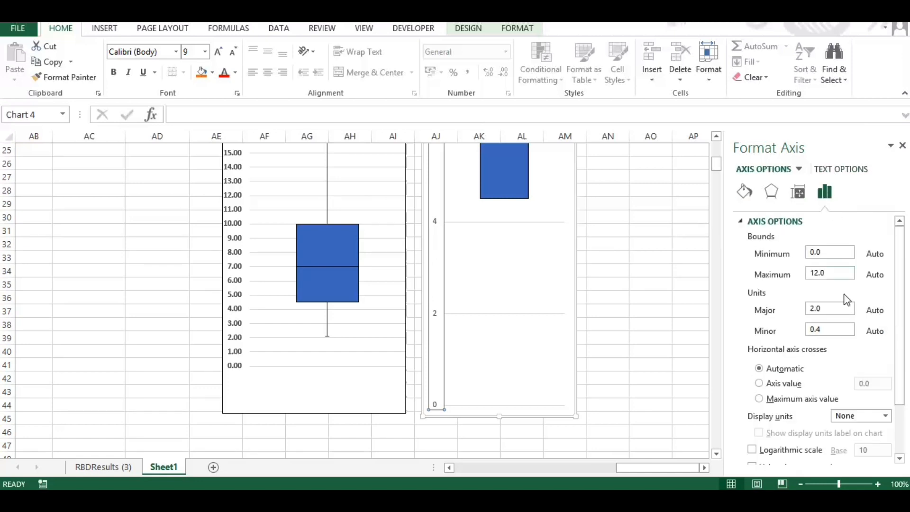
click(830, 309)
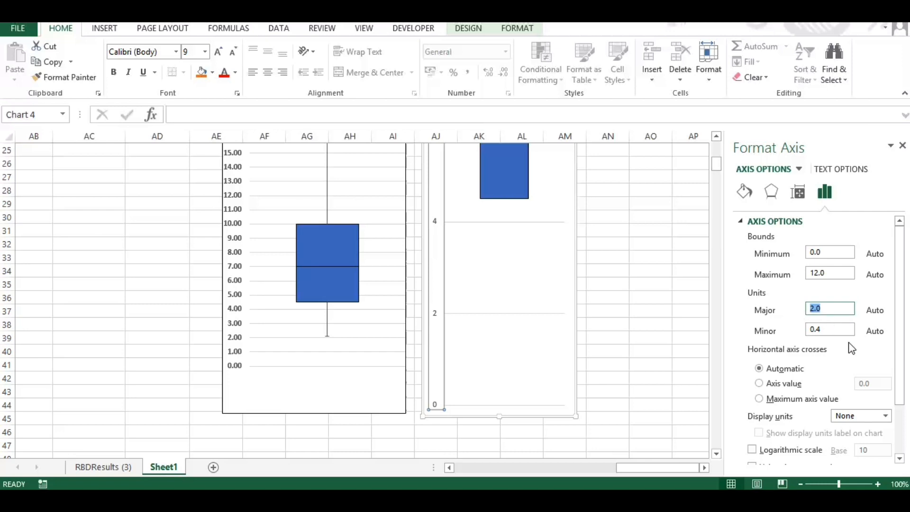
text(1)
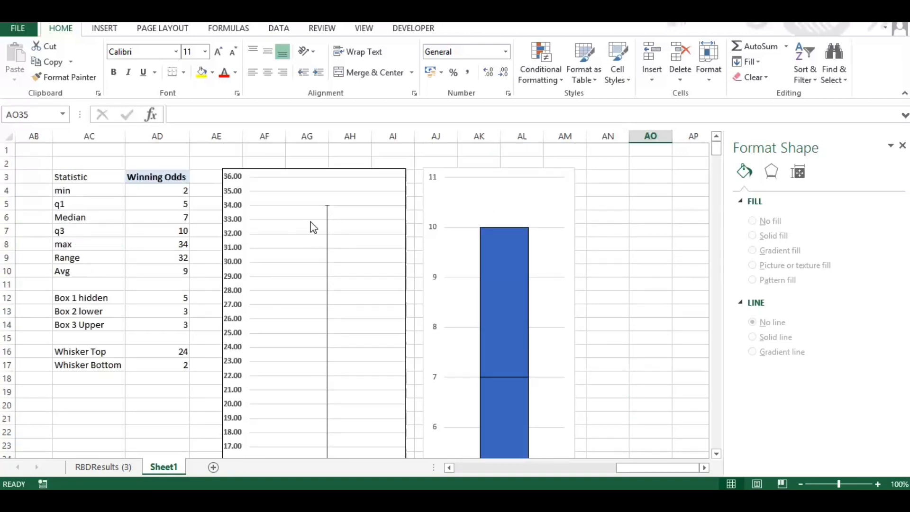
mouse_move(507, 209)
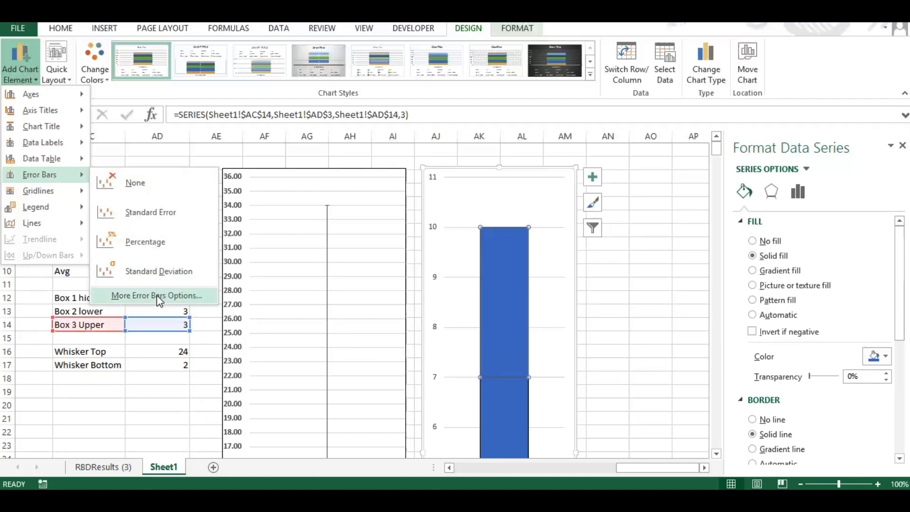
- Give the upper box a Plus-direction custom error bar sized by Whisker Top in AD16
click(158, 296)
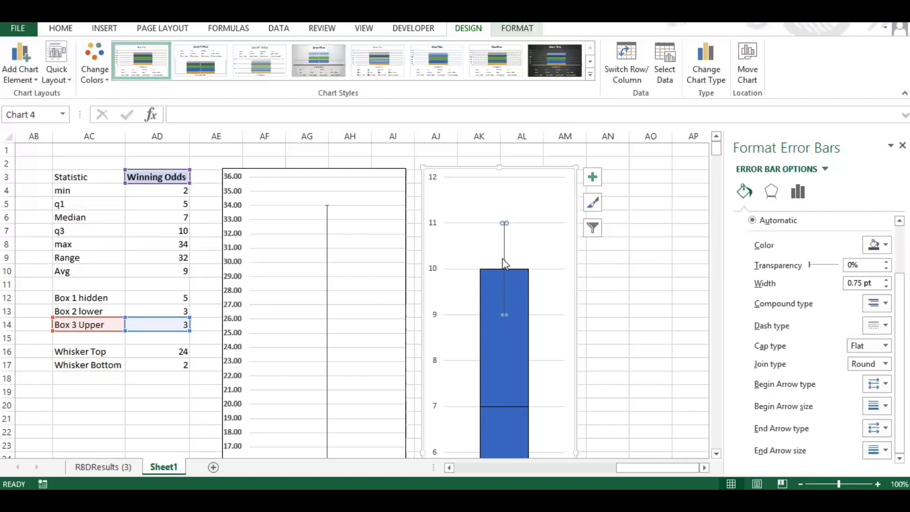
click(771, 192)
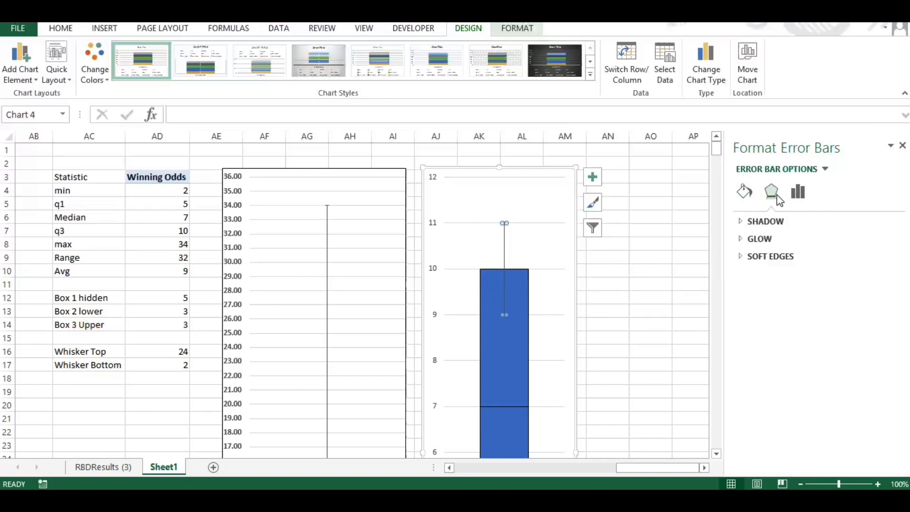
click(797, 192)
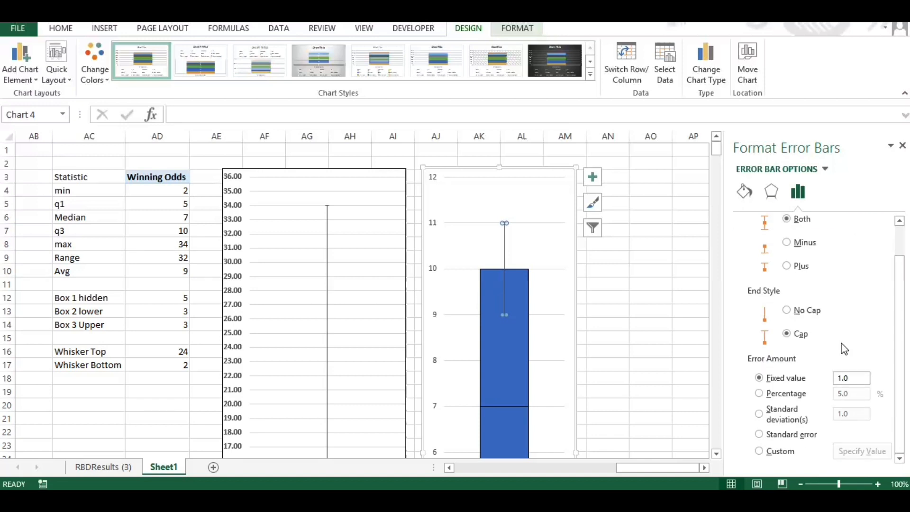
scroll(up, 3)
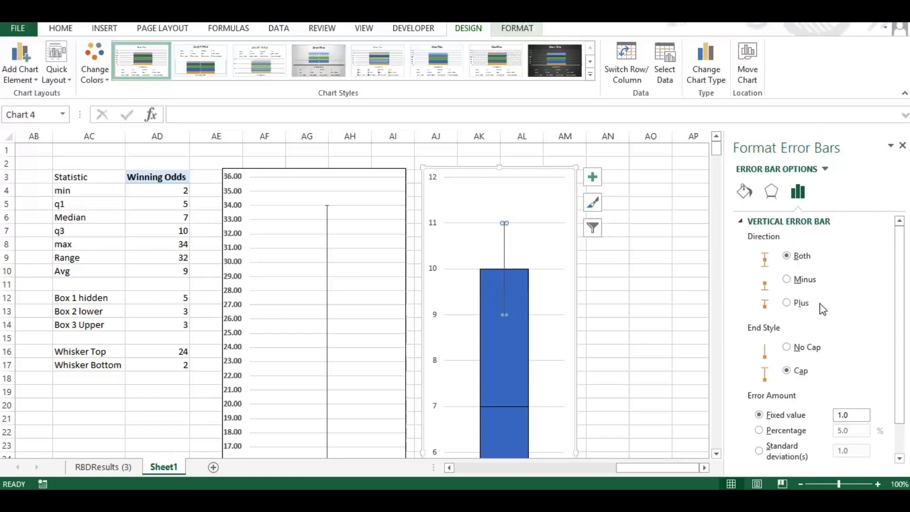
click(787, 302)
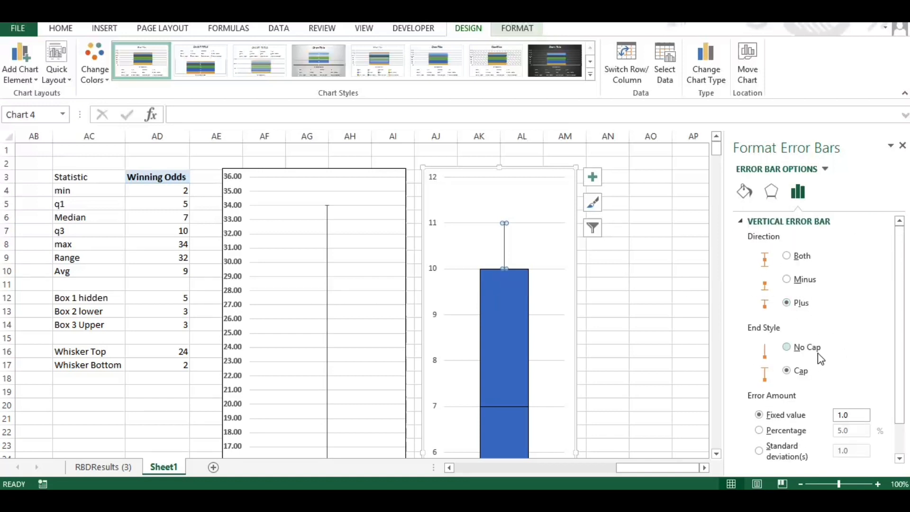
scroll(down, 3)
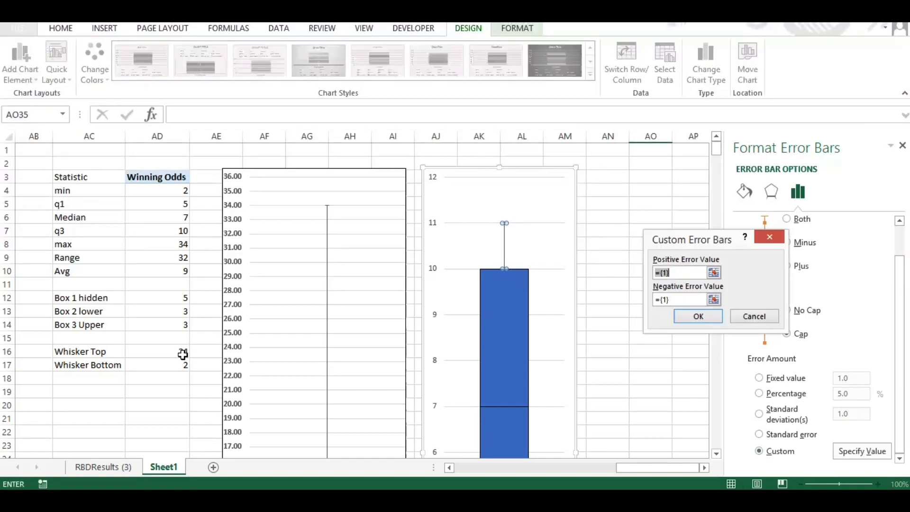
click(157, 351)
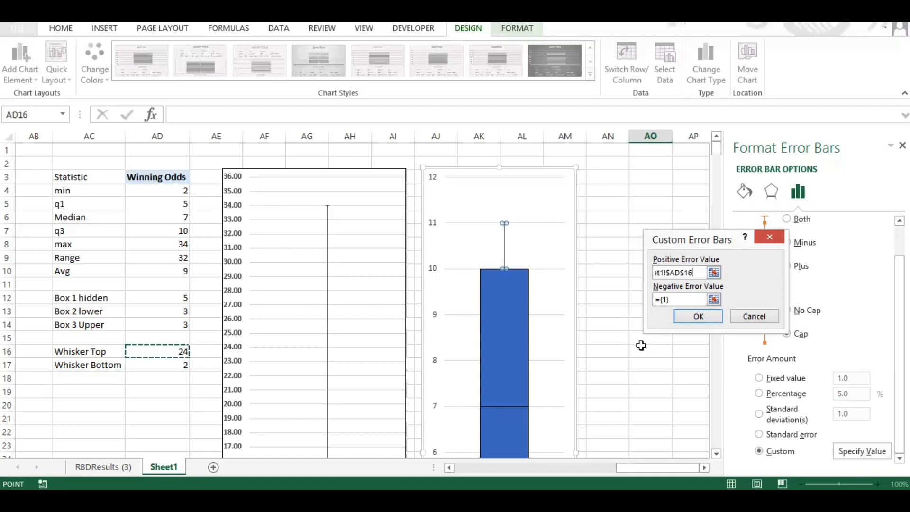
click(698, 316)
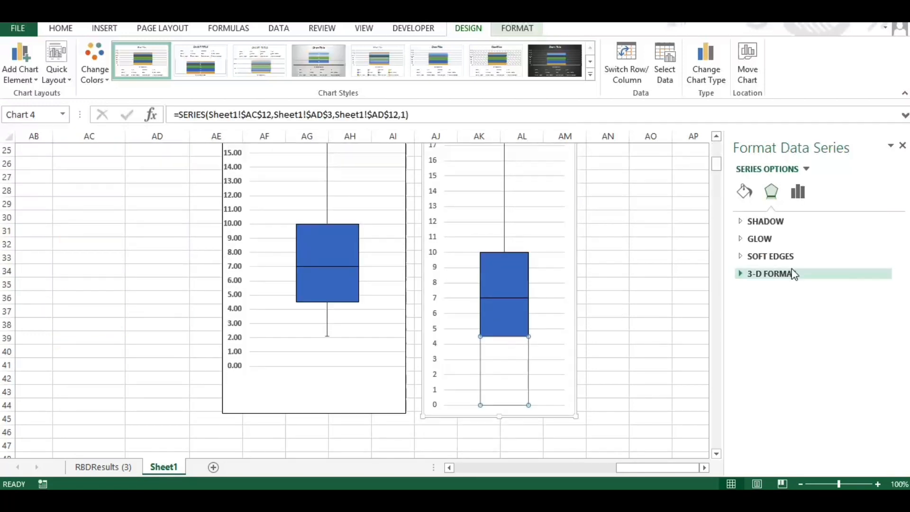
- Give the lower box a Minus-direction custom error bar from Whisker Bottom in AD17
click(20, 64)
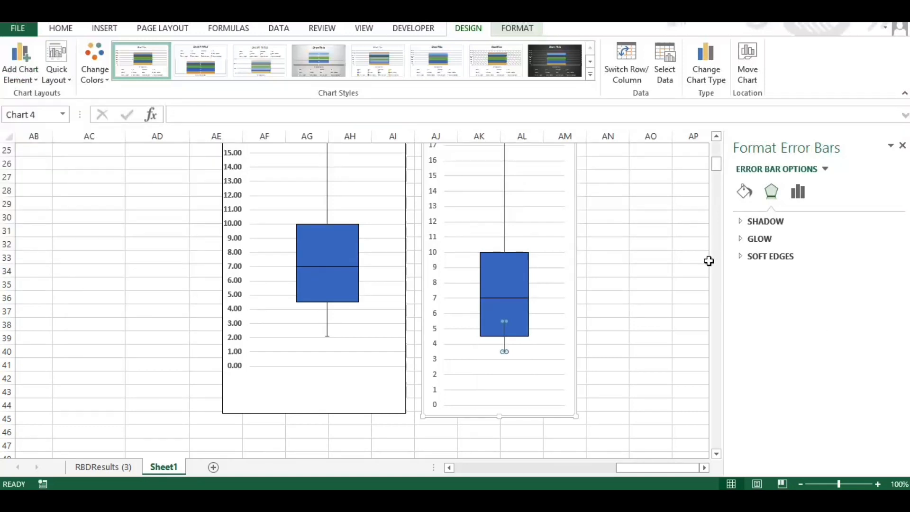
click(797, 191)
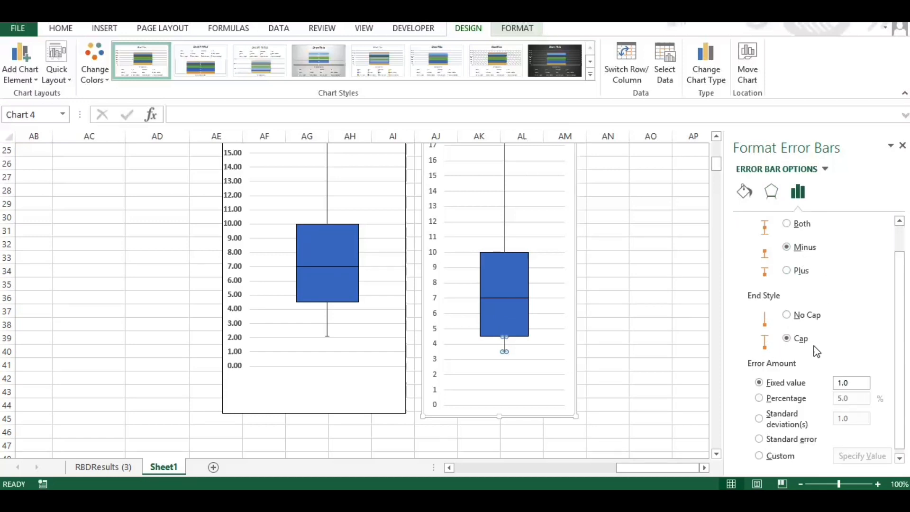
click(759, 455)
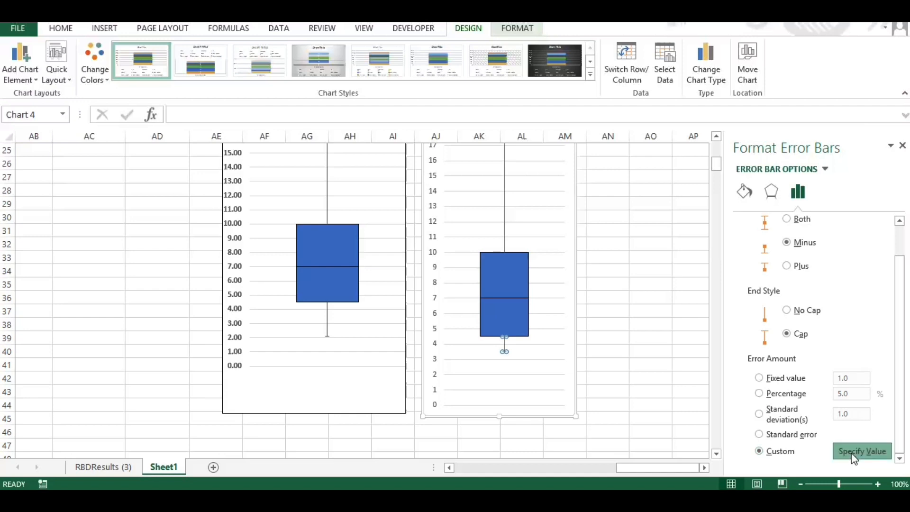
click(862, 450)
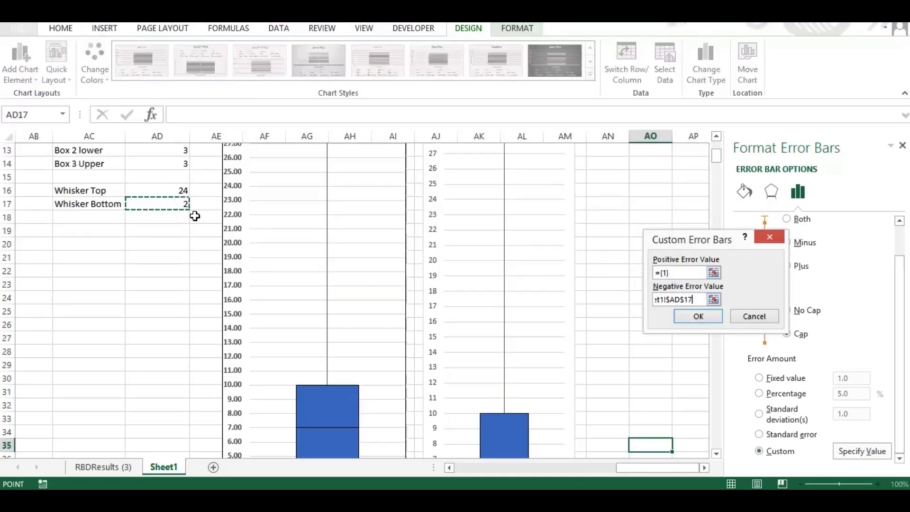
click(698, 316)
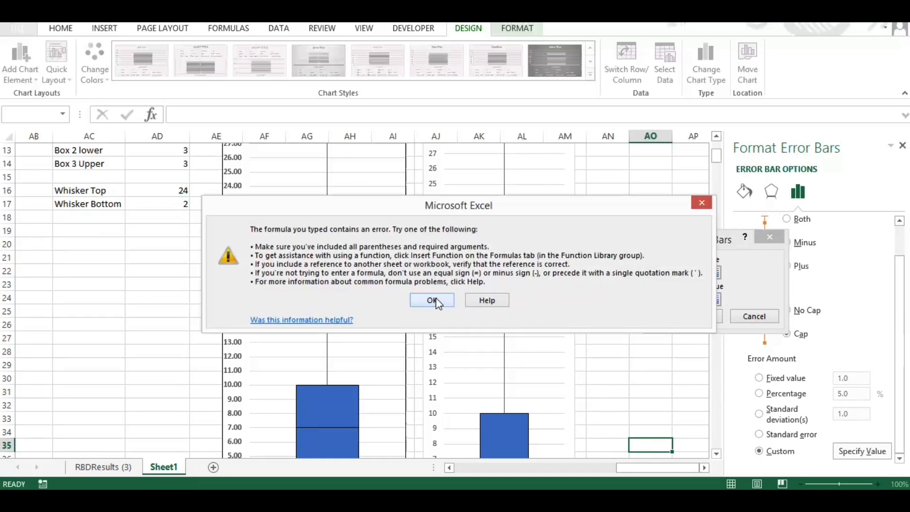
click(431, 300)
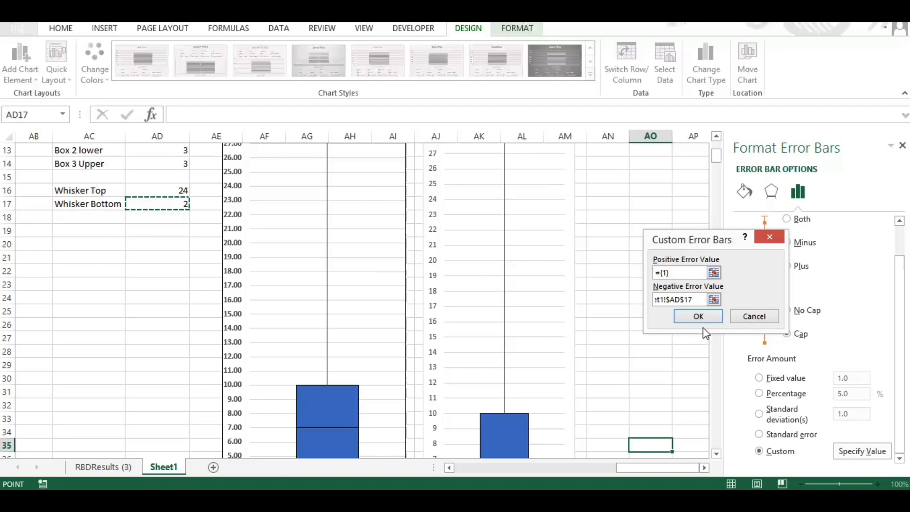
click(698, 316)
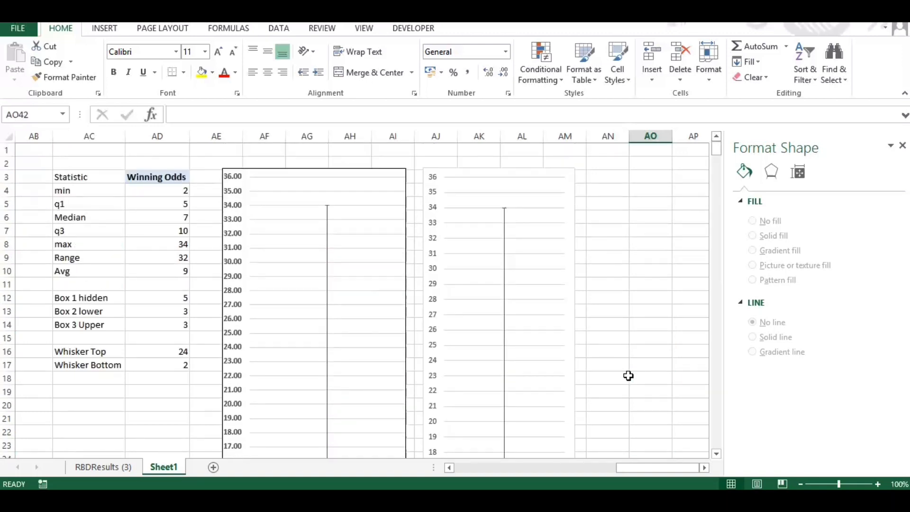
- Inspect both box plots below, then return to the race-results pivot table
scroll(down, 3)
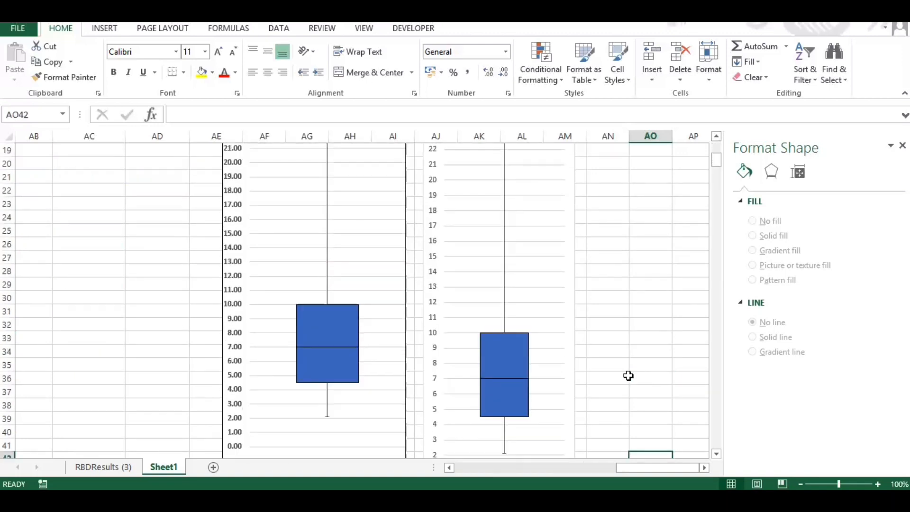
mouse_move(525, 434)
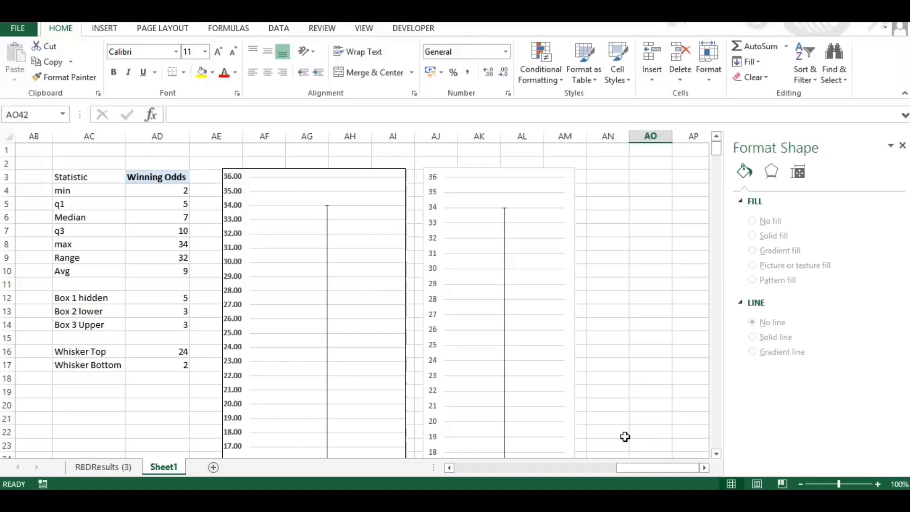
click(903, 145)
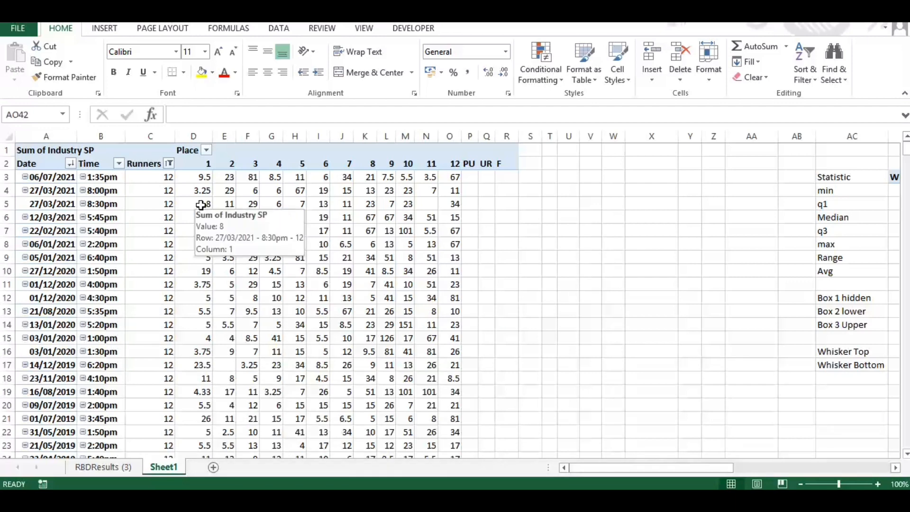
- Add SP Fav to the pivot values, summarised as Sum, and close the field list
right_click(208, 204)
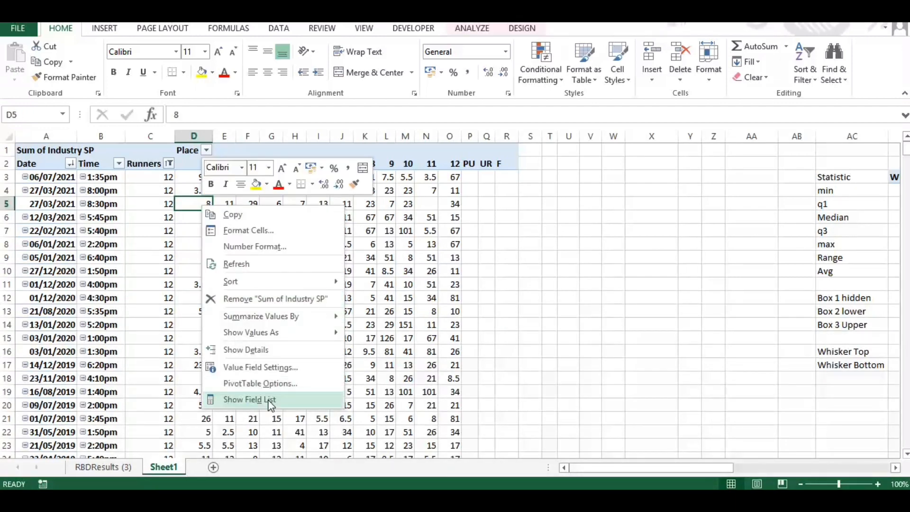
click(248, 399)
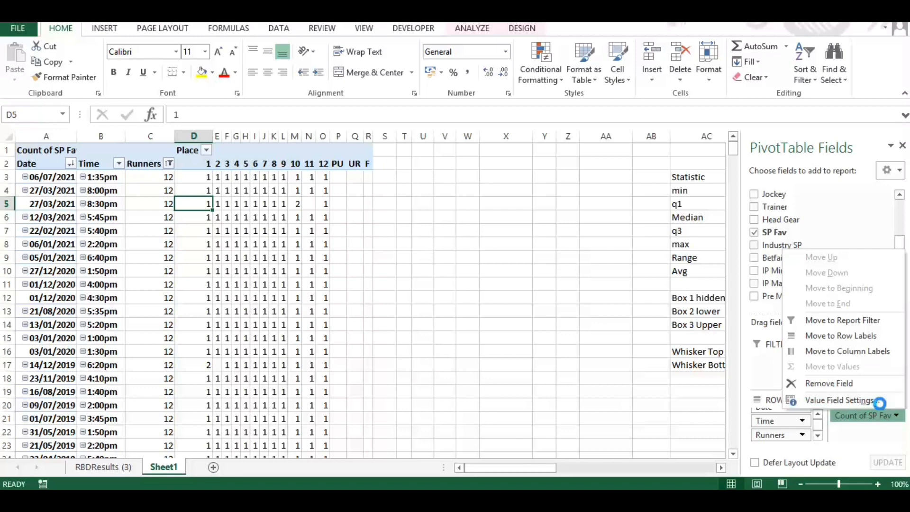
click(839, 400)
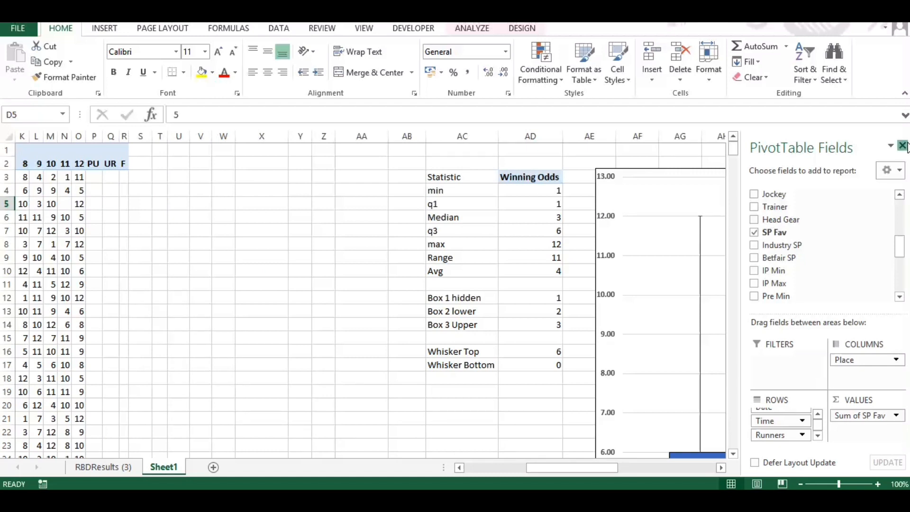
click(903, 146)
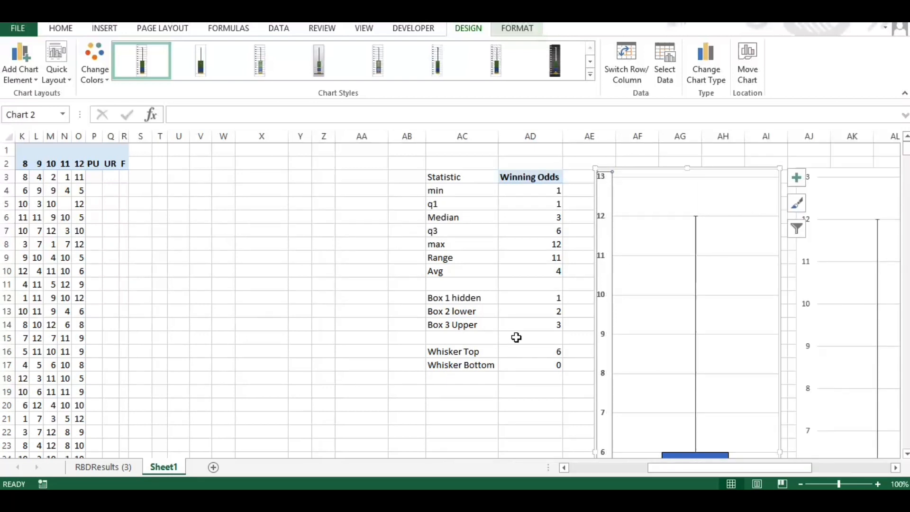
mouse_move(714, 243)
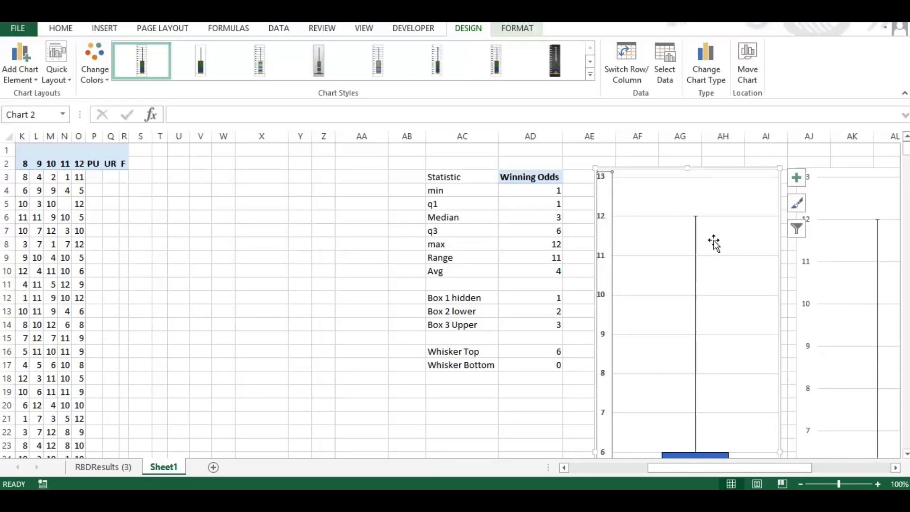
scroll(down, 3)
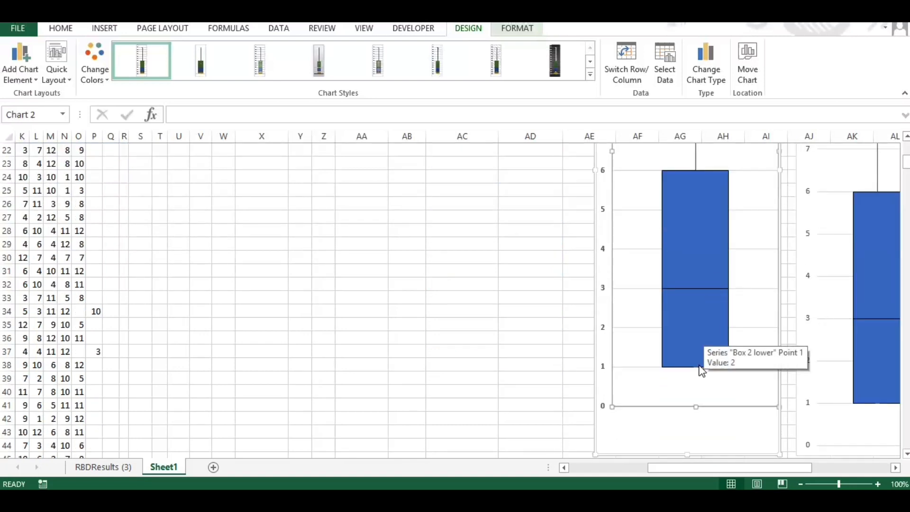
mouse_move(695, 392)
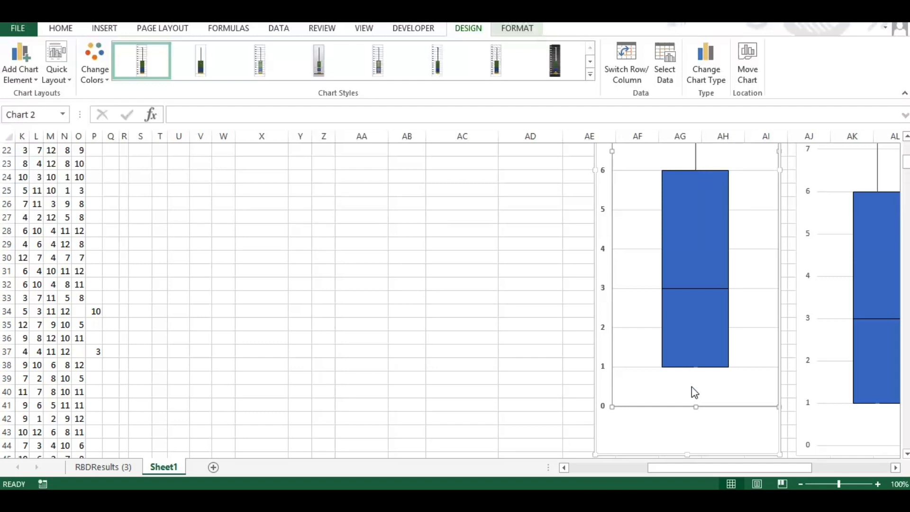
mouse_move(605, 411)
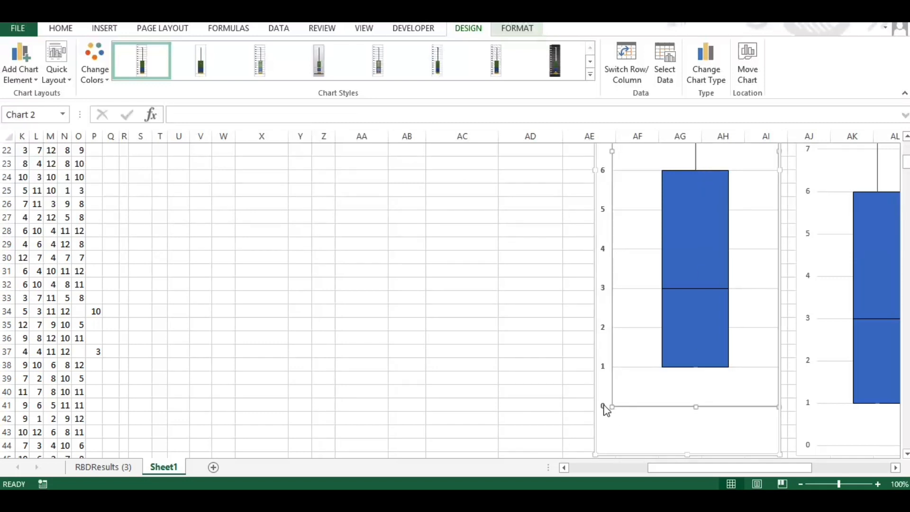
mouse_move(598, 415)
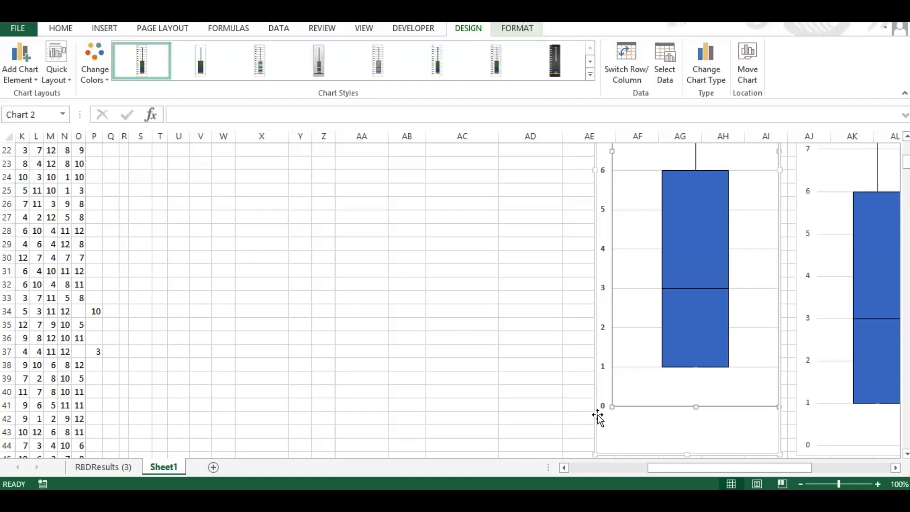
mouse_move(632, 421)
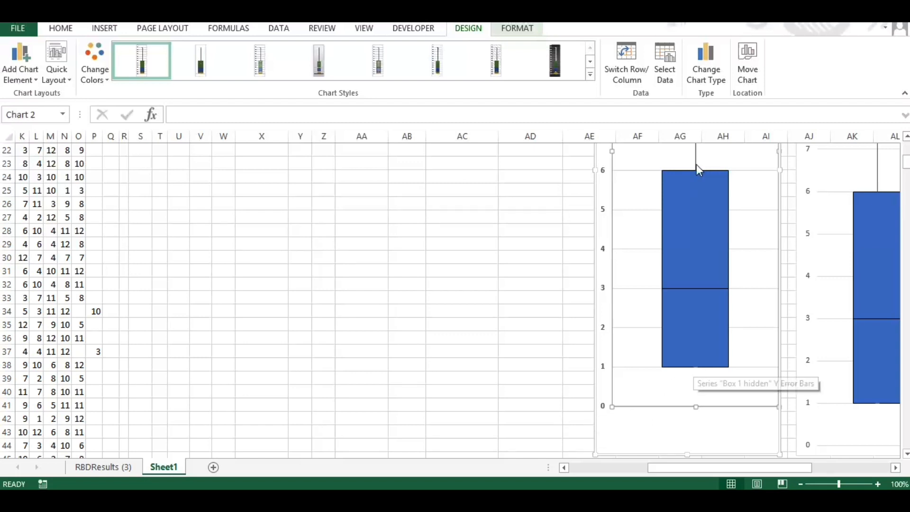
mouse_move(695, 373)
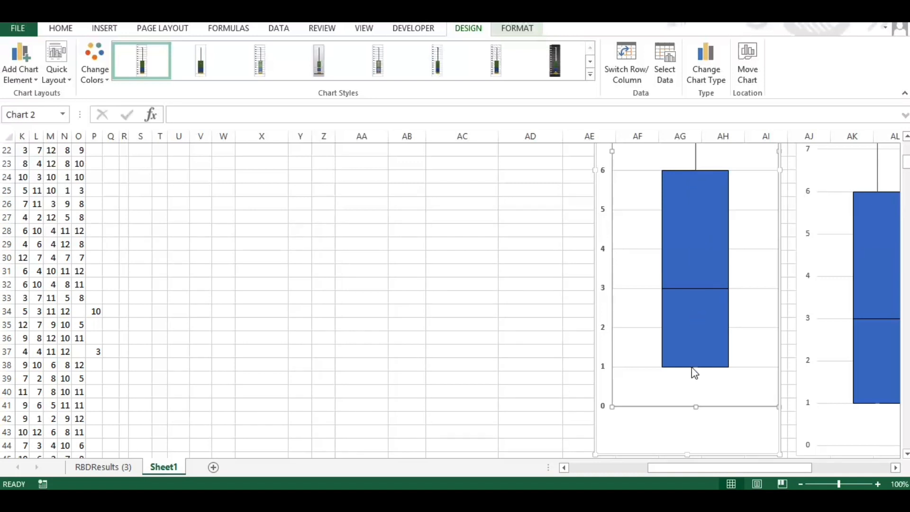
mouse_move(719, 292)
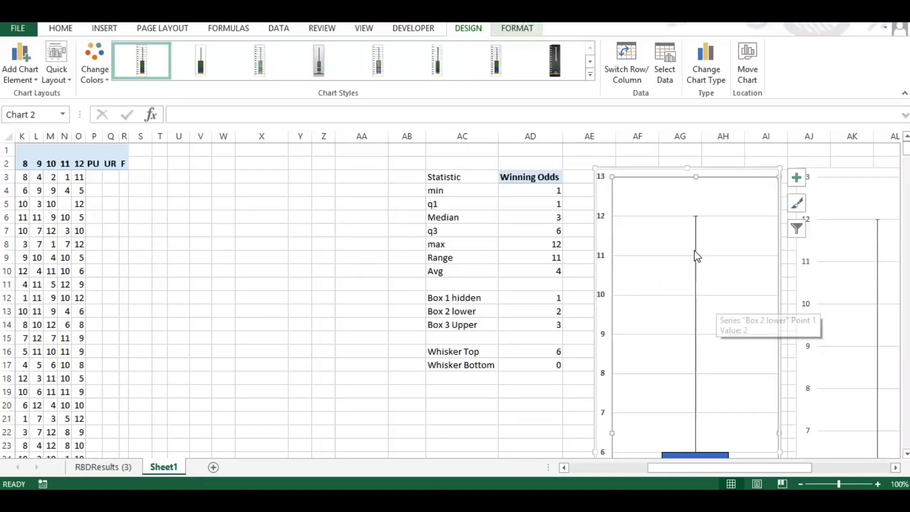
mouse_move(697, 224)
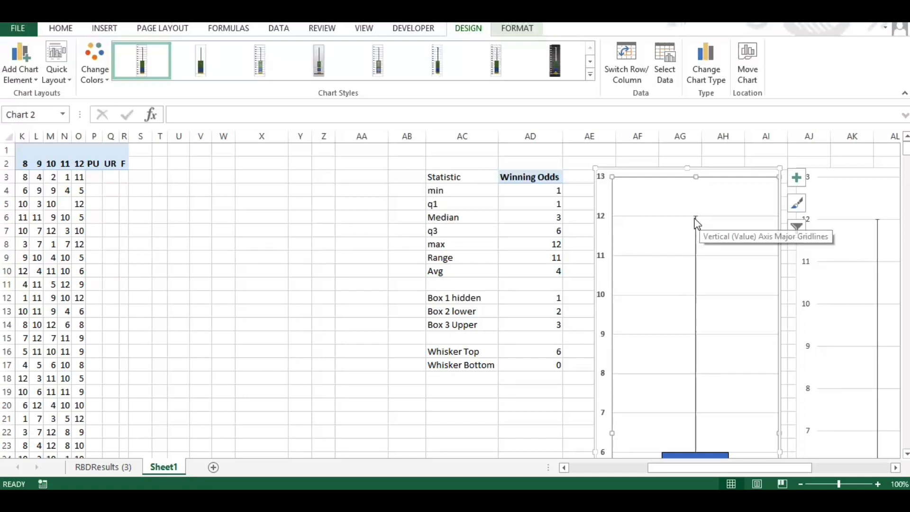
mouse_move(695, 223)
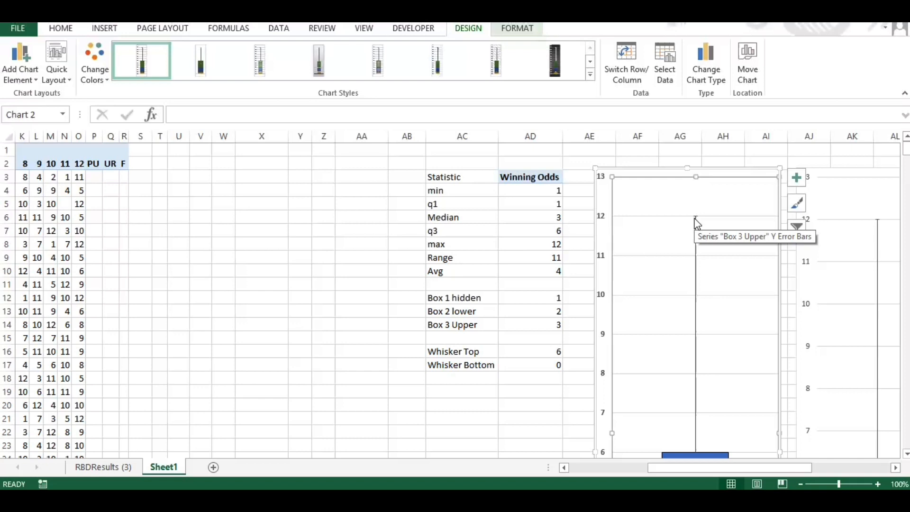
scroll(down, 3)
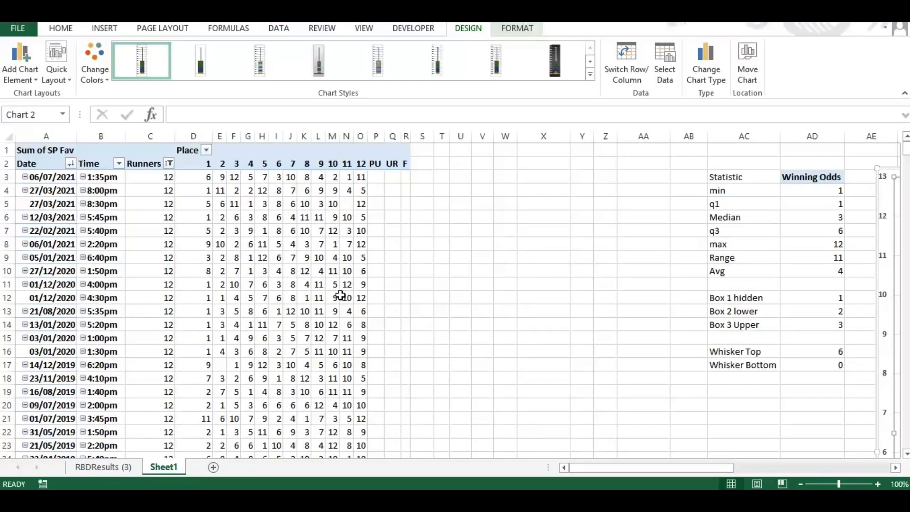
mouse_move(342, 295)
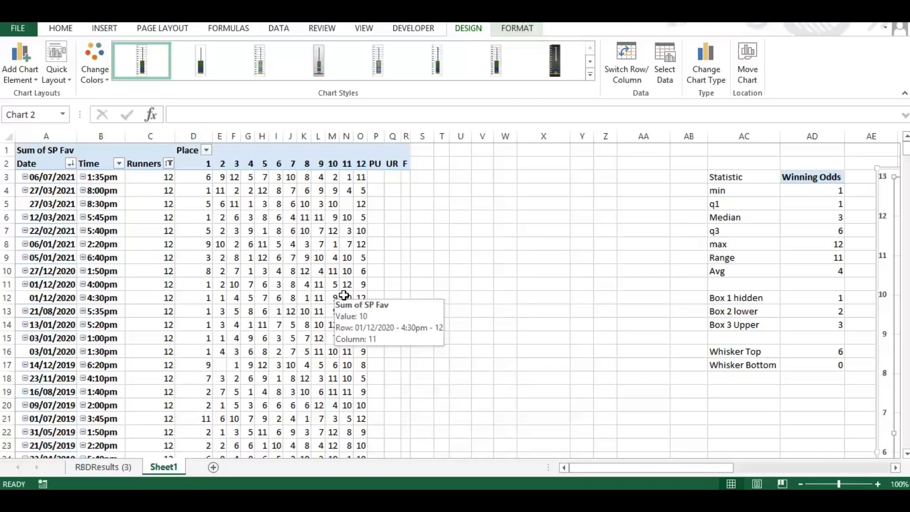
- Replace SP Fav with Industry SP in the pivot values, summarised as Sum
scroll(down, 3)
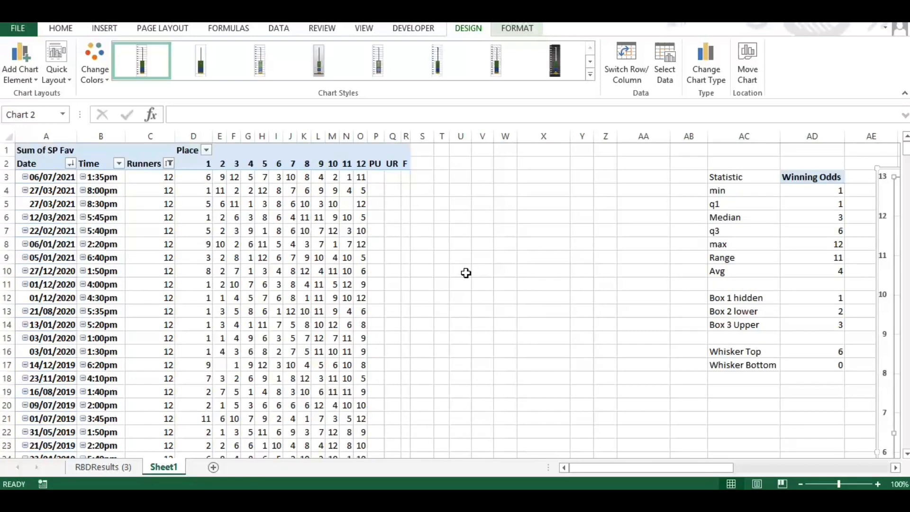
right_click(289, 204)
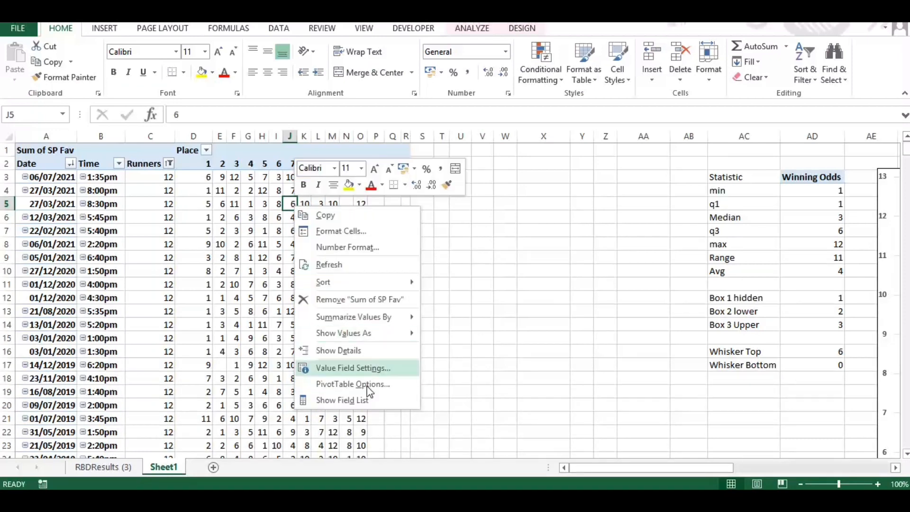
click(342, 400)
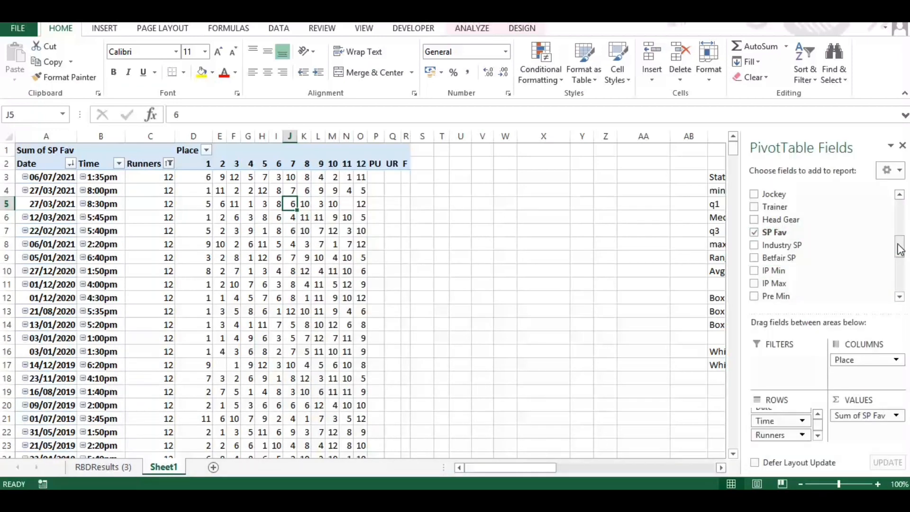
mouse_move(783, 245)
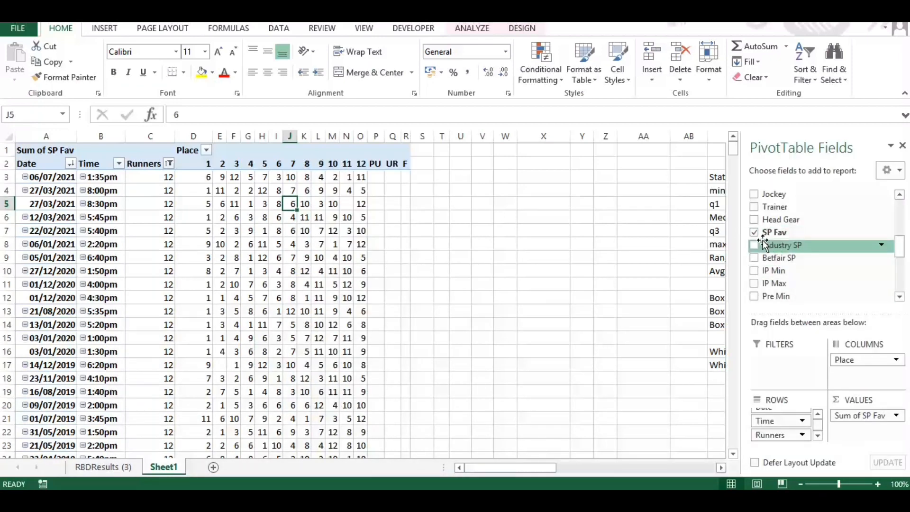
click(754, 232)
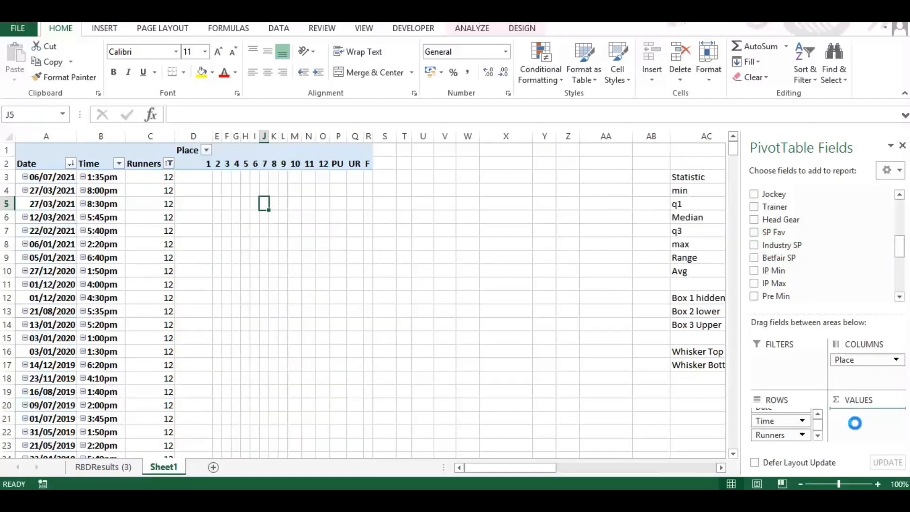
click(865, 416)
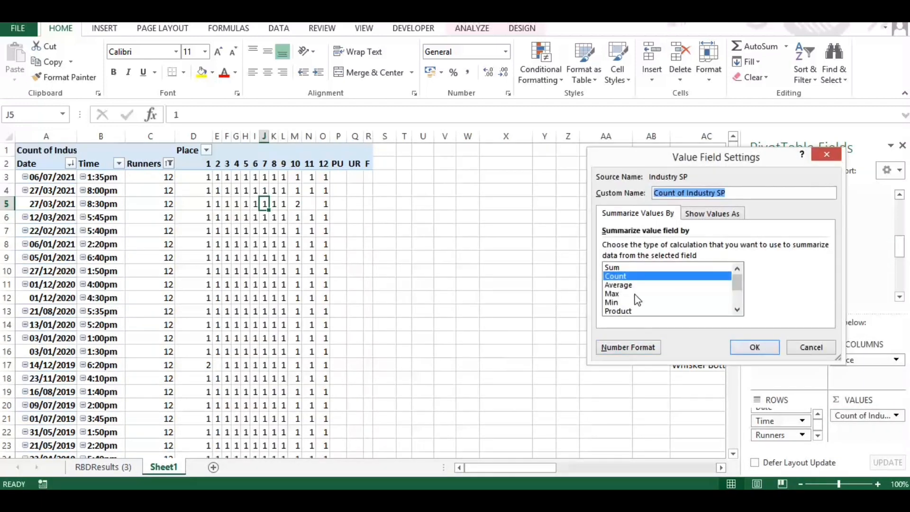
click(755, 347)
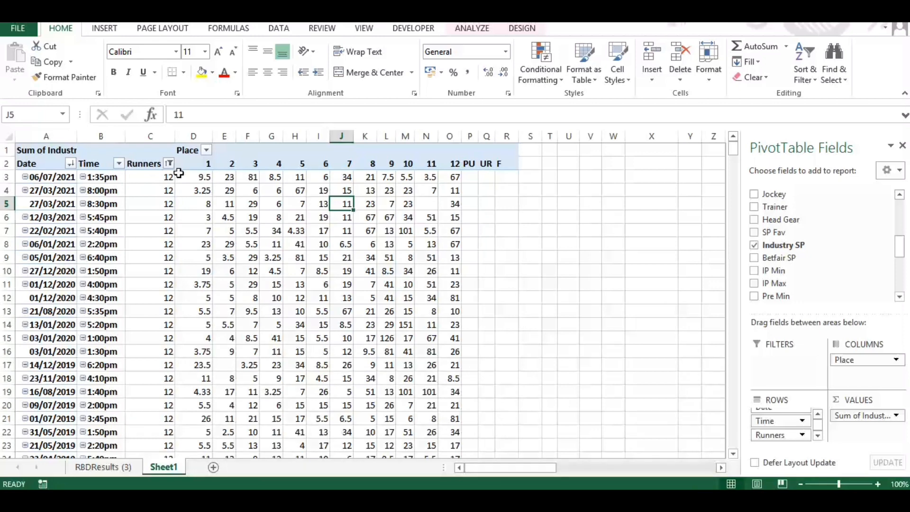
click(169, 163)
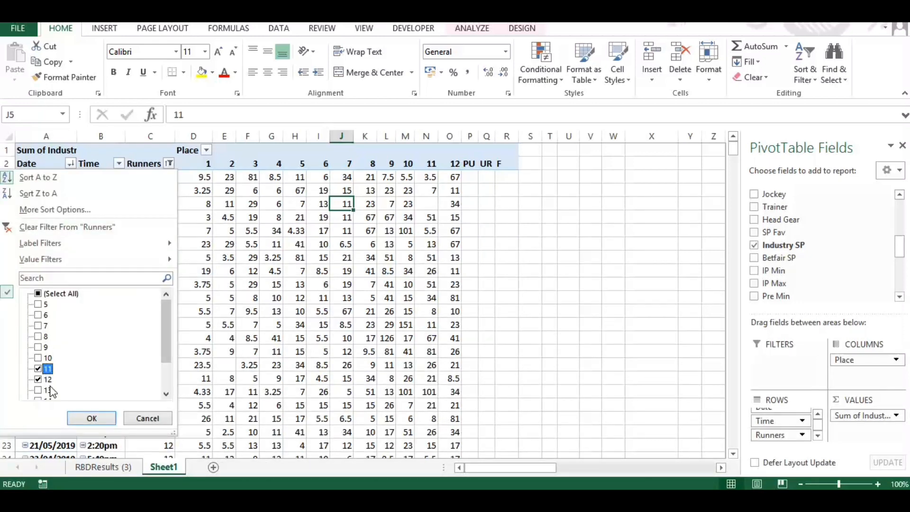
- Filter Runners to 11 and 12 and check Winning Odds max of 51 below
click(91, 418)
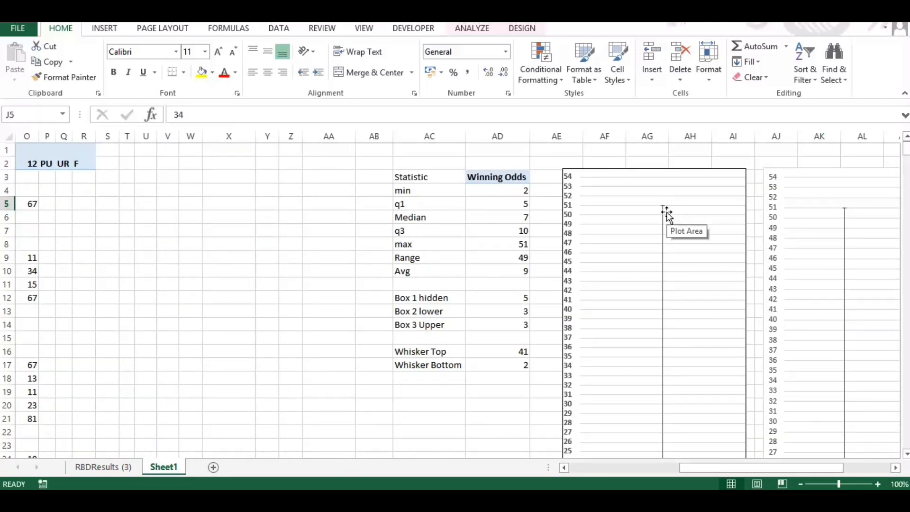
scroll(down, 3)
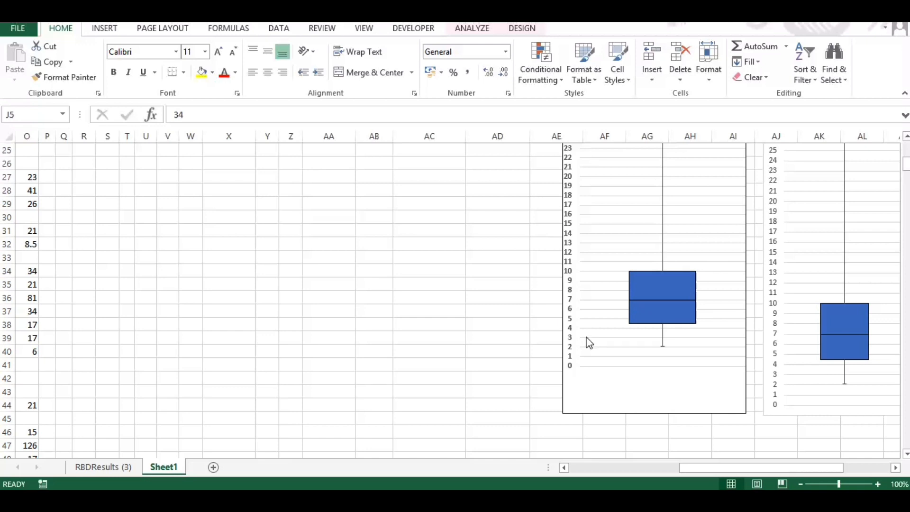
mouse_move(664, 314)
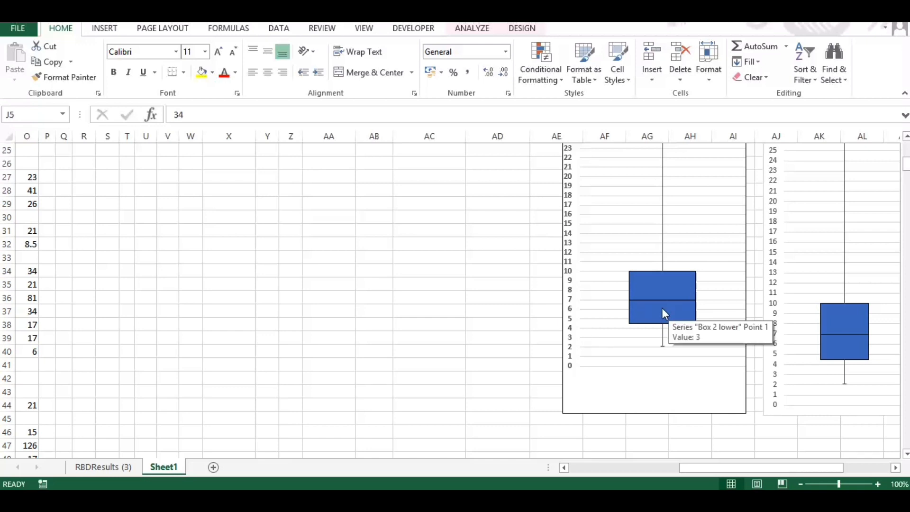
mouse_move(649, 330)
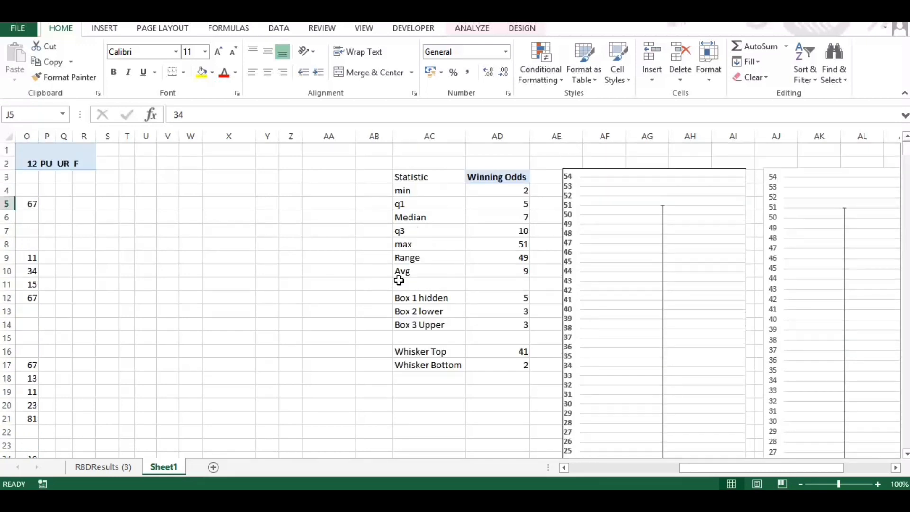
scroll(down, 3)
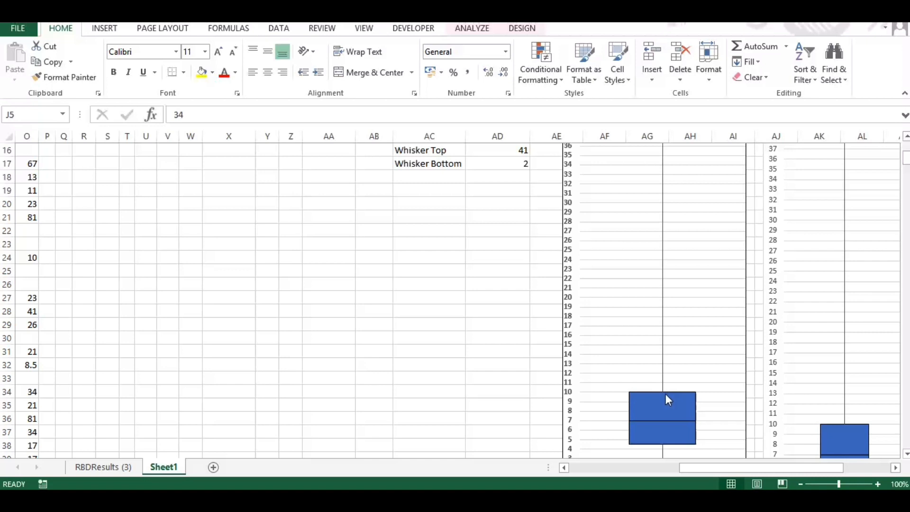
mouse_move(667, 398)
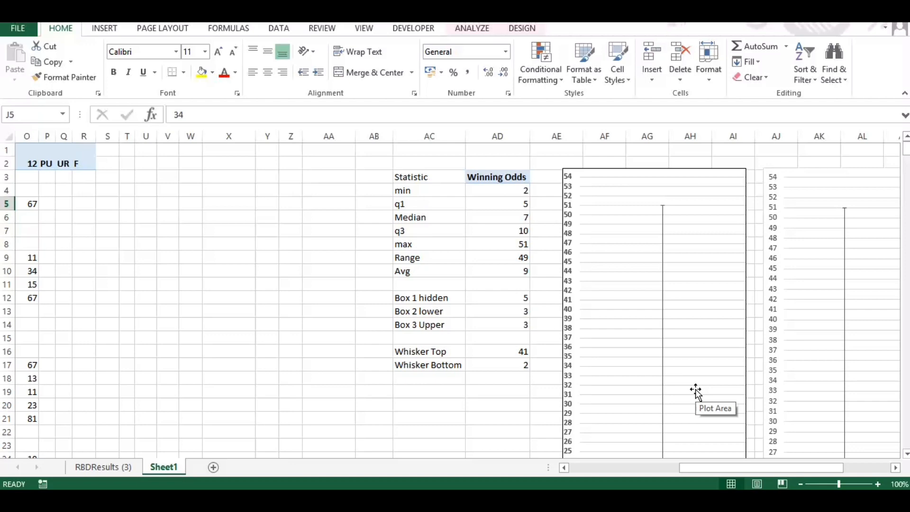
scroll(down, 3)
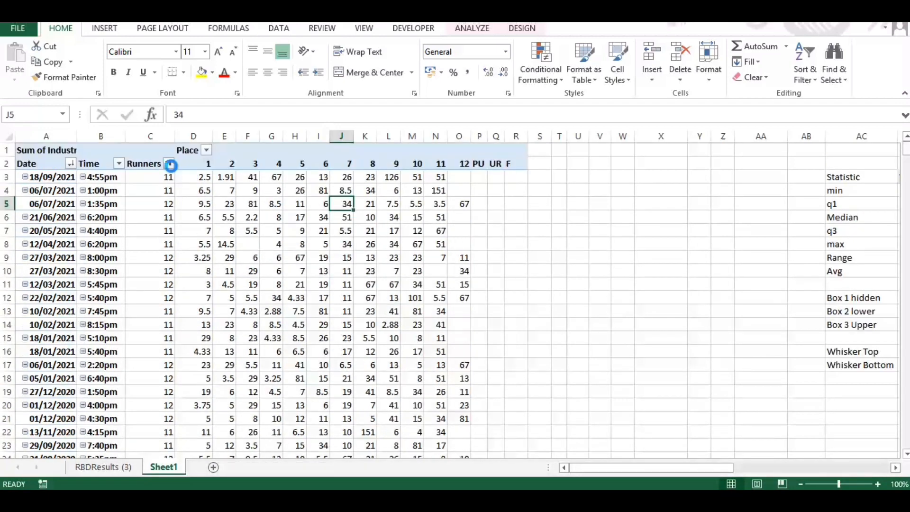
- Tick 13 in the Runners filter and check the redrawn box plot with max 67
click(169, 163)
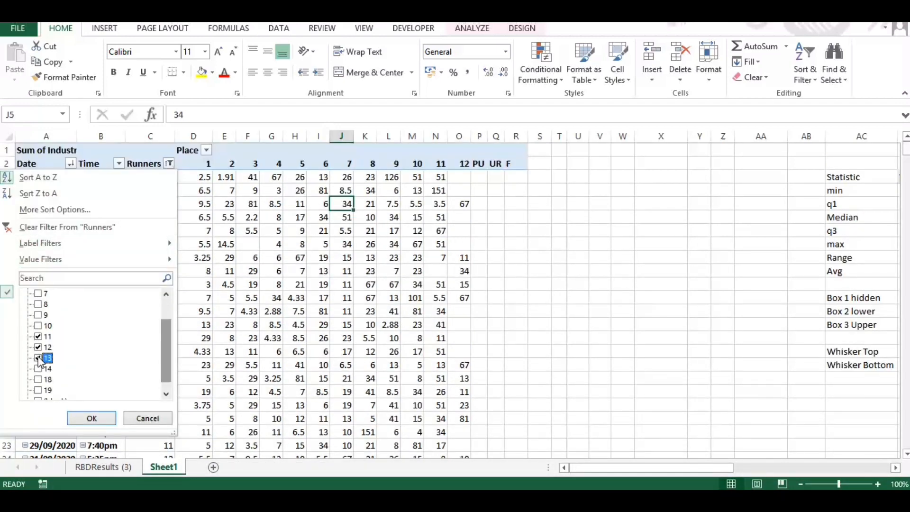
click(91, 418)
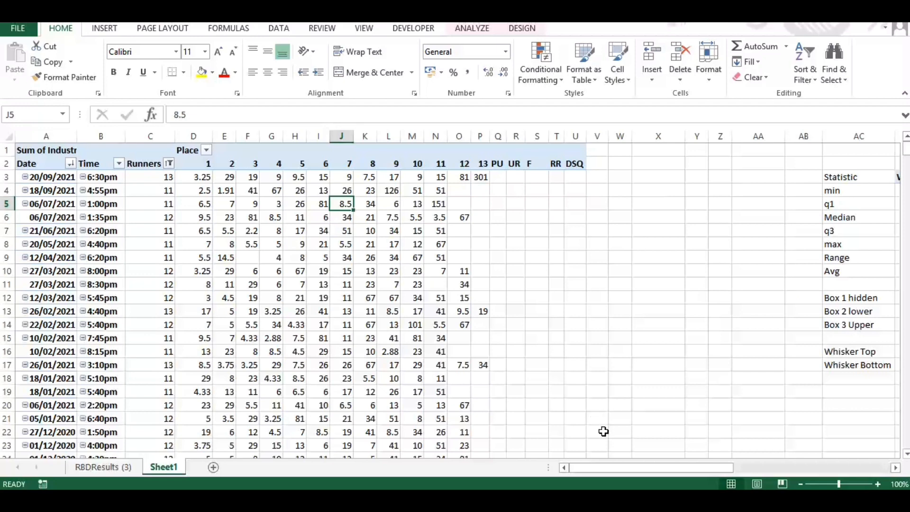
scroll(right, 3)
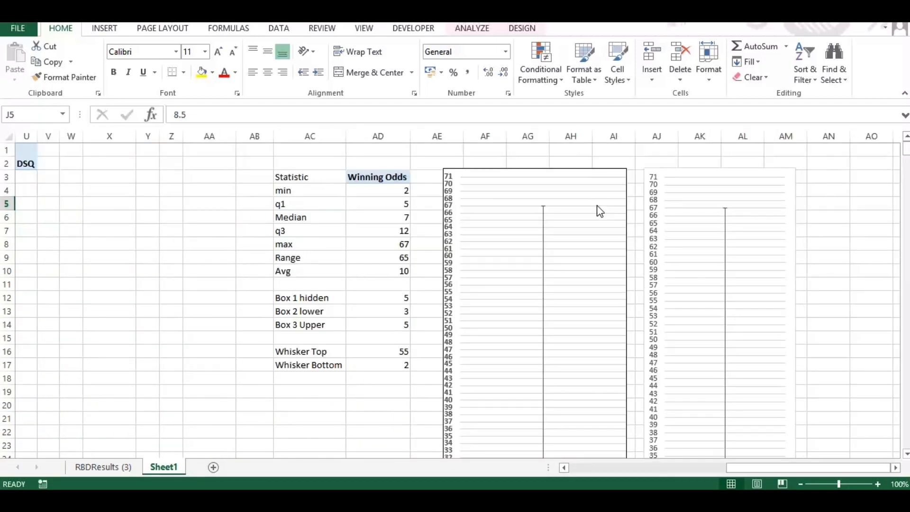
scroll(down, 3)
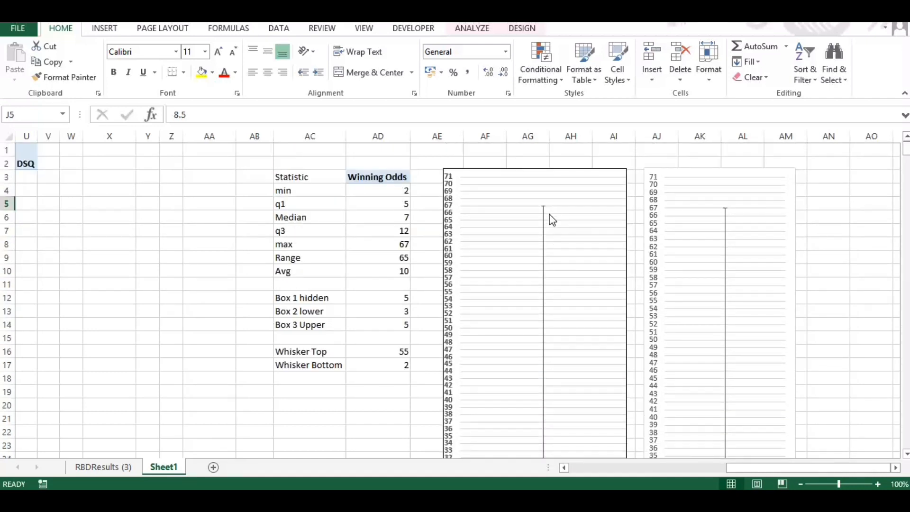
scroll(down, 3)
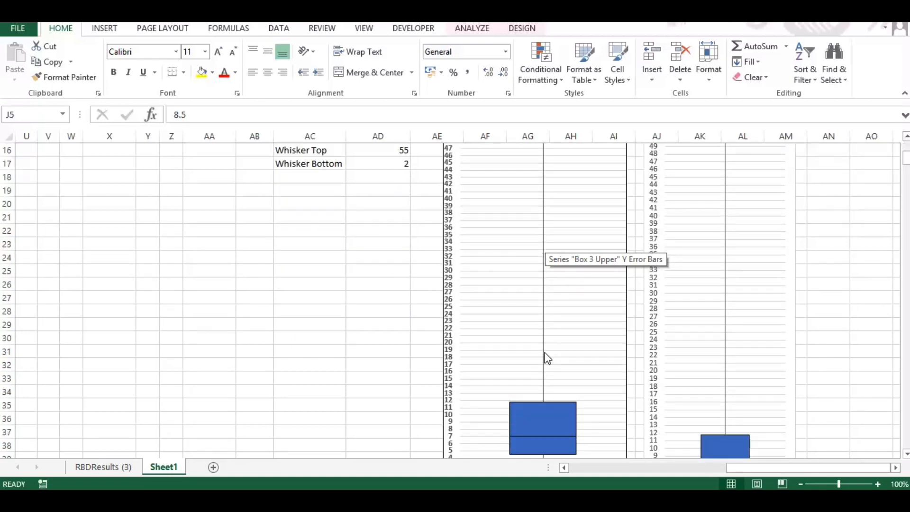
scroll(down, 3)
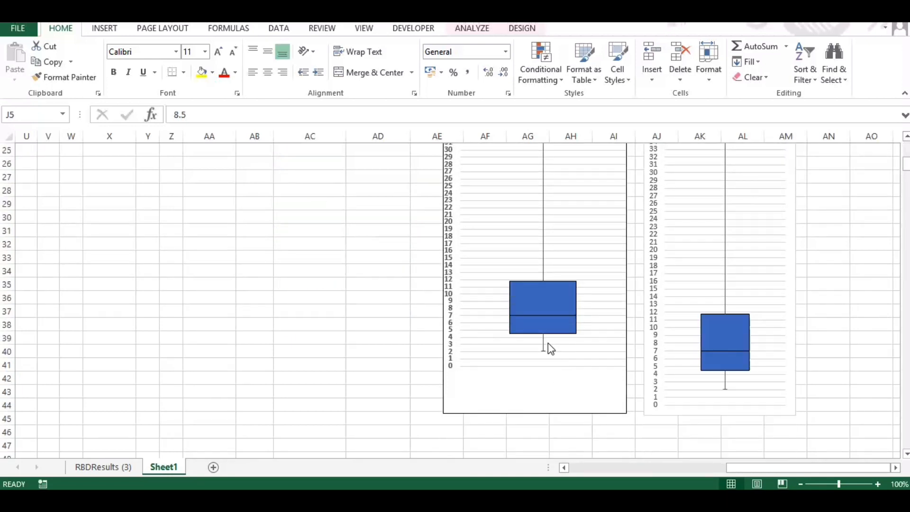